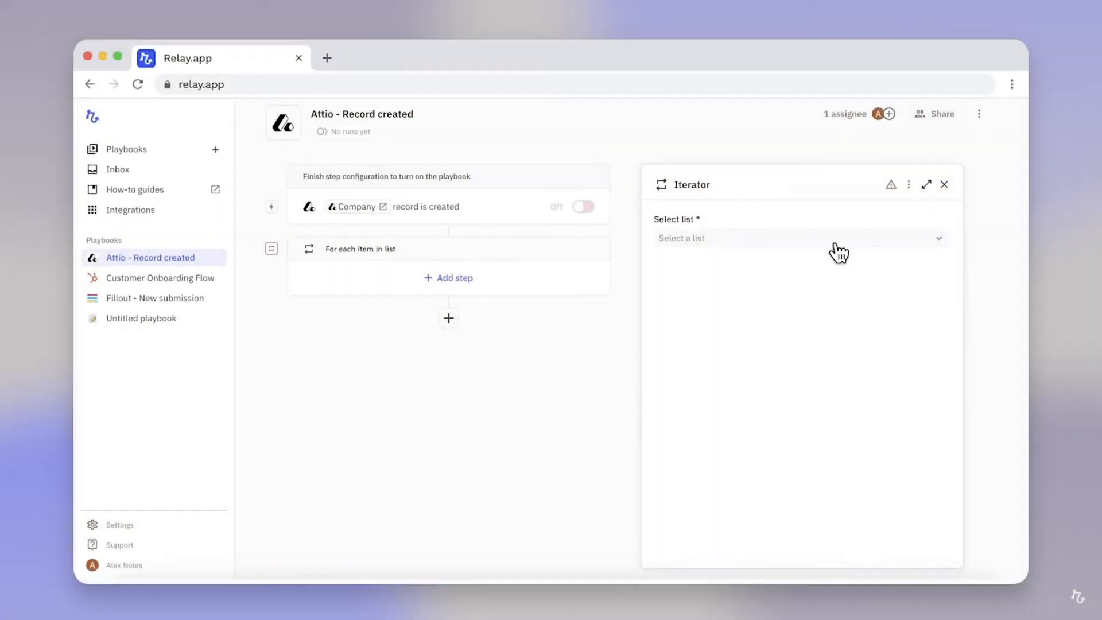
click(799, 237)
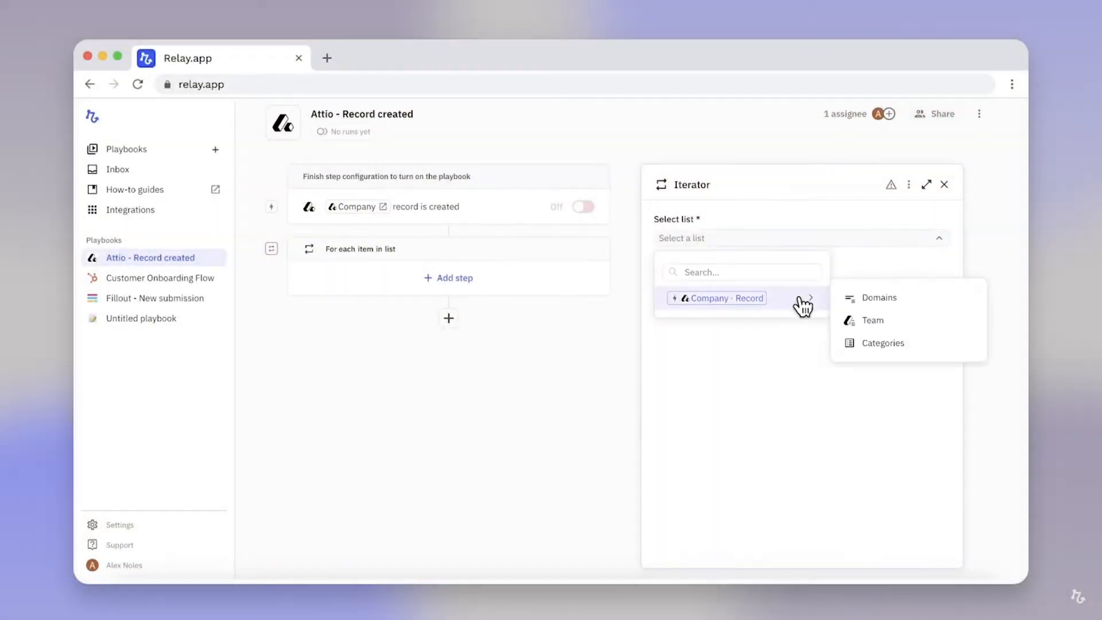
click(873, 320)
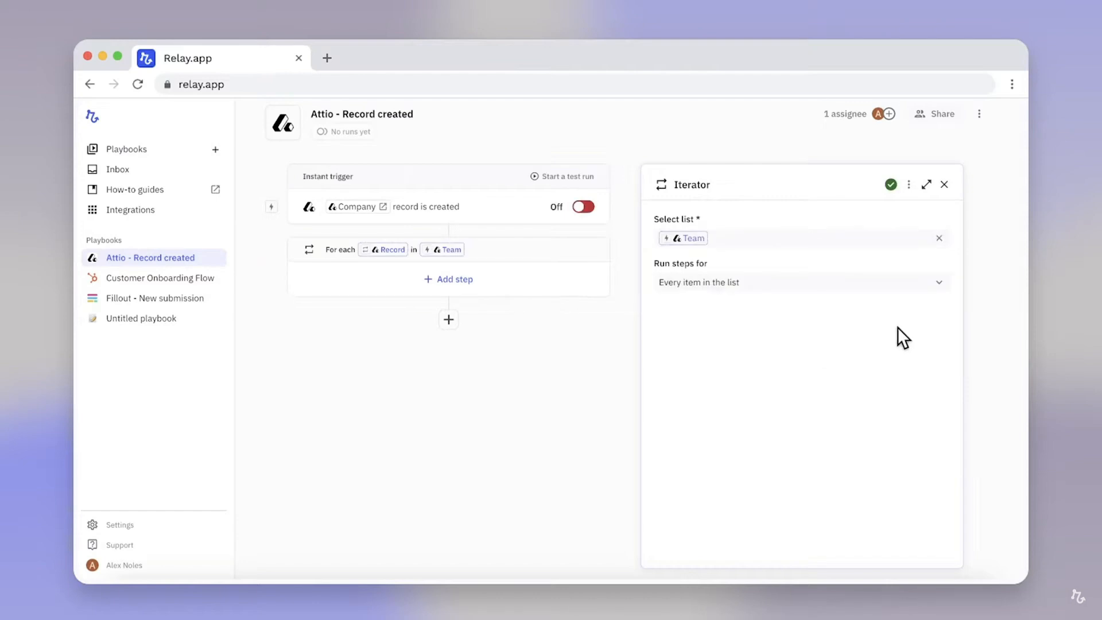
click(799, 281)
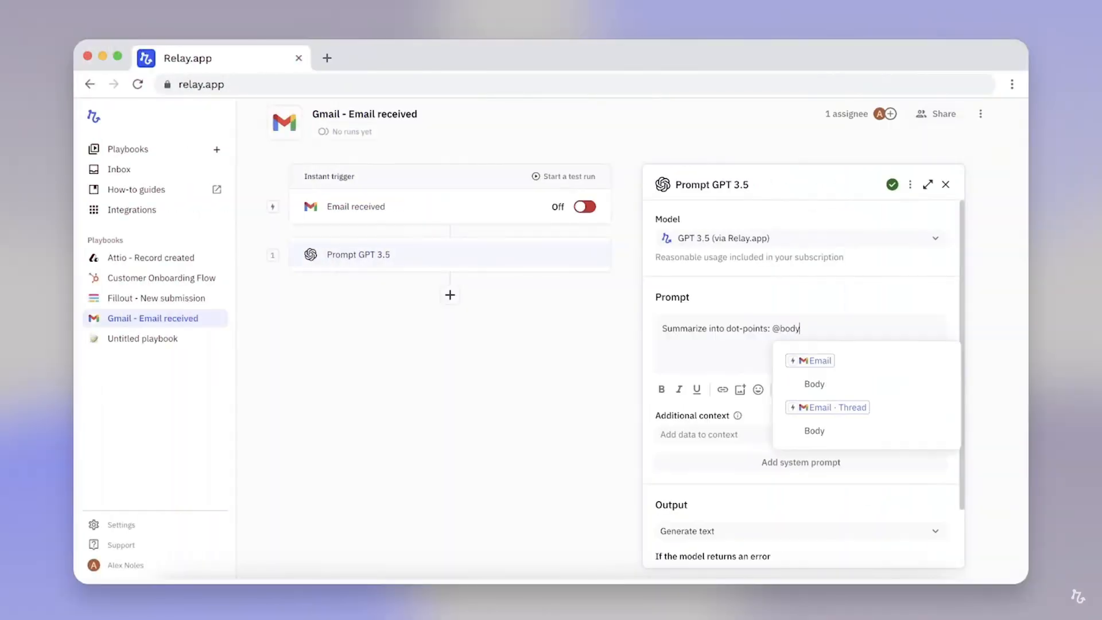
click(813, 384)
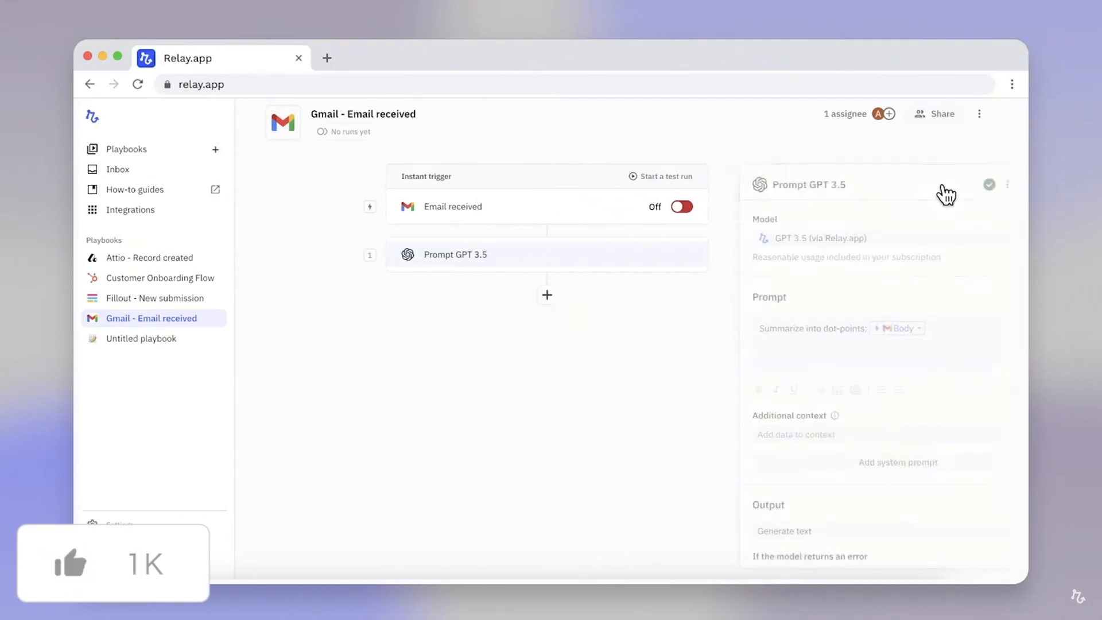
Add a Human in the loop Get approval step sent over Email, starting 'HI Alex,'.
click(546, 295)
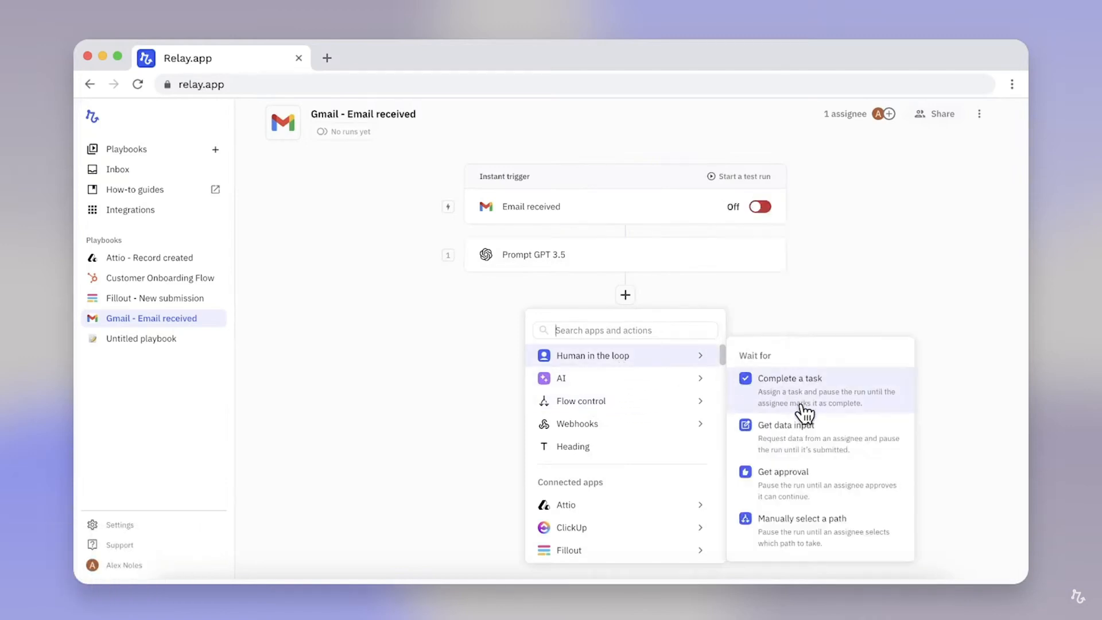
click(782, 472)
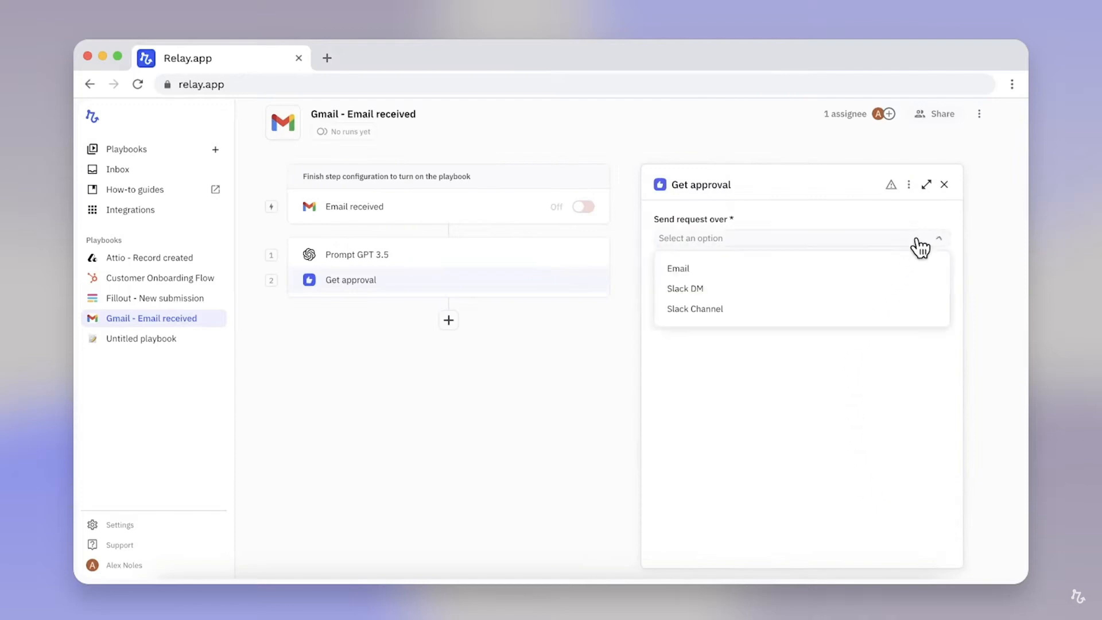
click(677, 269)
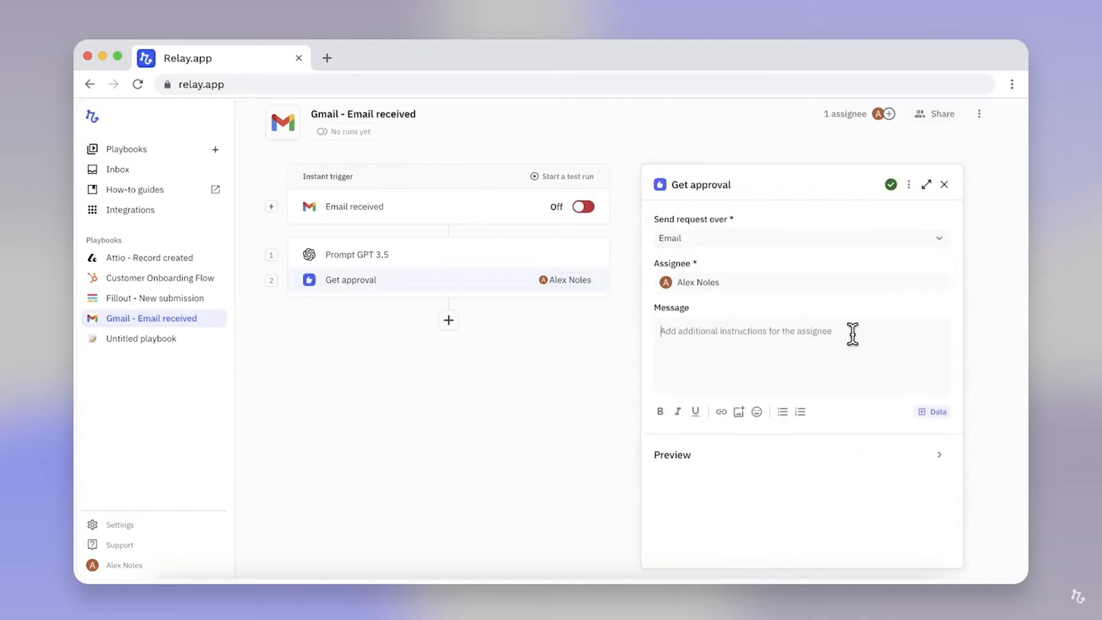
text(HI Alex,)
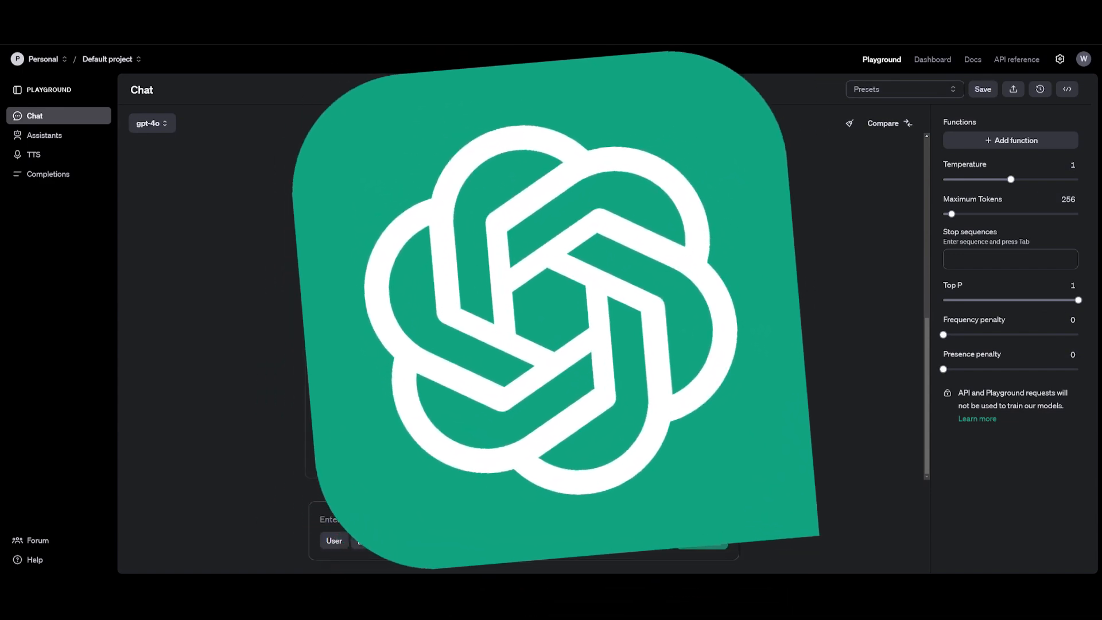
click(700, 540)
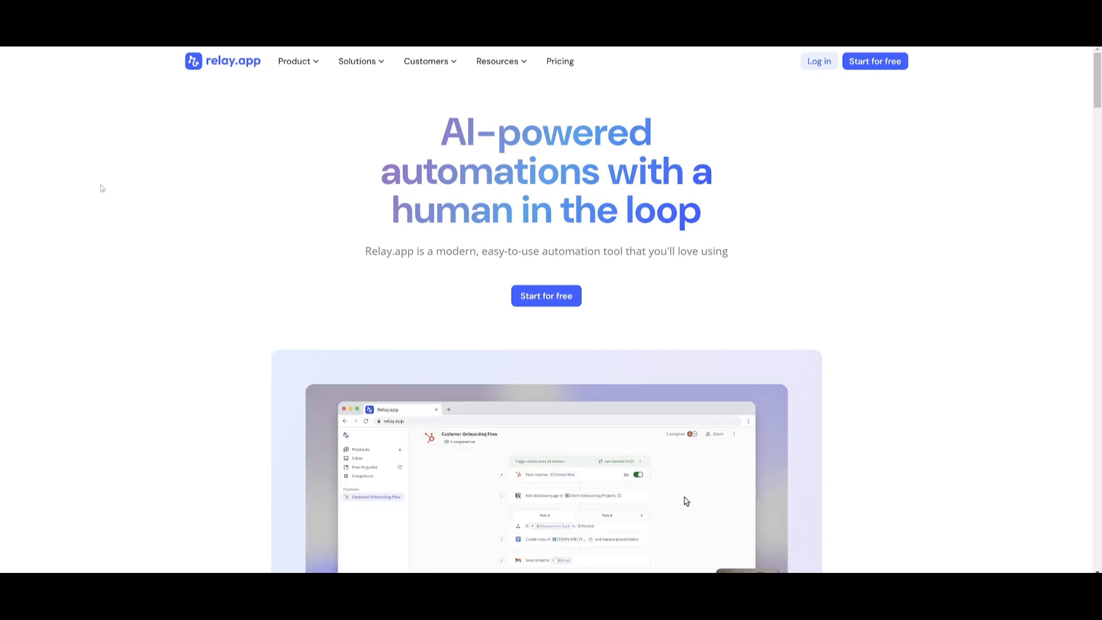
scroll(down, 3)
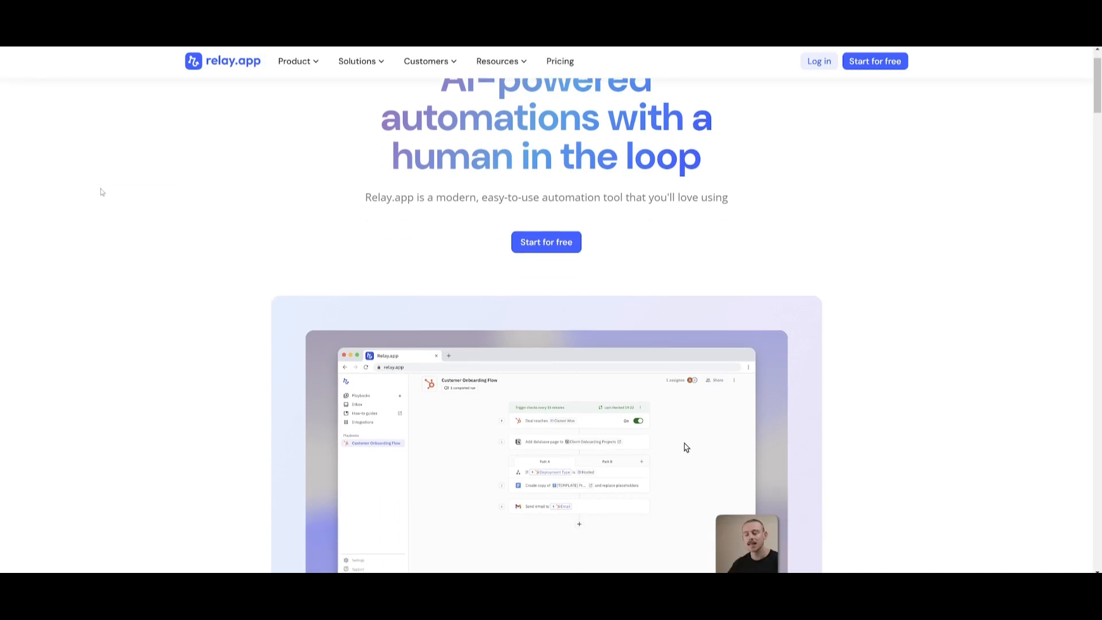
scroll(down, 3)
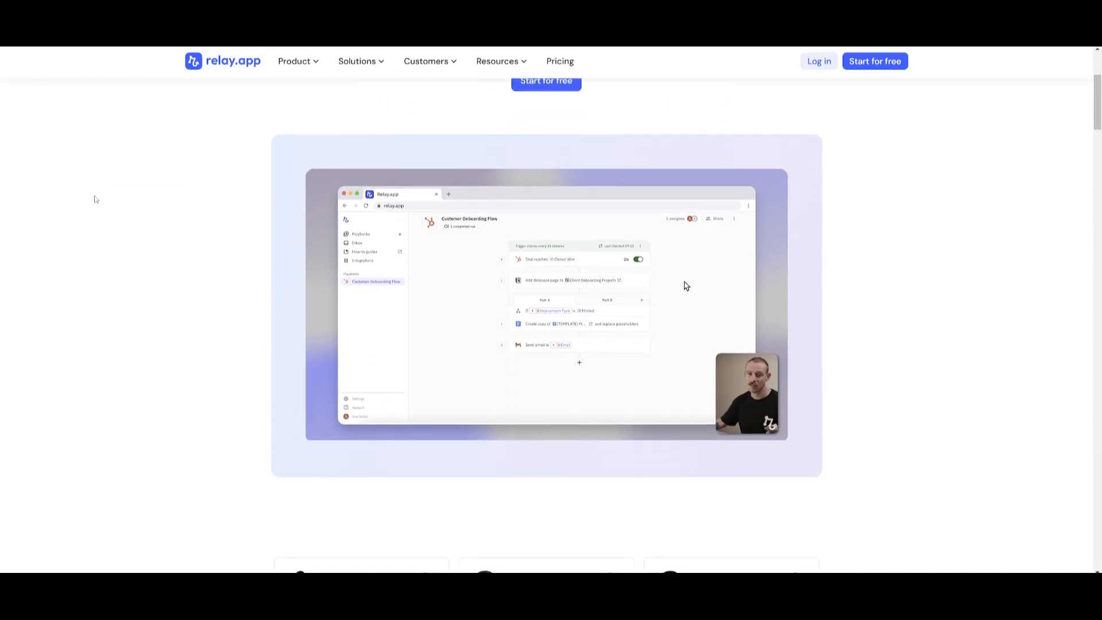
scroll(down, 3)
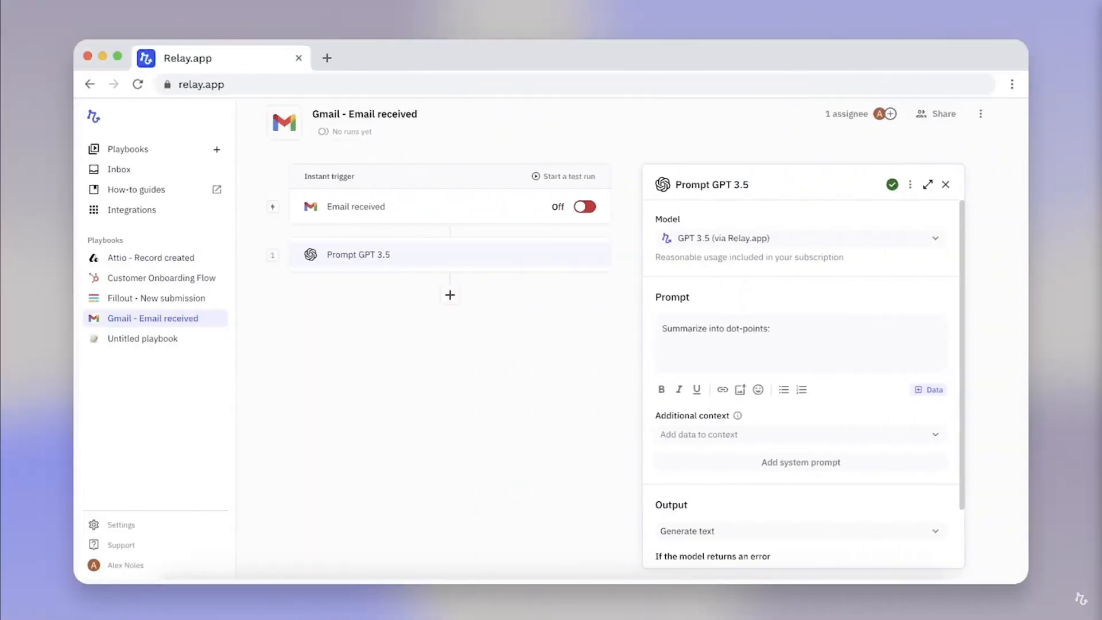
text(@body)
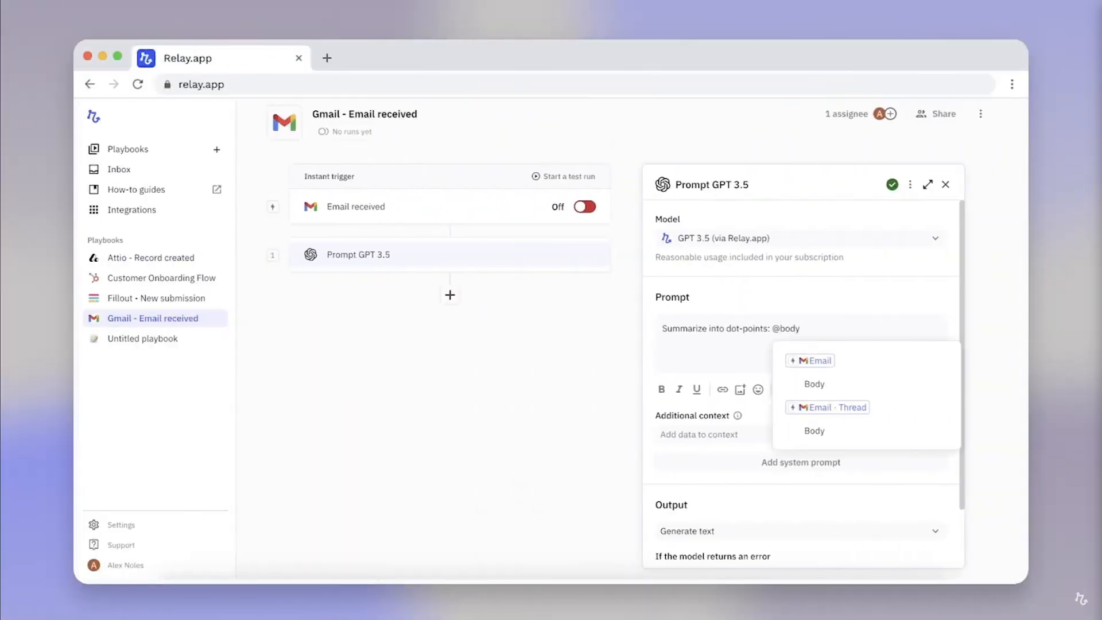
click(814, 384)
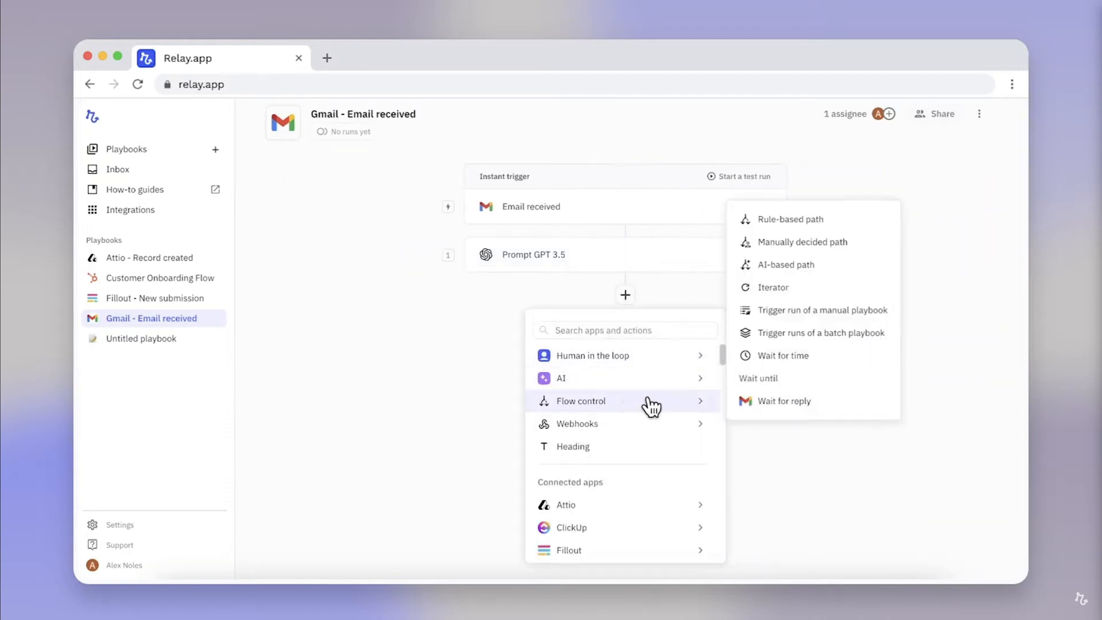
mouse_move(592, 355)
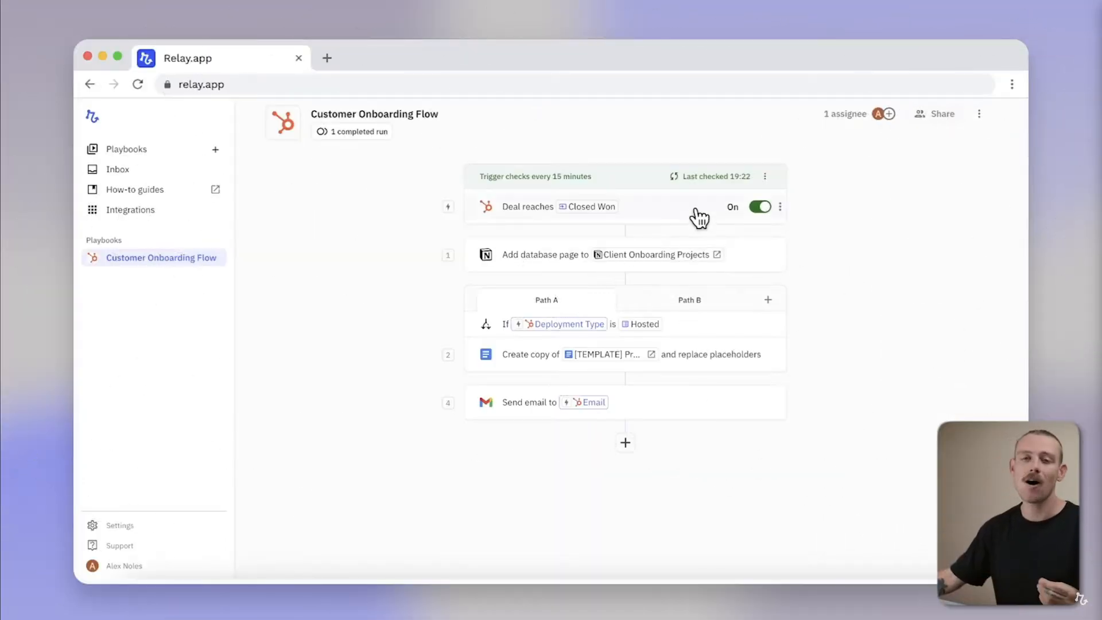
click(558, 206)
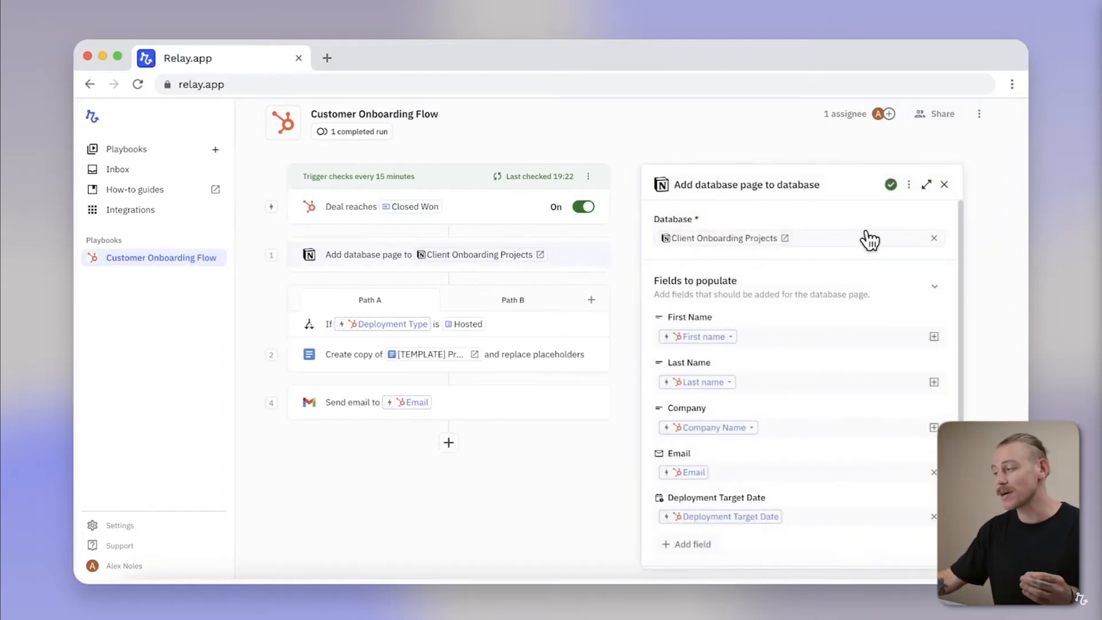
click(944, 184)
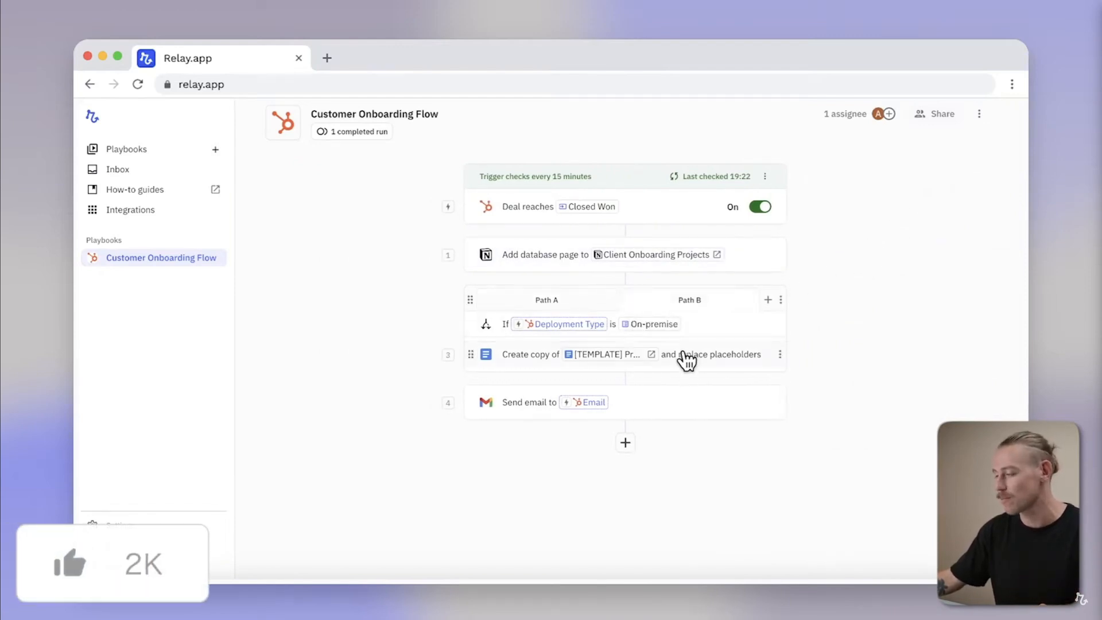
click(529, 402)
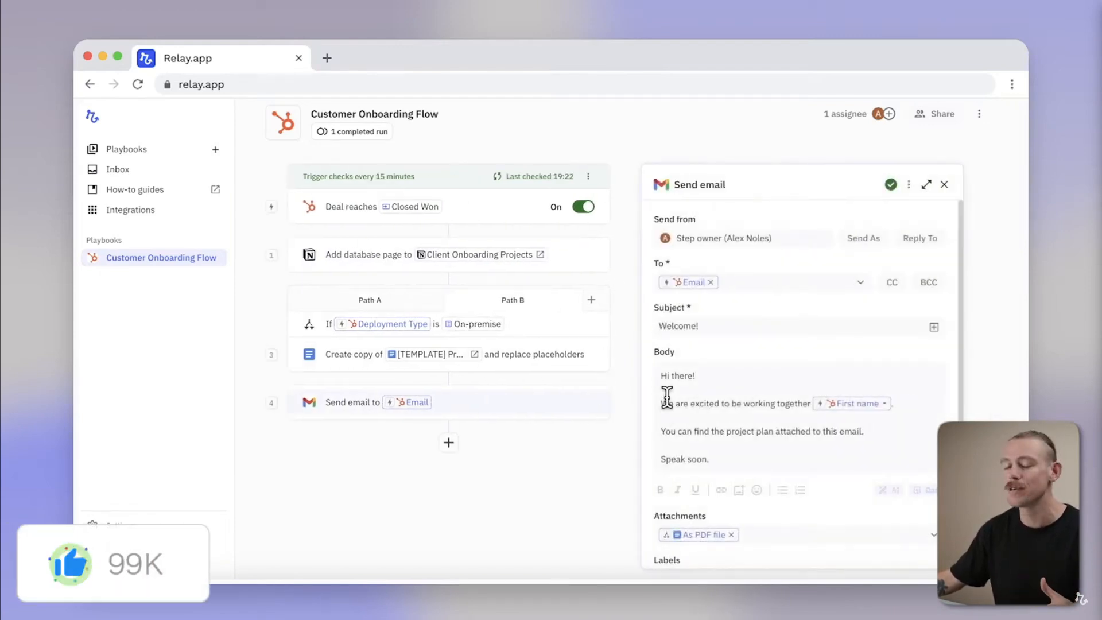
click(944, 184)
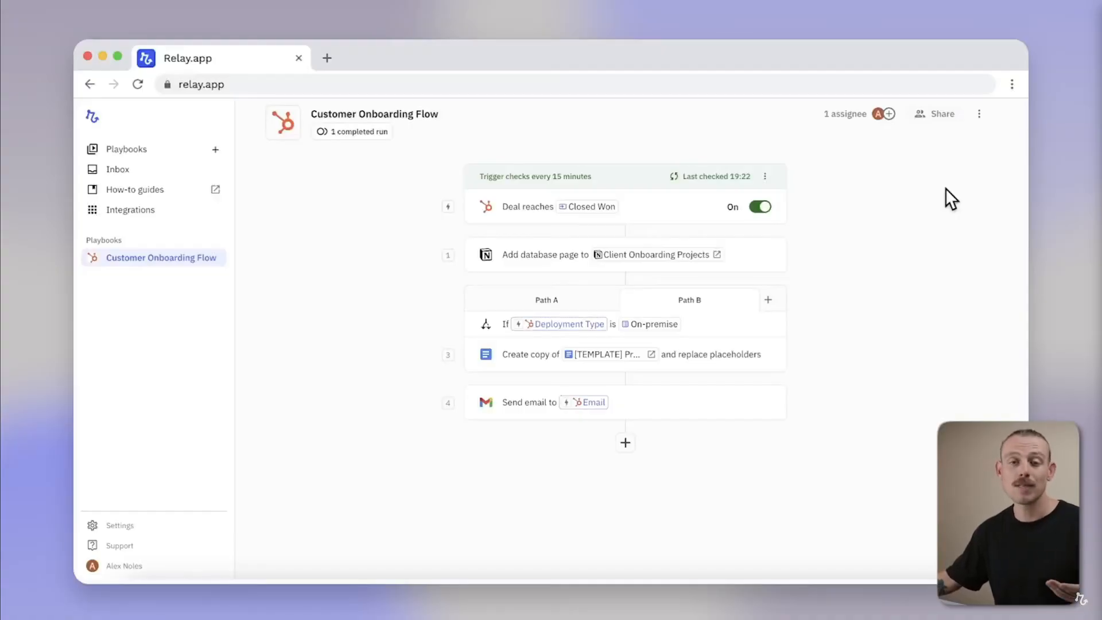
mouse_move(469, 126)
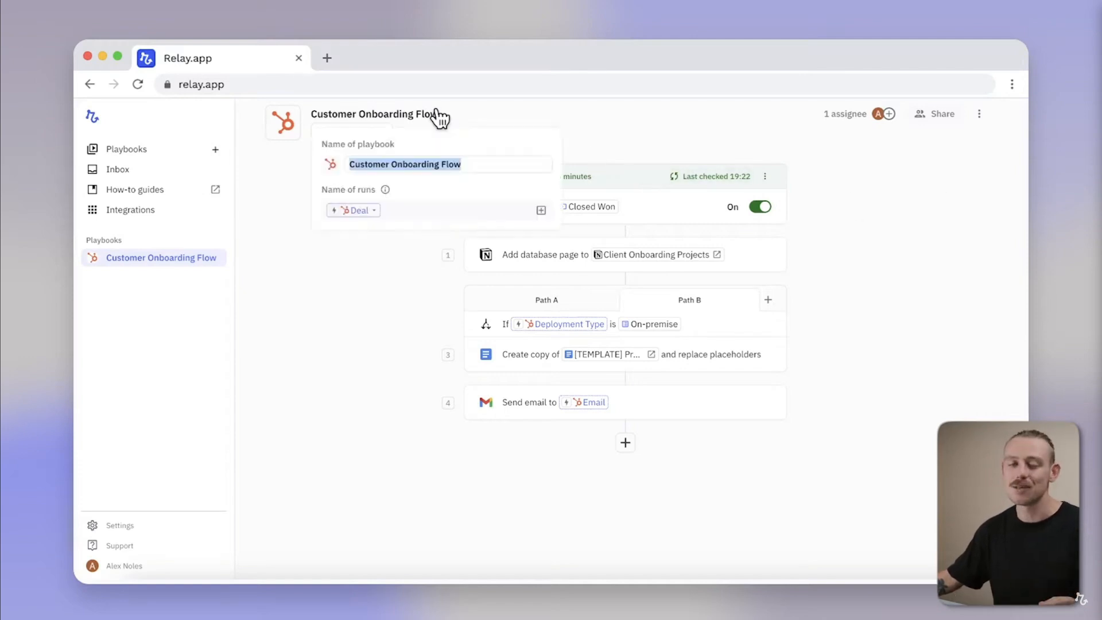
mouse_move(366, 258)
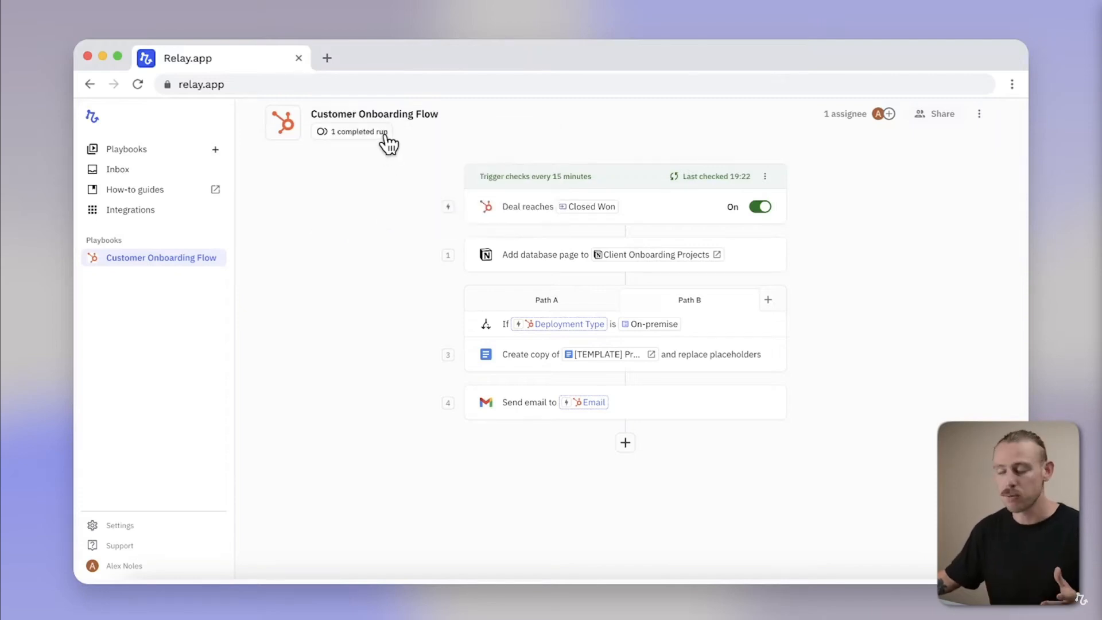
Inspect the Notion Add database page step's settings, then close them.
click(357, 131)
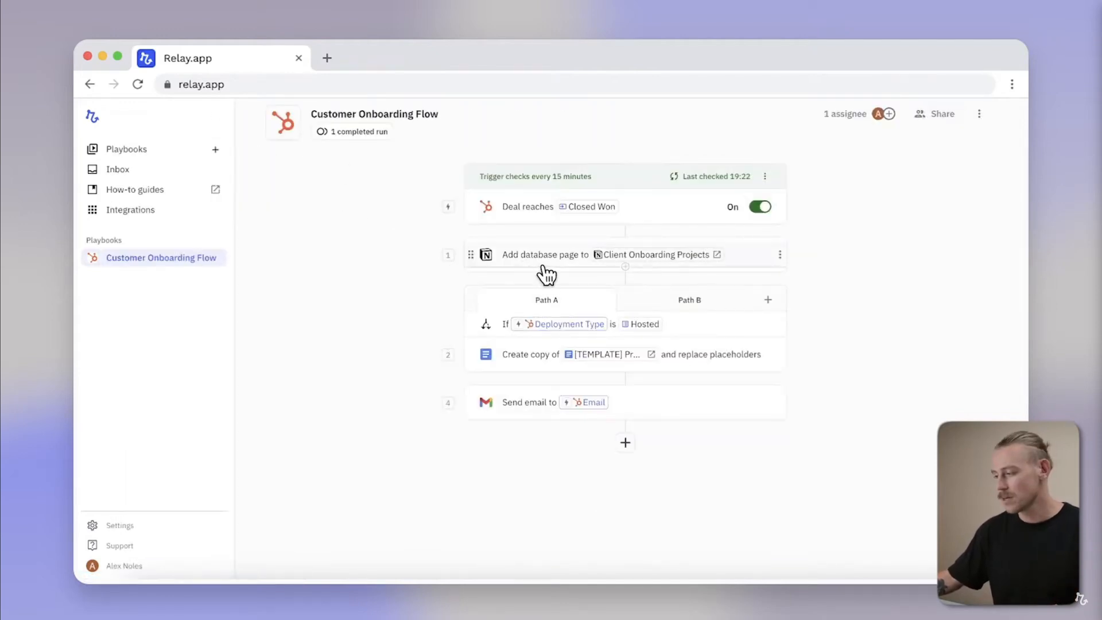
click(545, 254)
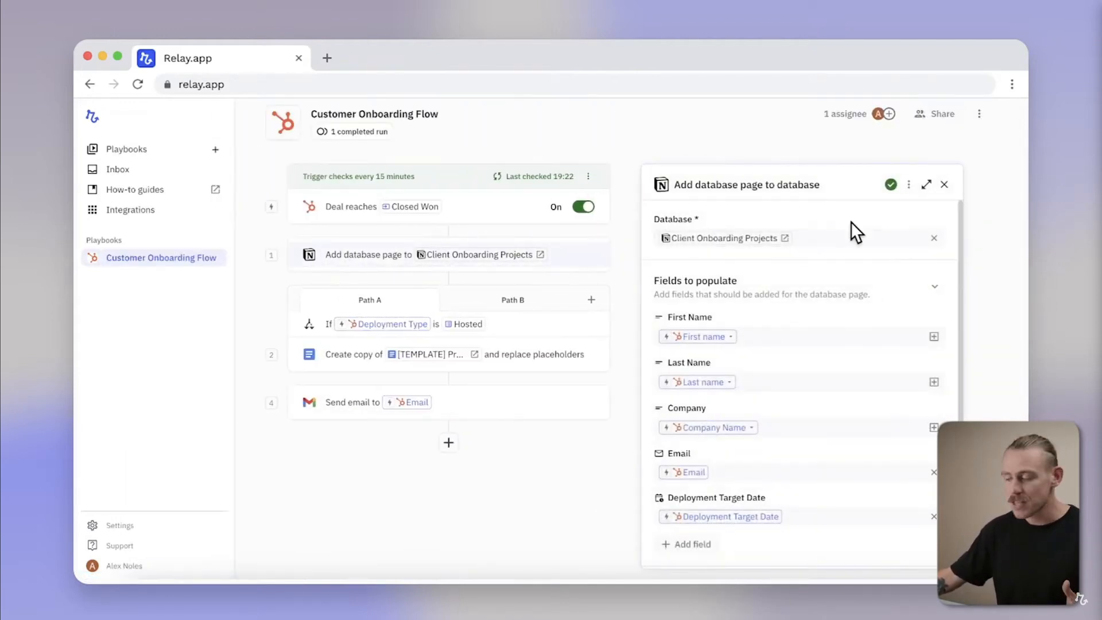
click(945, 184)
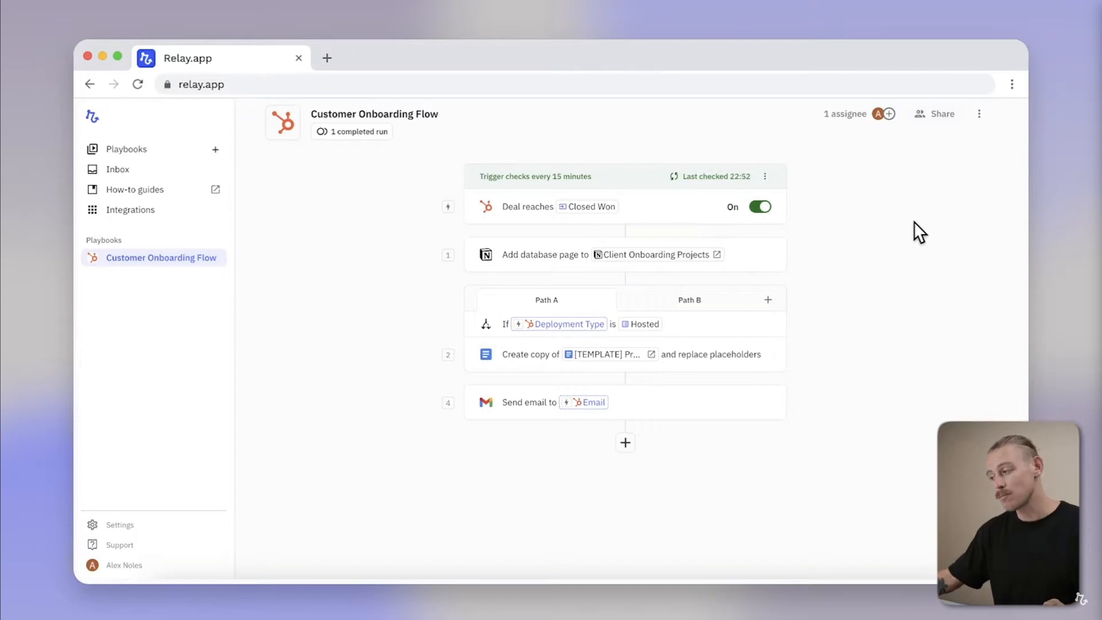
click(609, 353)
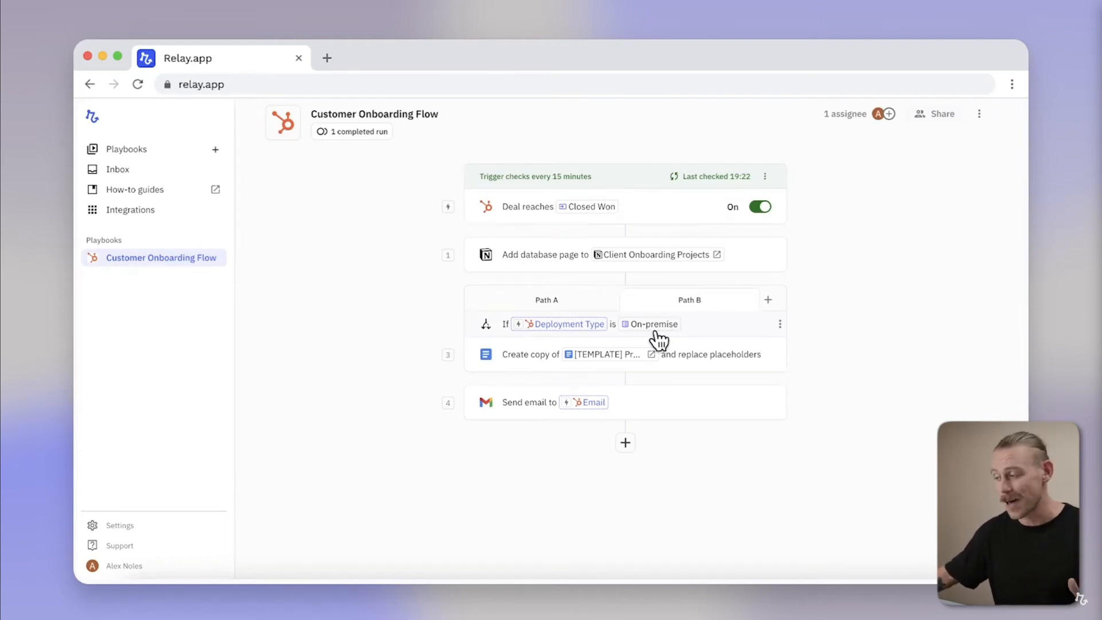
Add a rule-based branching step, view its second branch, then remove it.
click(625, 442)
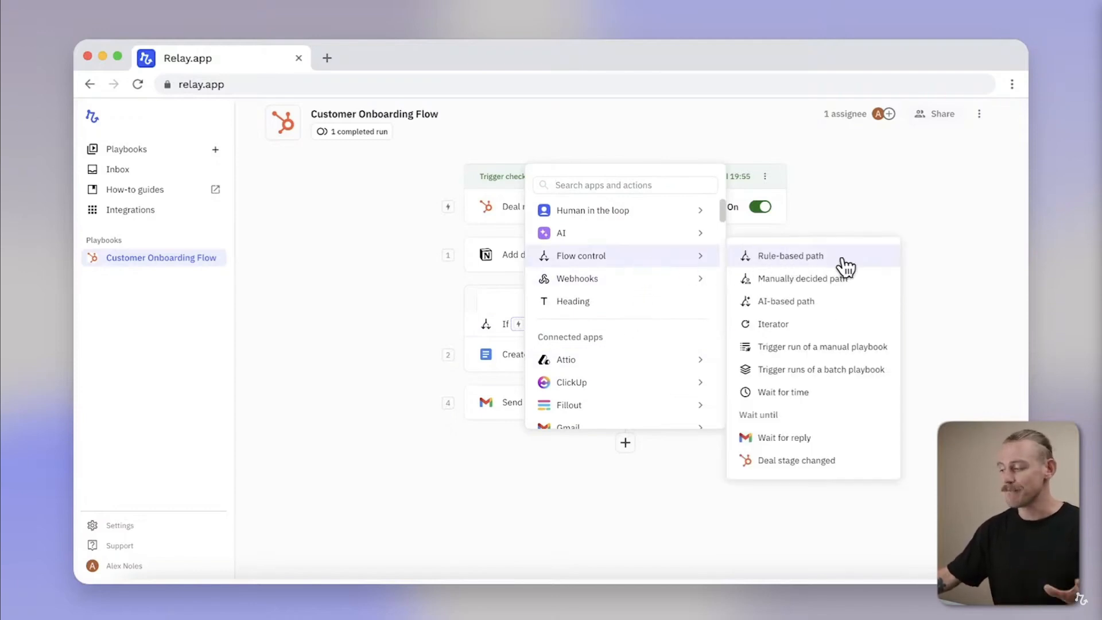
click(790, 255)
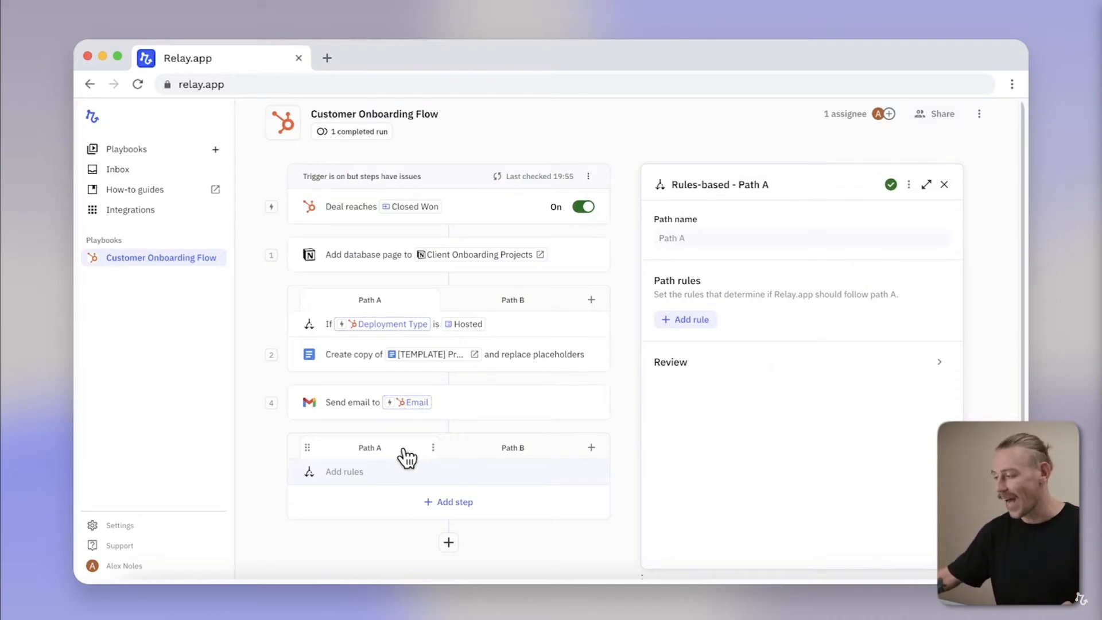
click(512, 447)
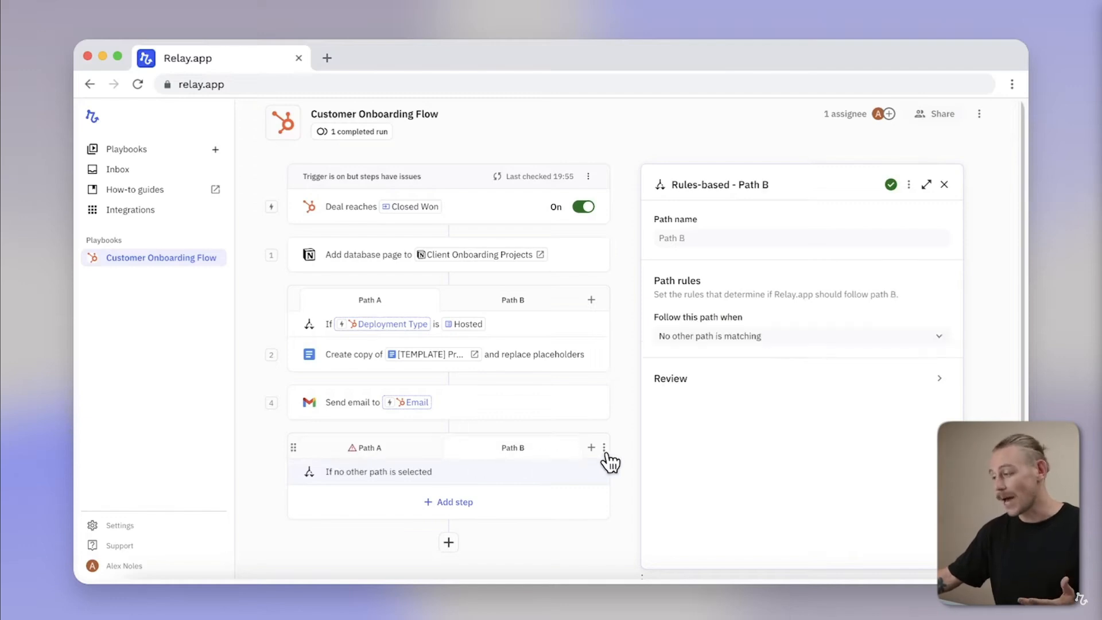
click(943, 184)
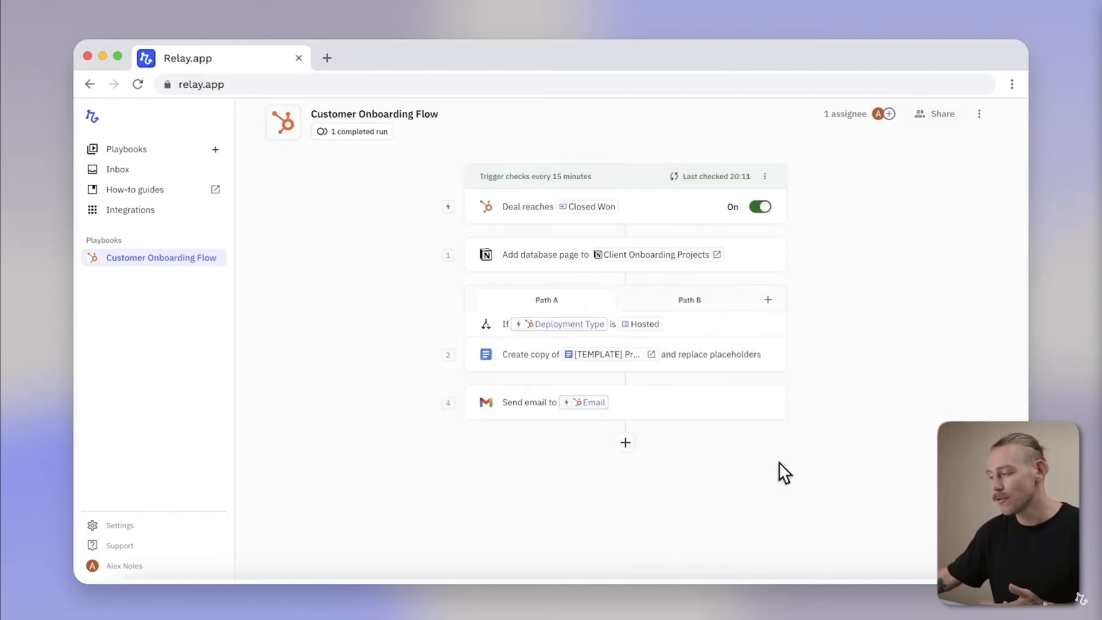
mouse_move(657, 306)
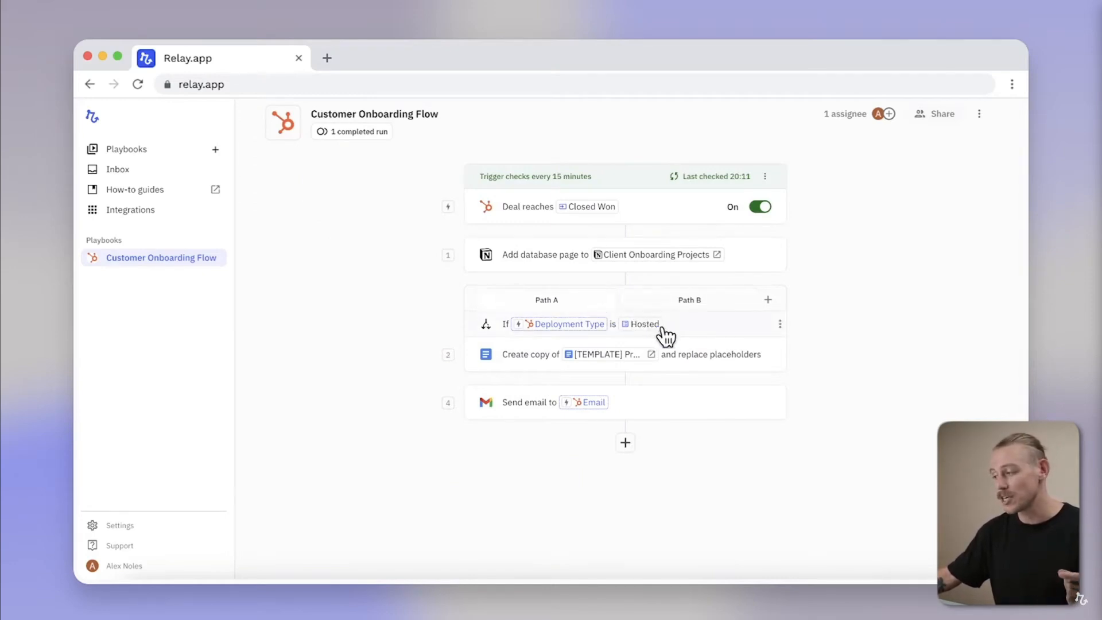
Check Path A's 'Deployment Type exactly Hosted' rule and the copy-doc company placeholder sources.
click(680, 335)
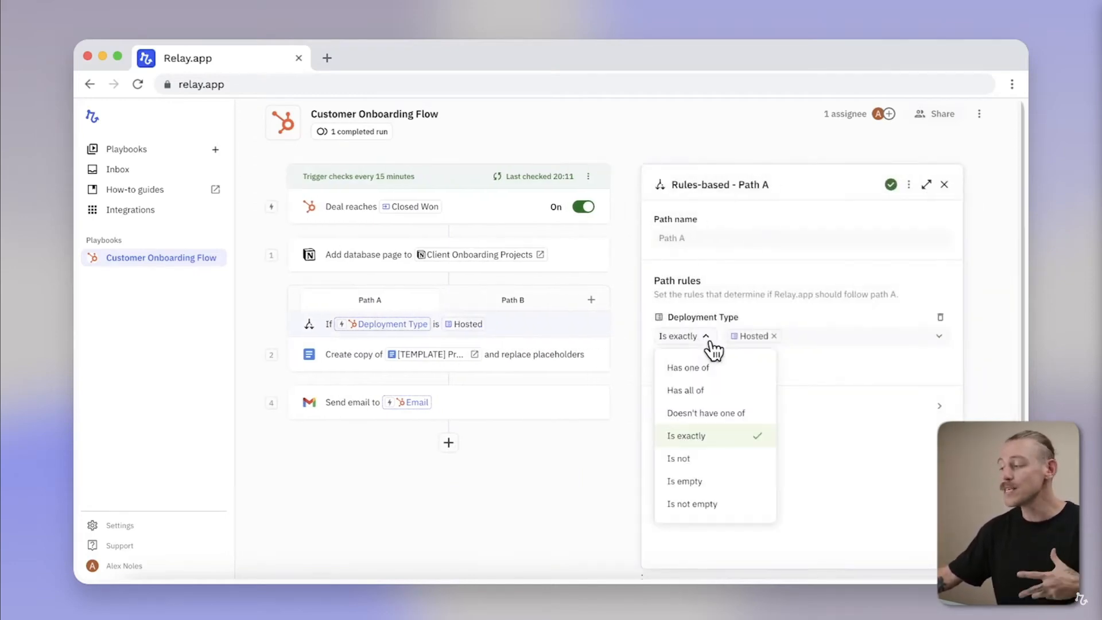
click(685, 435)
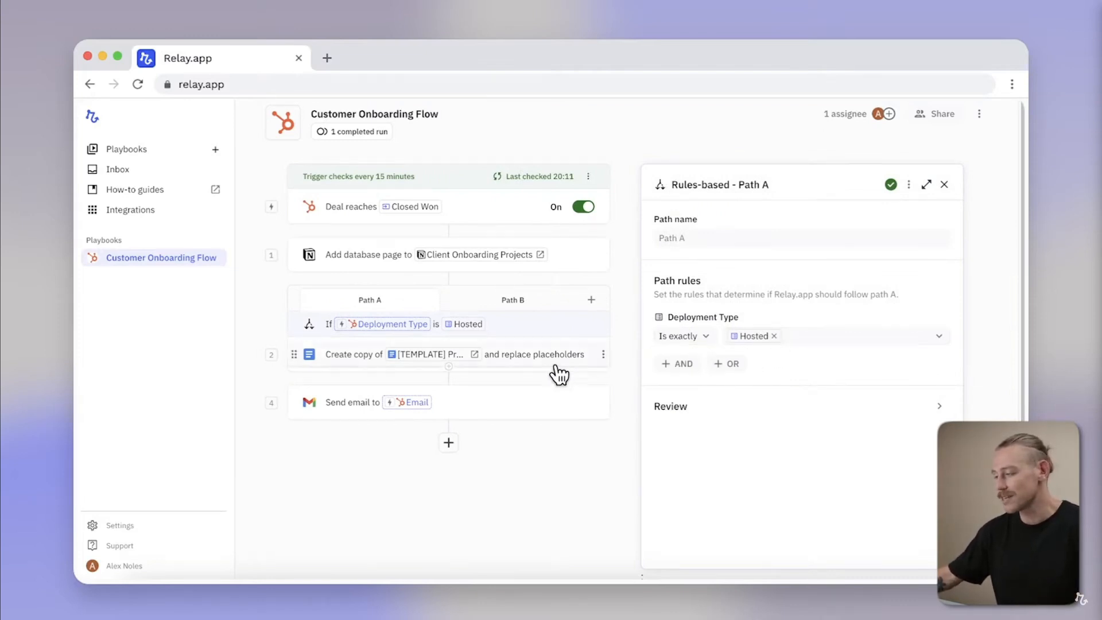
click(353, 353)
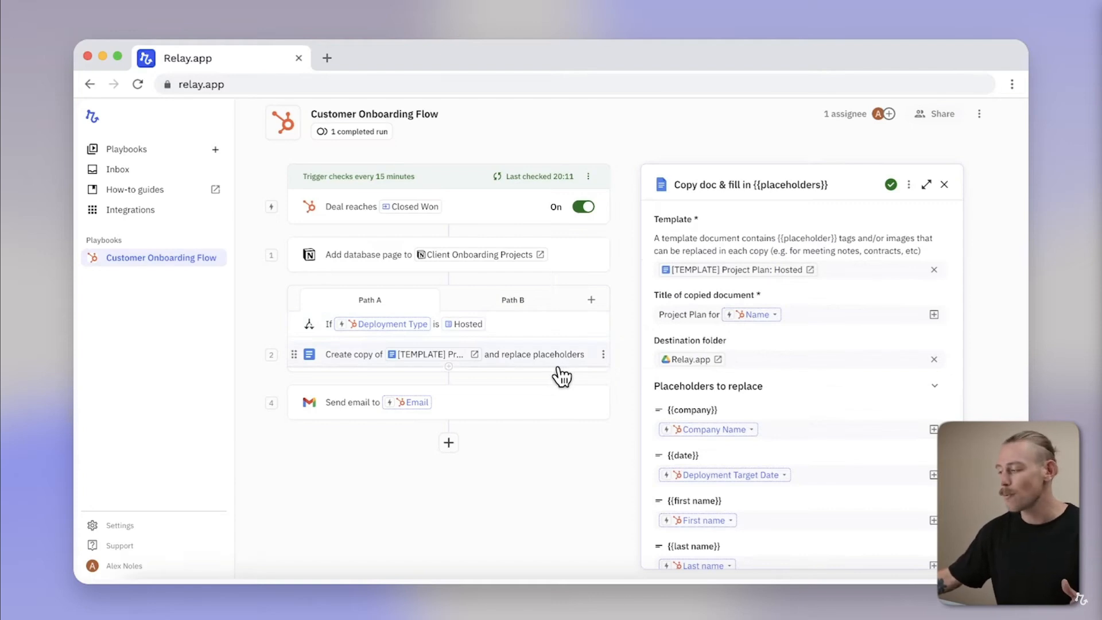
mouse_move(792, 394)
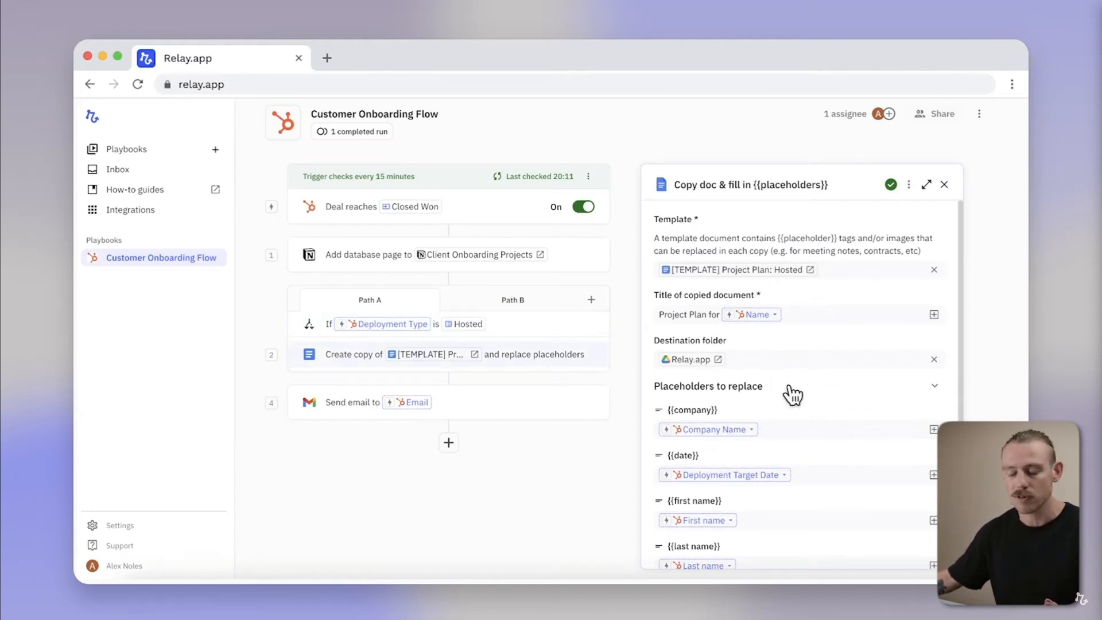
scroll(down, 3)
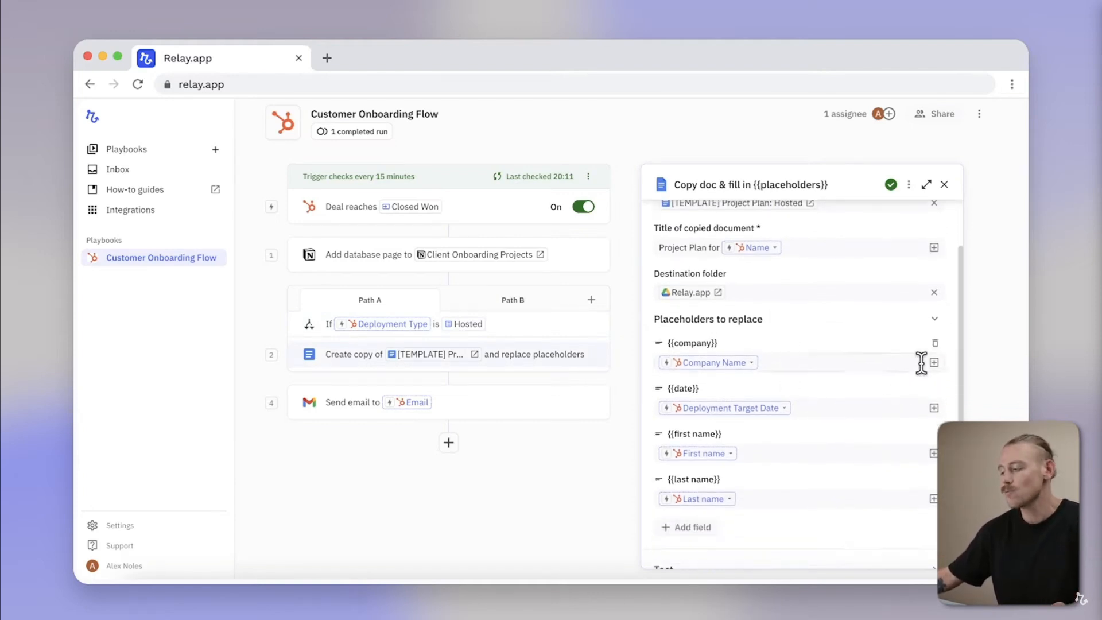
click(934, 362)
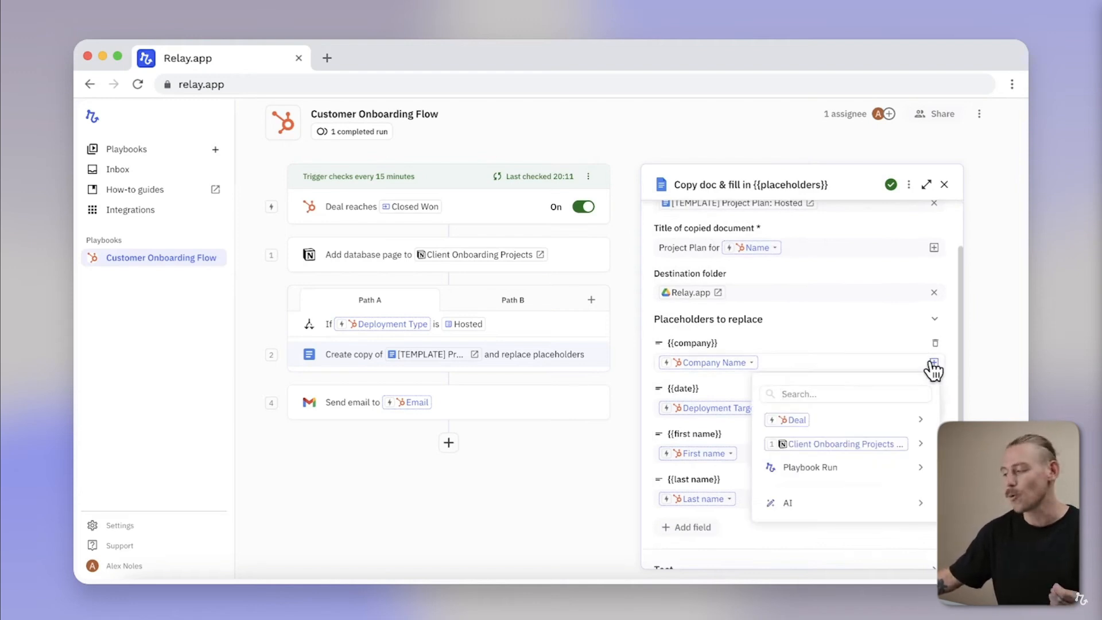
mouse_move(918, 362)
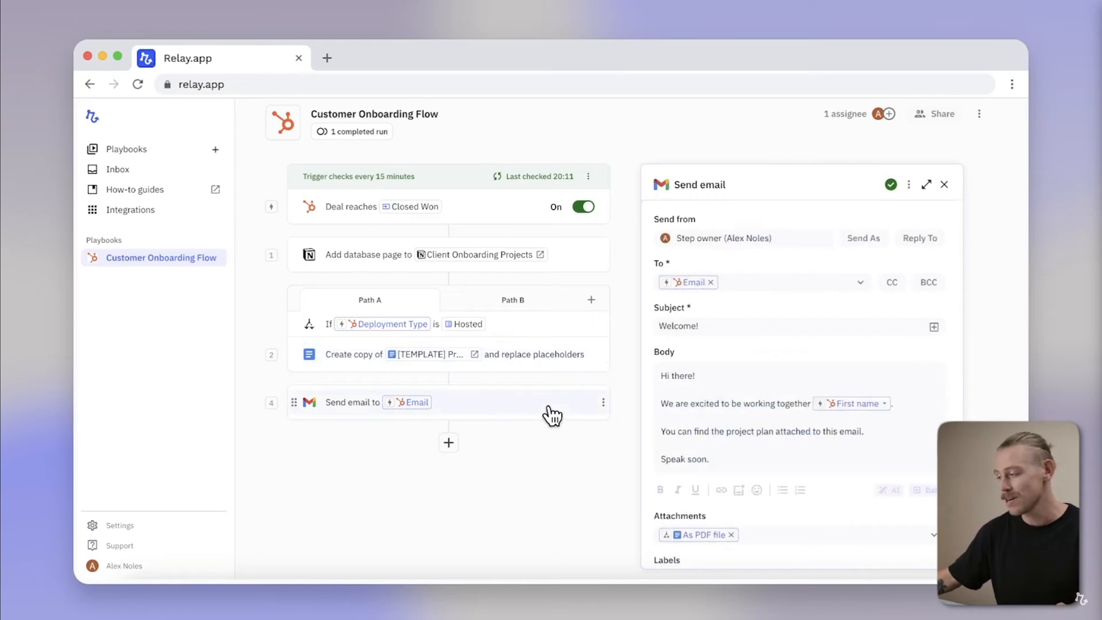
mouse_move(796, 422)
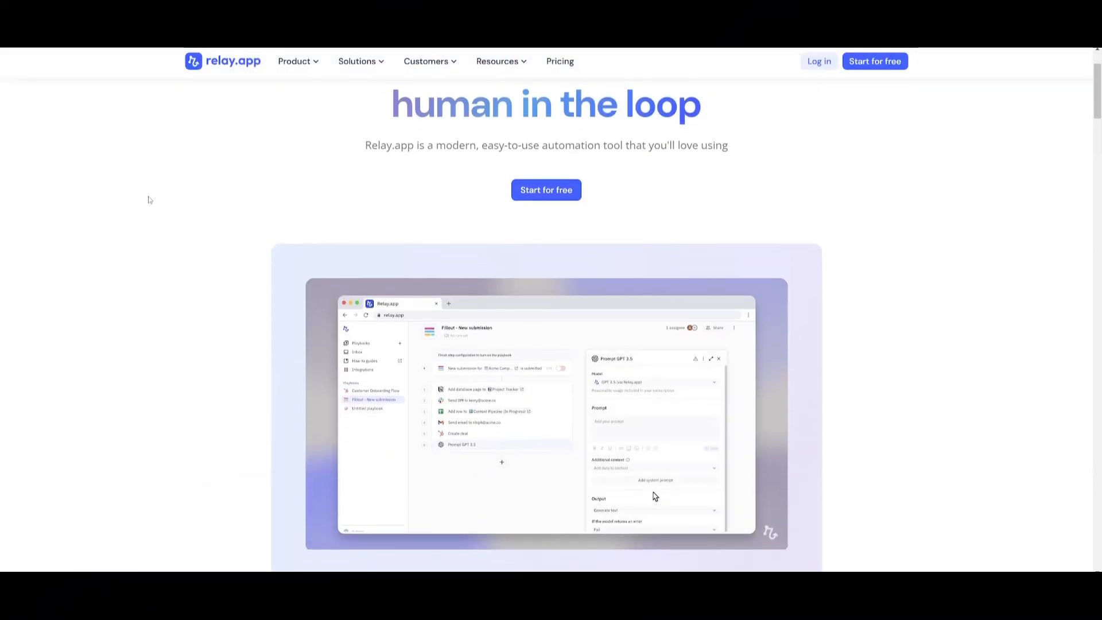
Scroll the relay.app homepage through integrations, workflow essentials and AI feature sections.
scroll(down, 3)
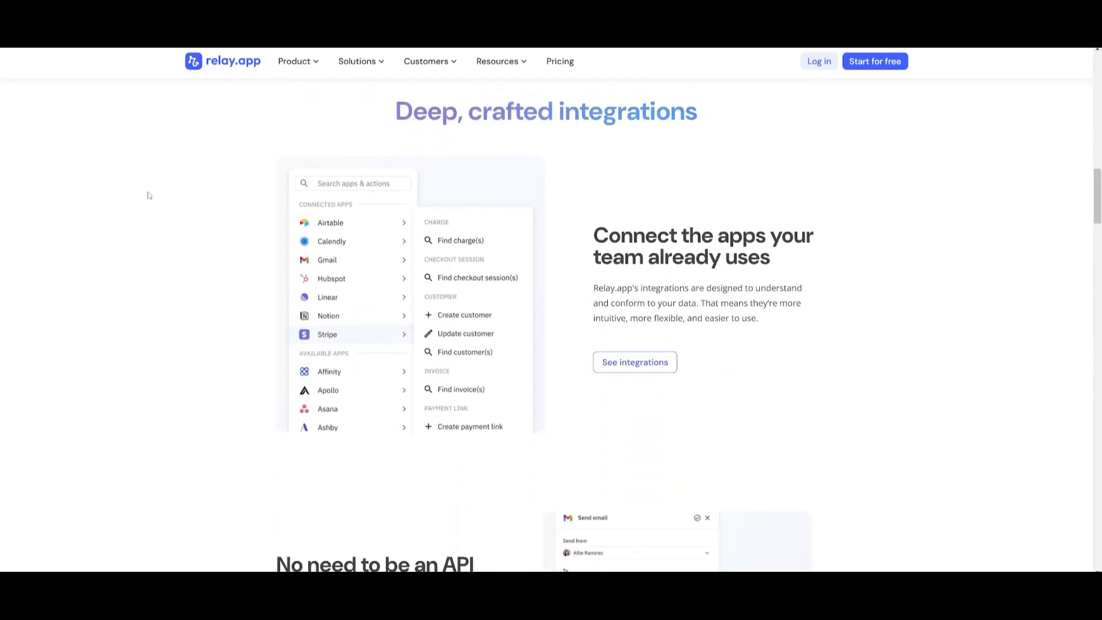
scroll(down, 3)
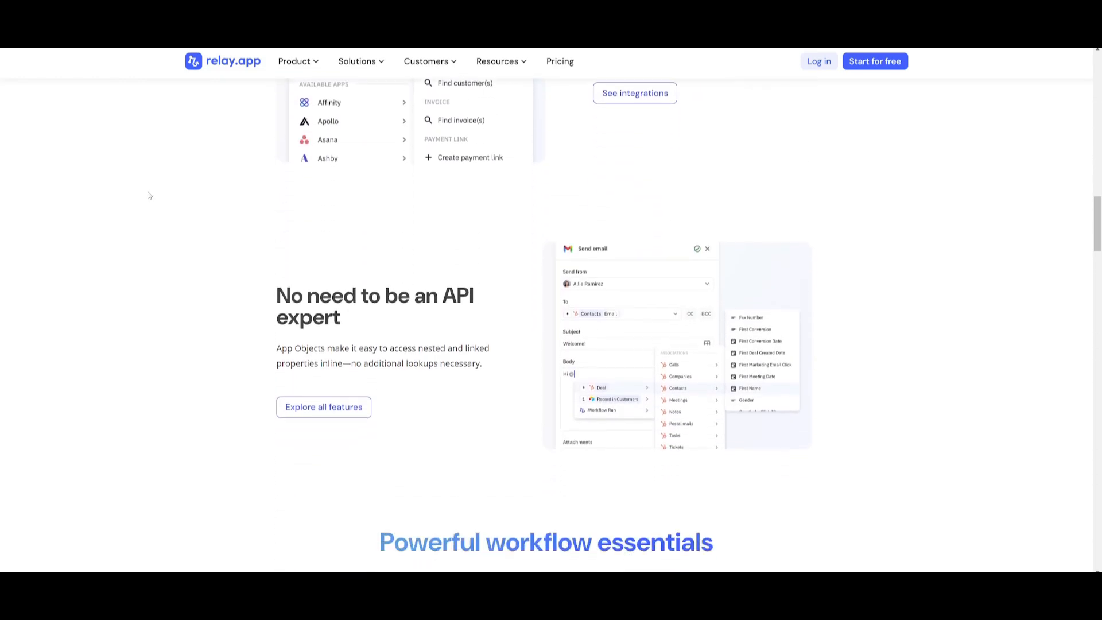
scroll(down, 3)
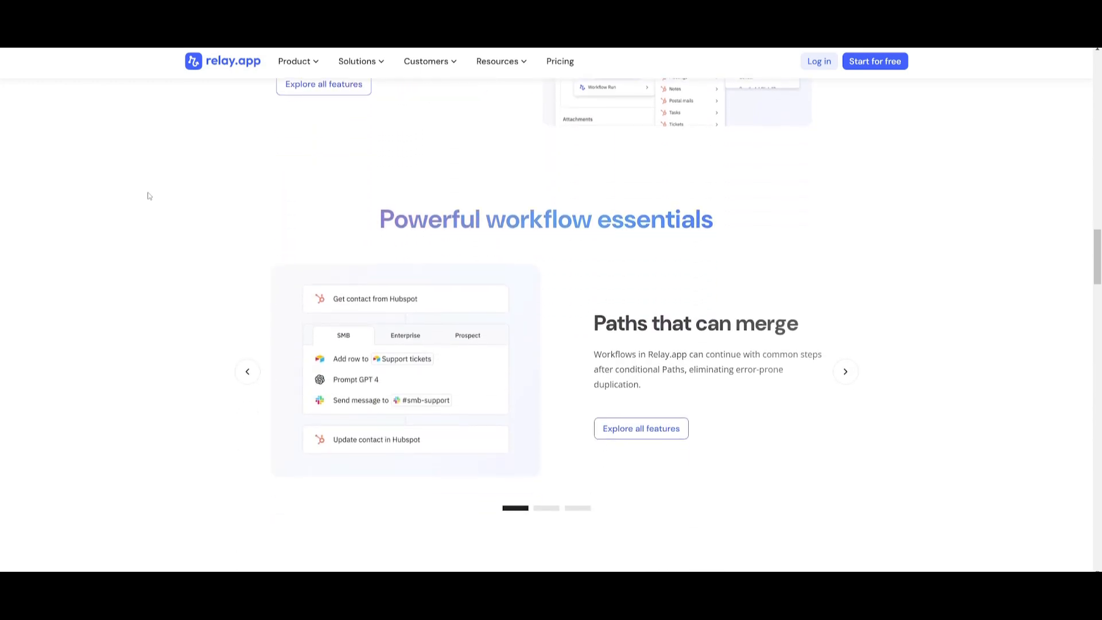
scroll(down, 3)
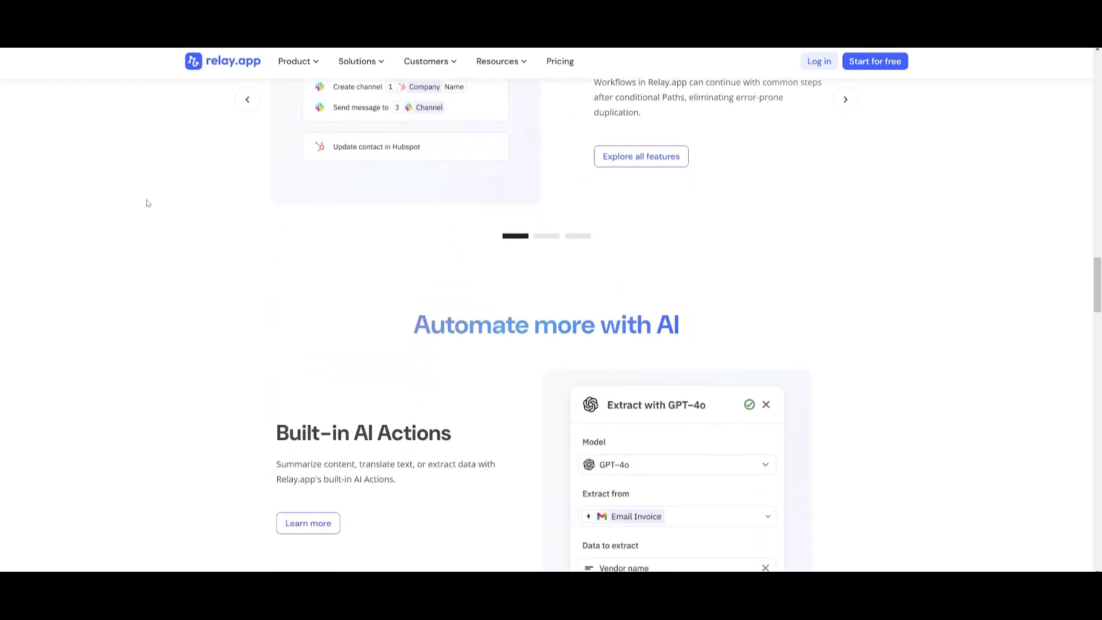
scroll(down, 3)
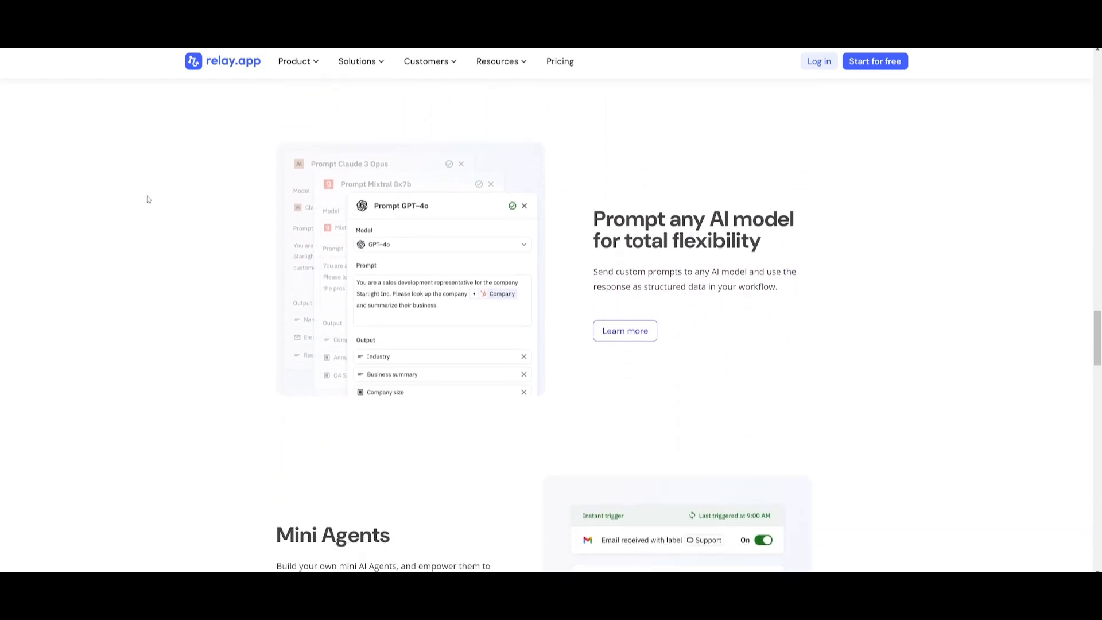
scroll(down, 3)
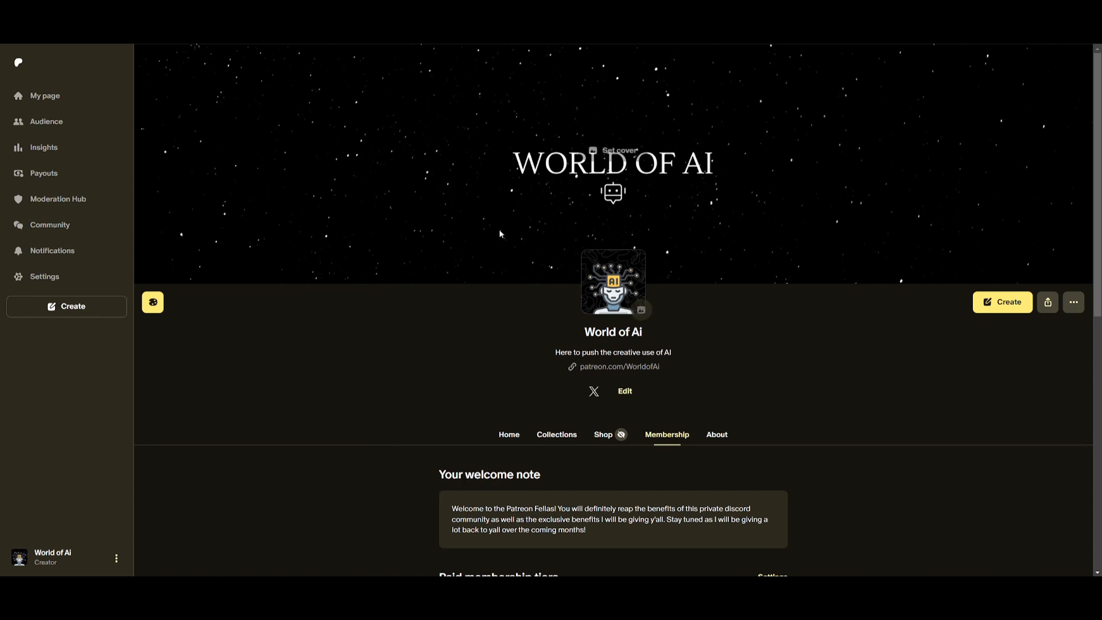
mouse_move(350, 165)
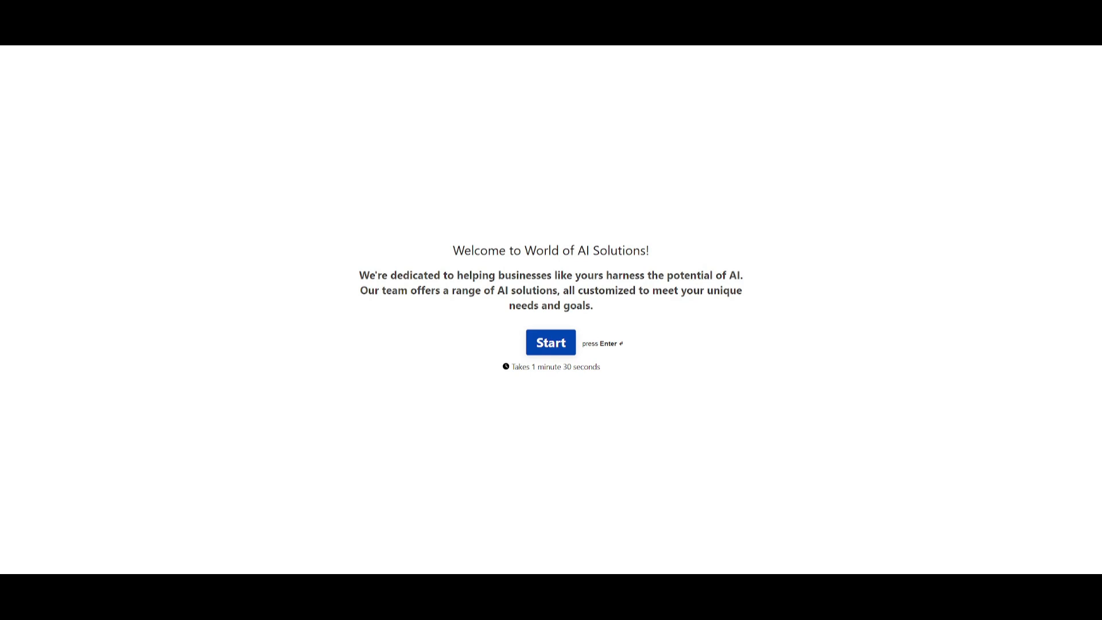
Dismiss the World of AI Solutions Typeform screen for relay.app's features page.
click(550, 342)
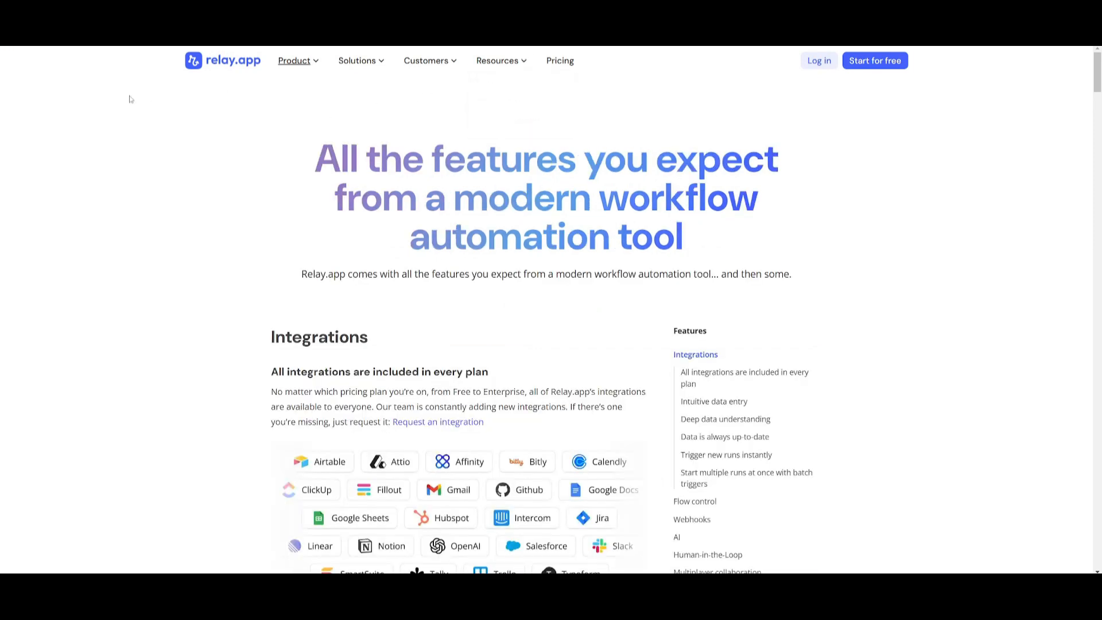
Scroll the features page down to the Integrations section's app logos.
scroll(down, 3)
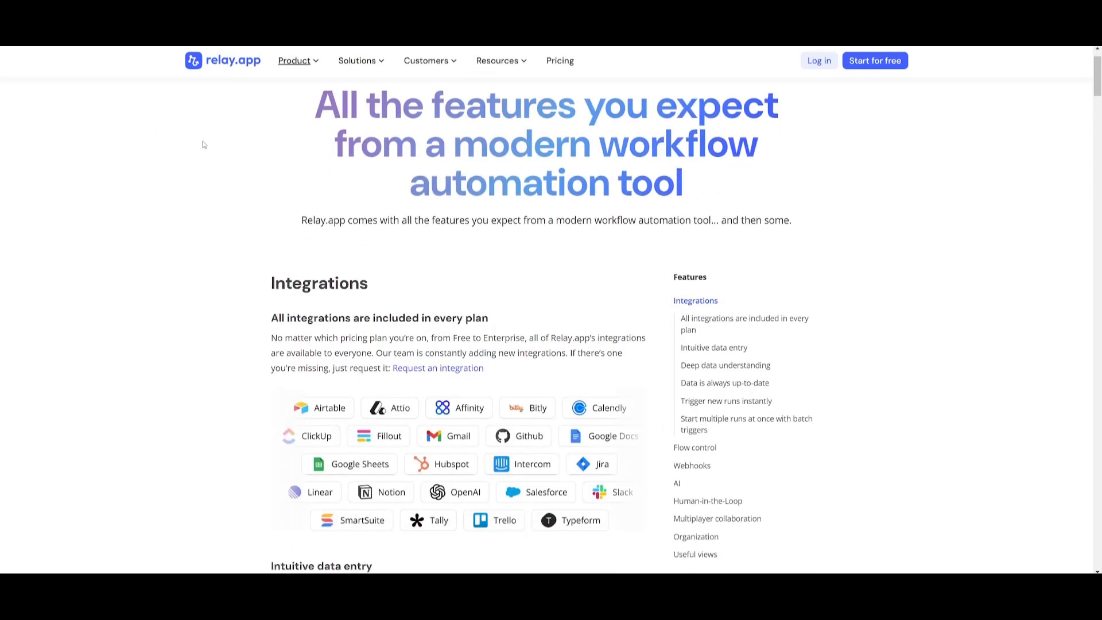
scroll(down, 3)
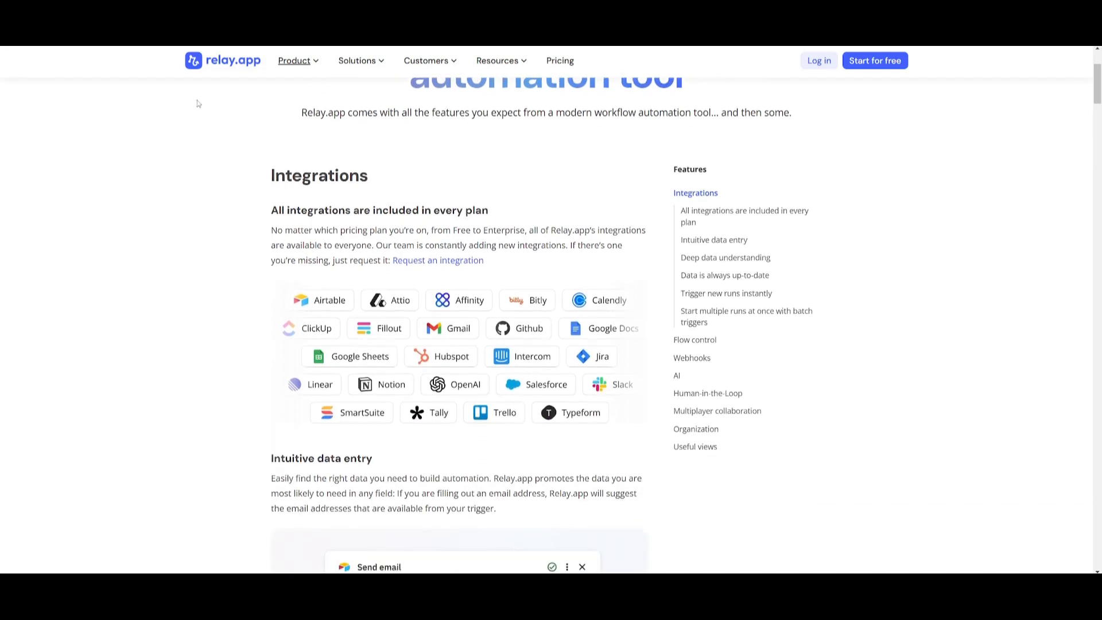
mouse_move(150, 119)
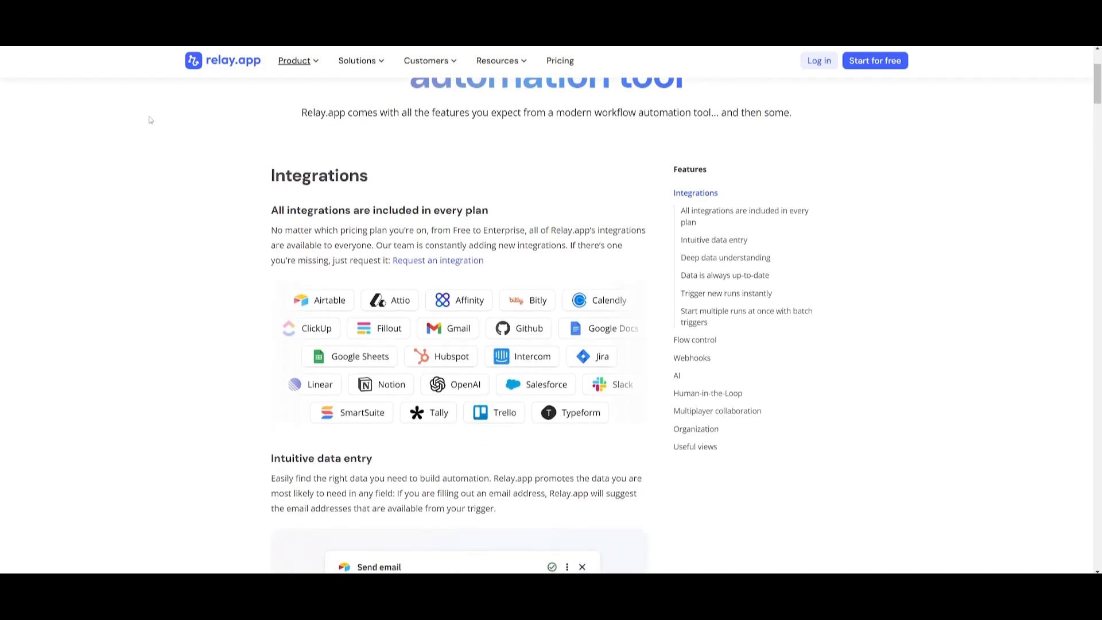
mouse_move(204, 145)
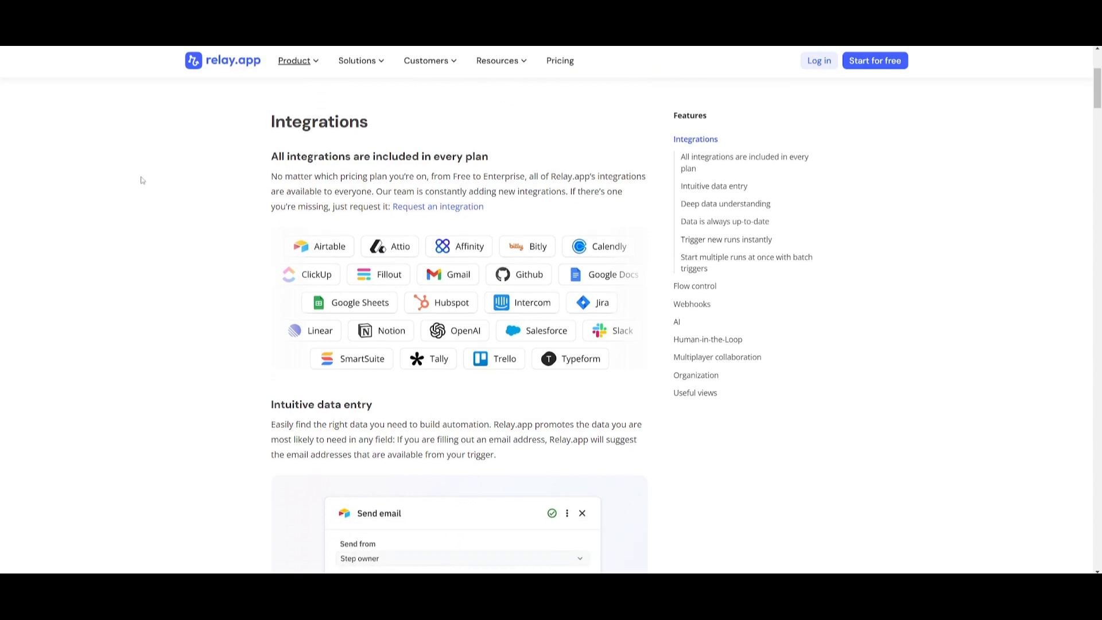
mouse_move(147, 226)
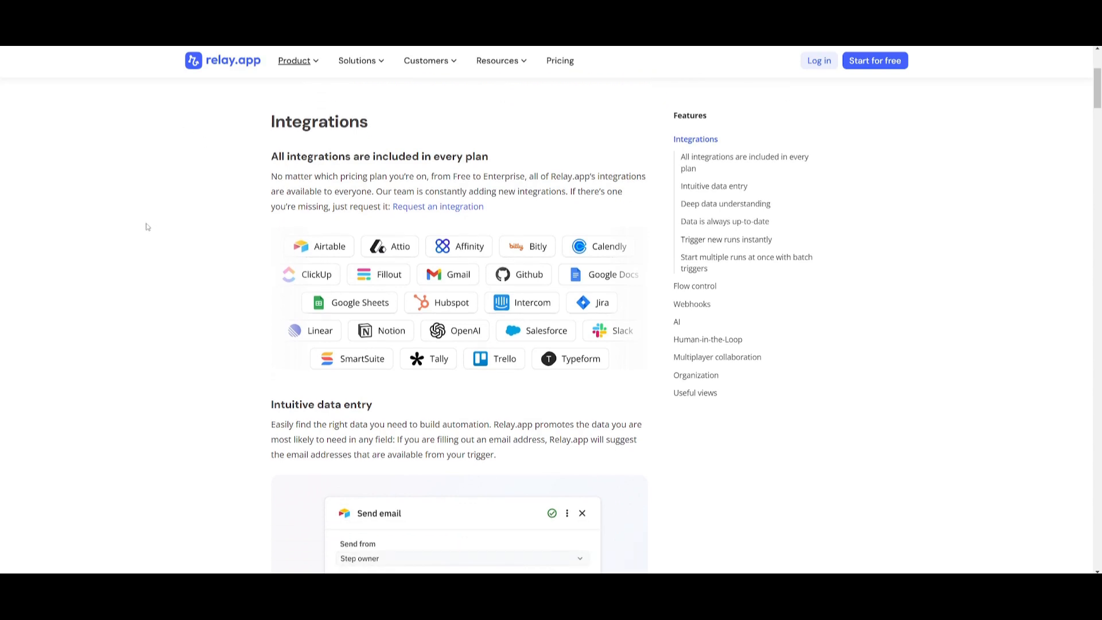
mouse_move(344, 262)
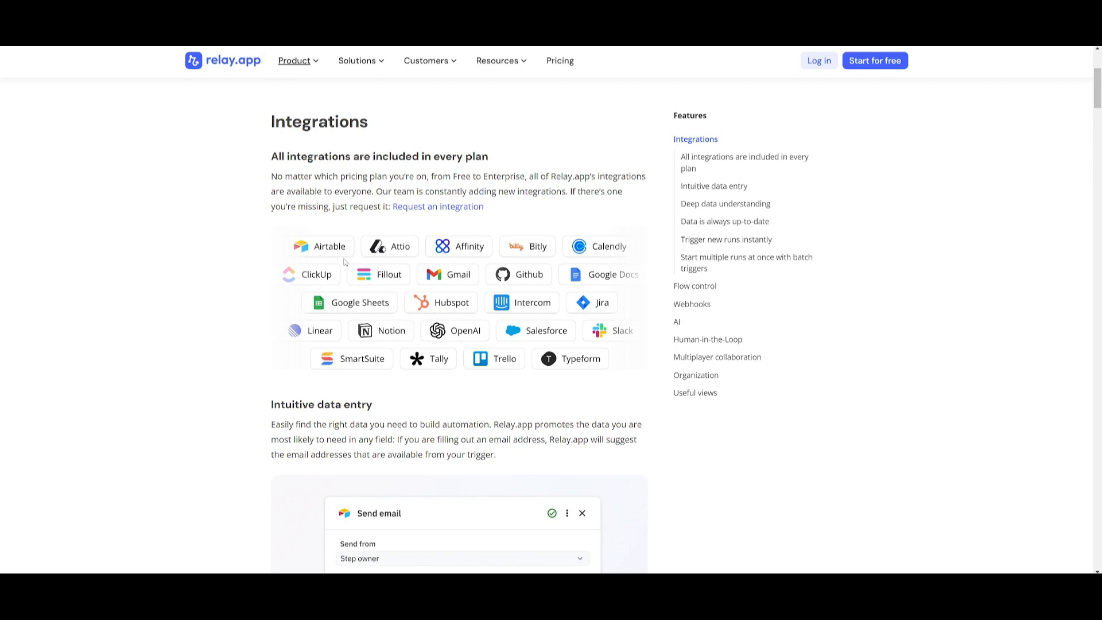
mouse_move(519, 325)
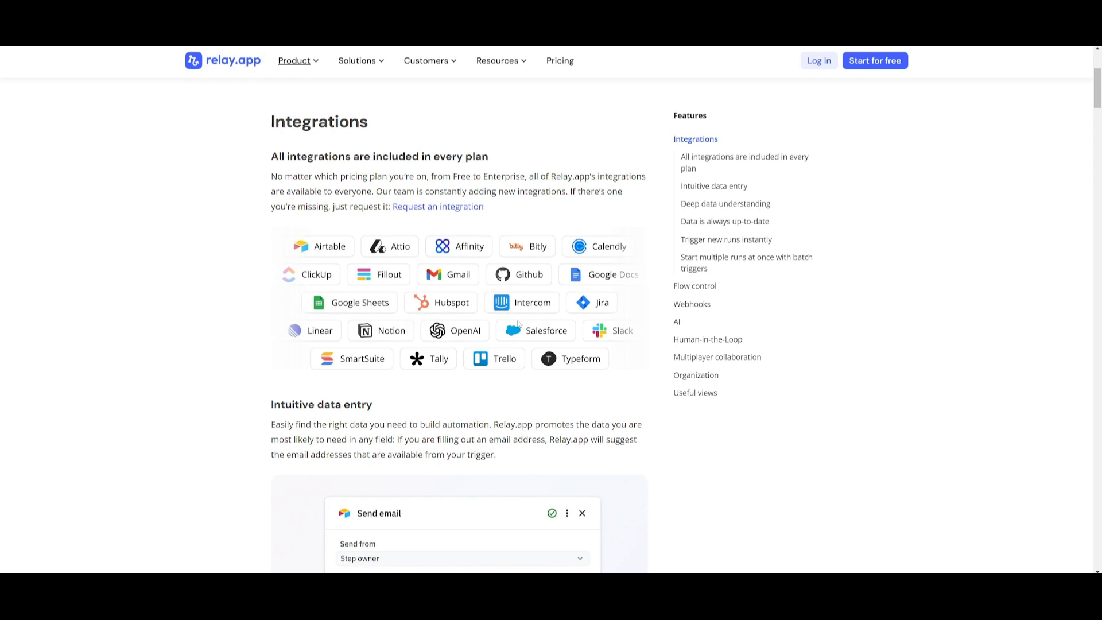
scroll(down, 3)
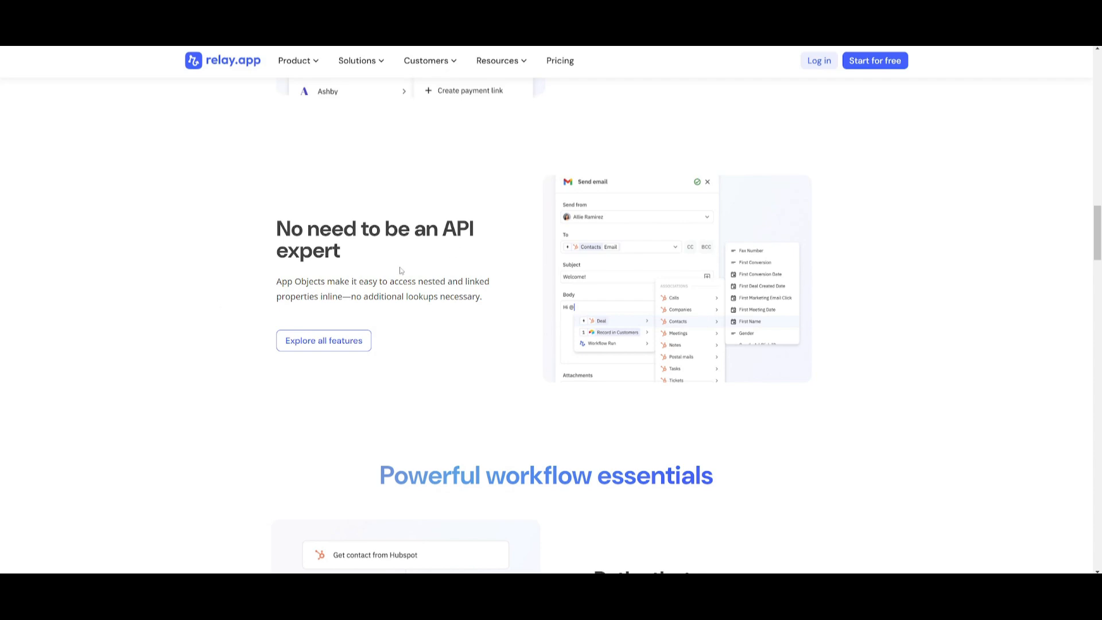
mouse_move(403, 274)
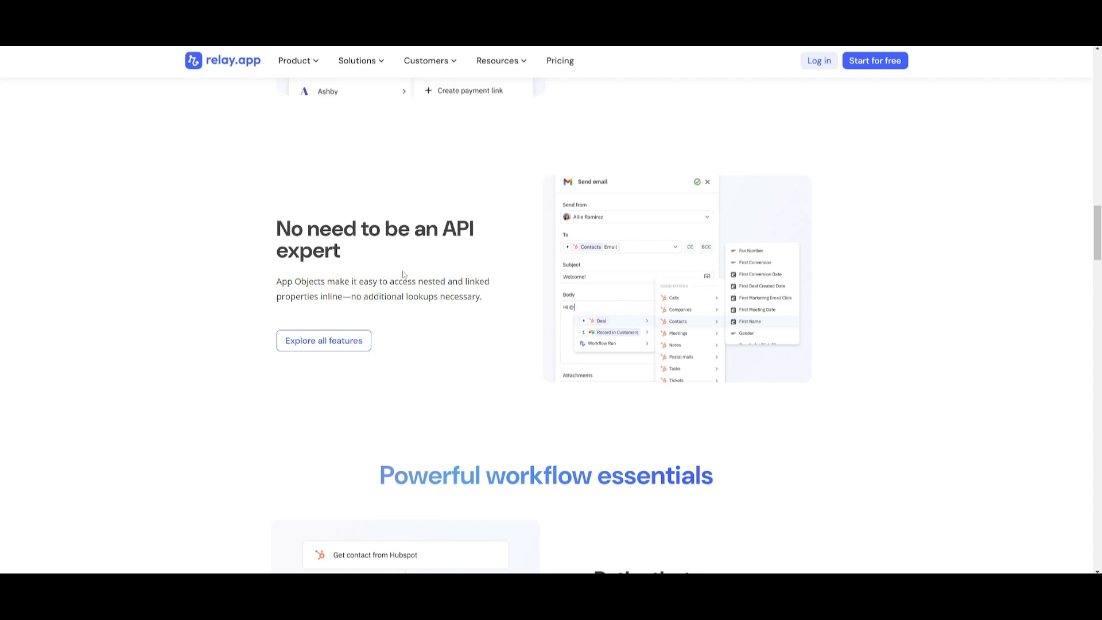
Scroll the homepage to the 'No need to be an API expert' nested-data section.
drag(465, 281, 350, 296)
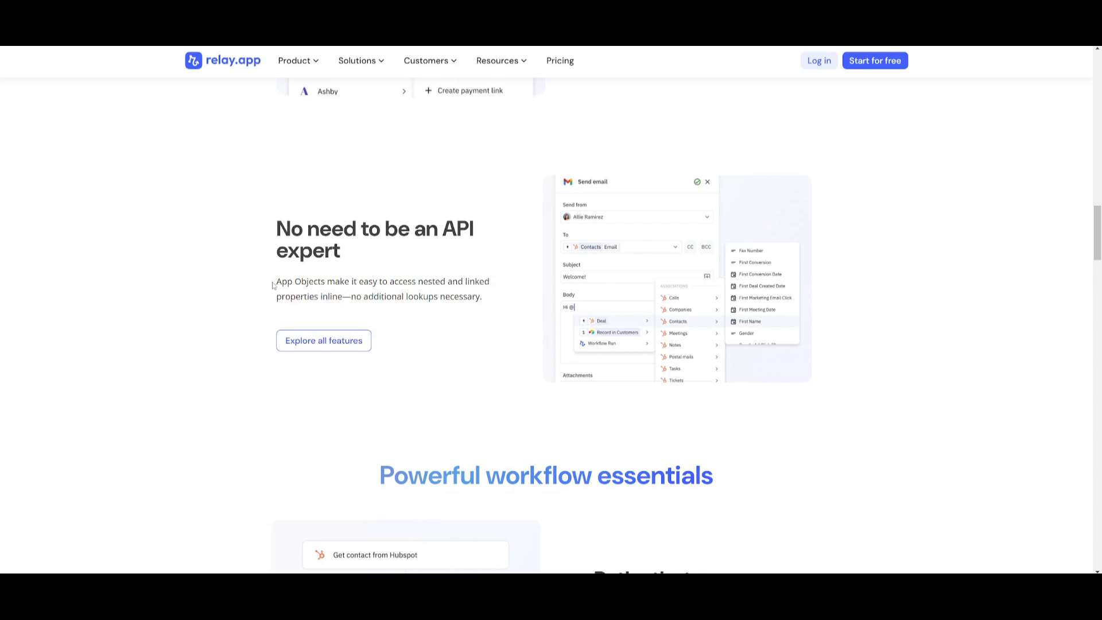
mouse_move(552, 264)
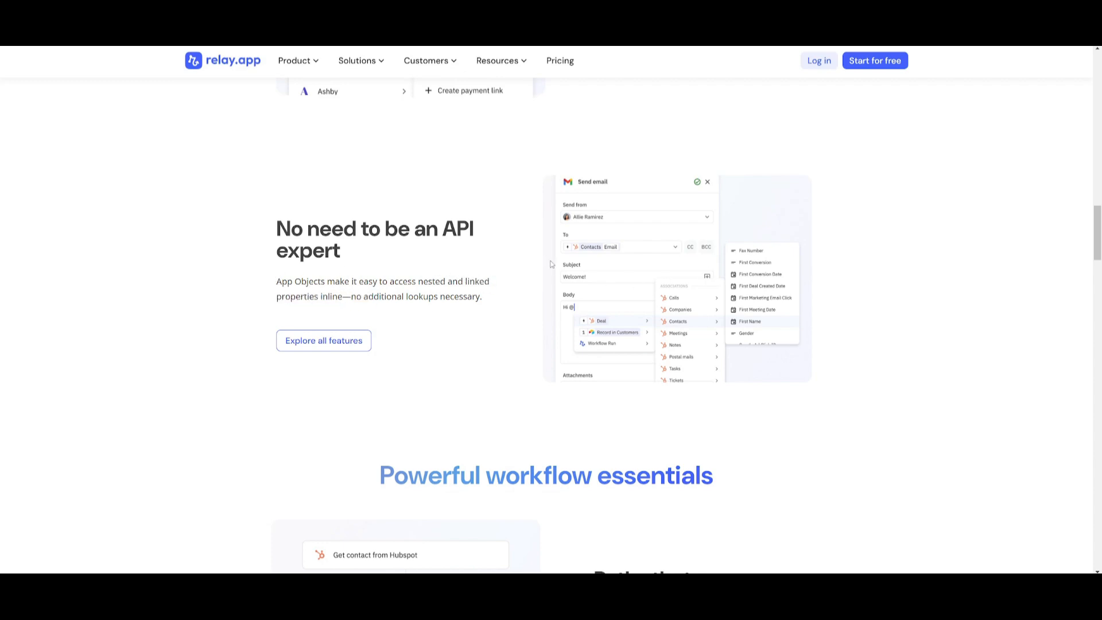
scroll(down, 3)
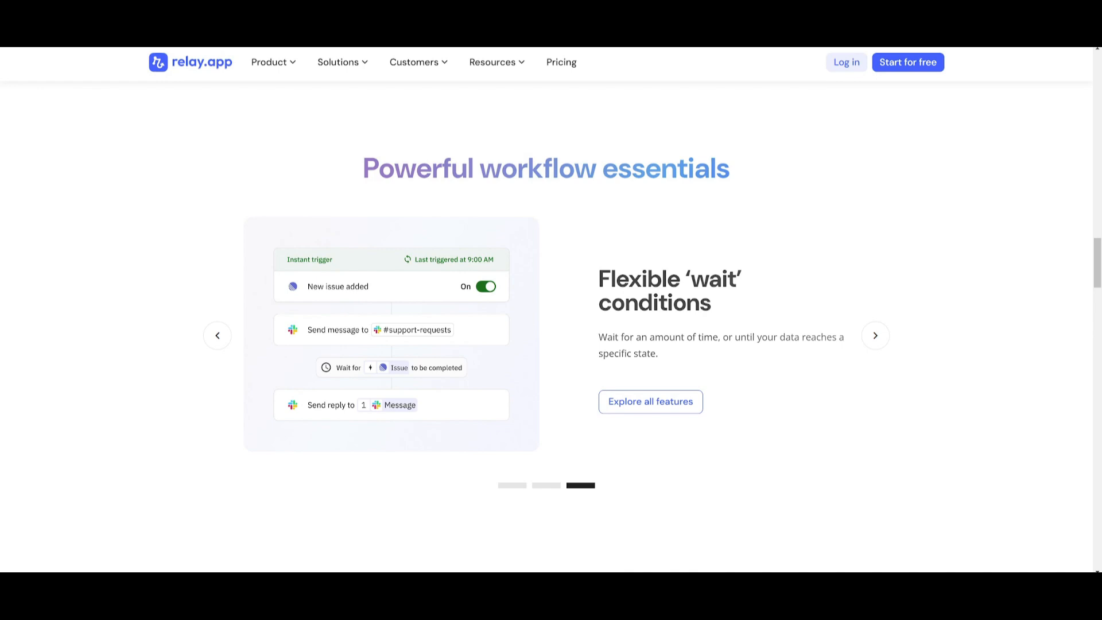
mouse_move(731, 314)
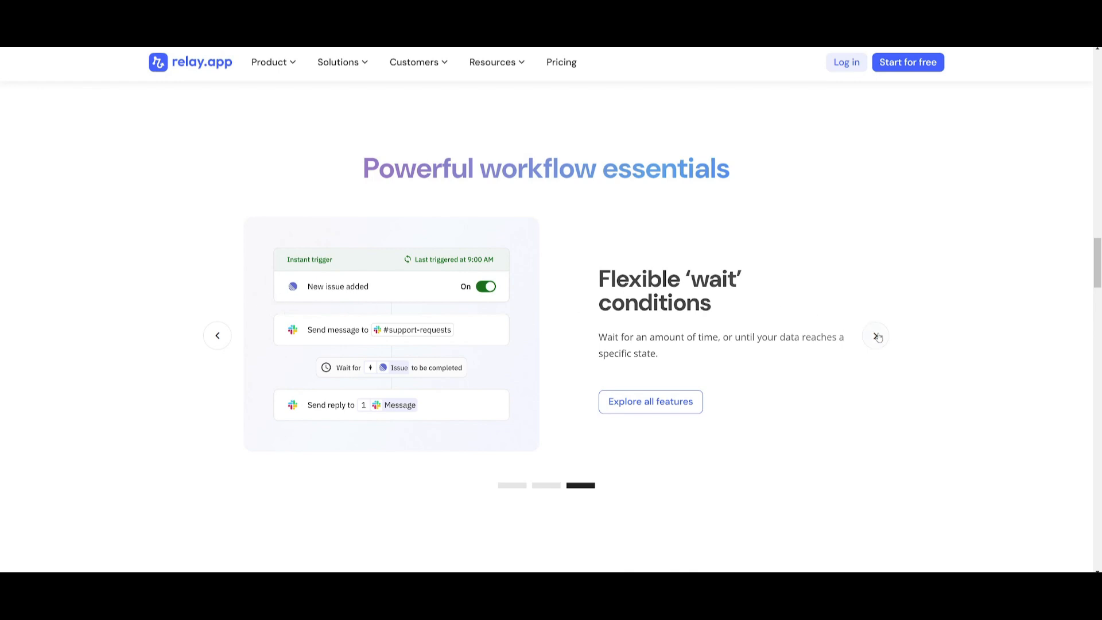
Advance the workflow essentials carousel through merging paths to 'Iterate over lists'.
click(876, 335)
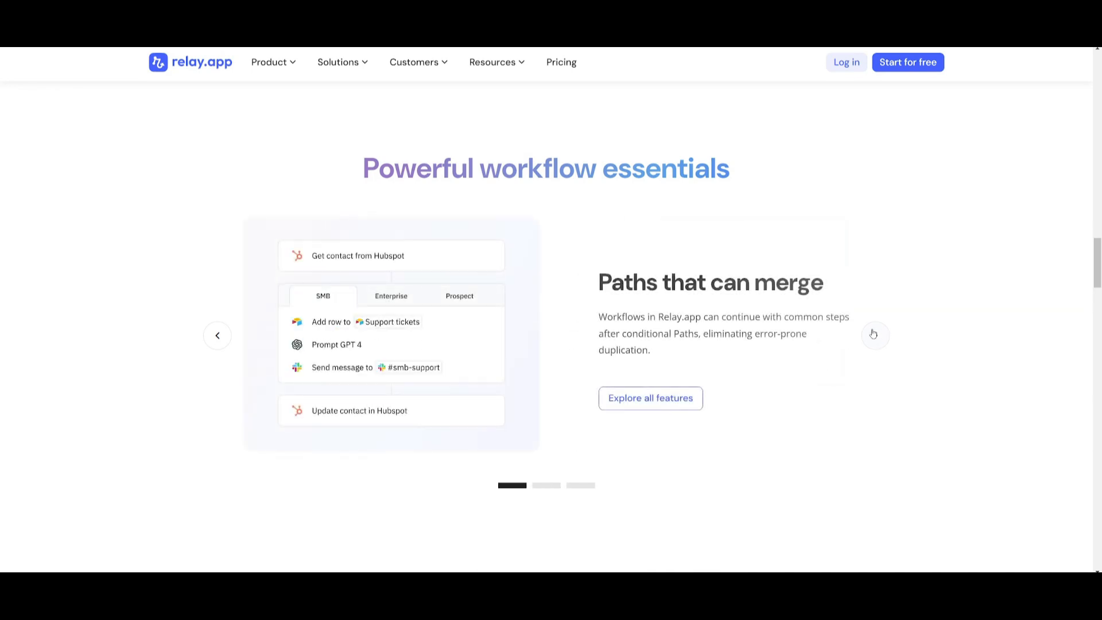
click(391, 295)
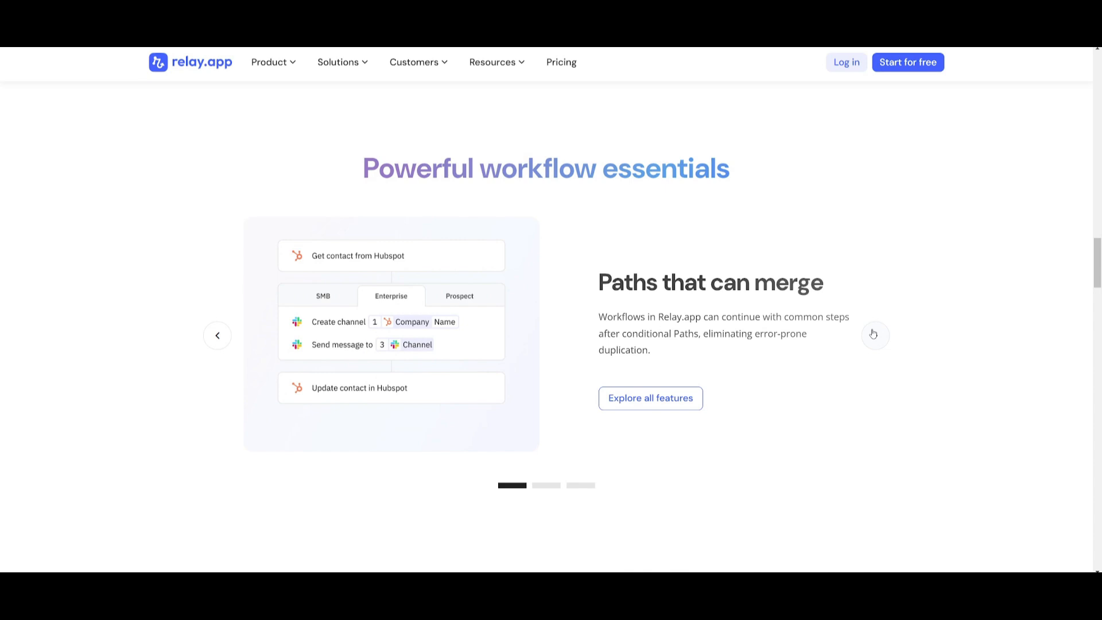
click(458, 295)
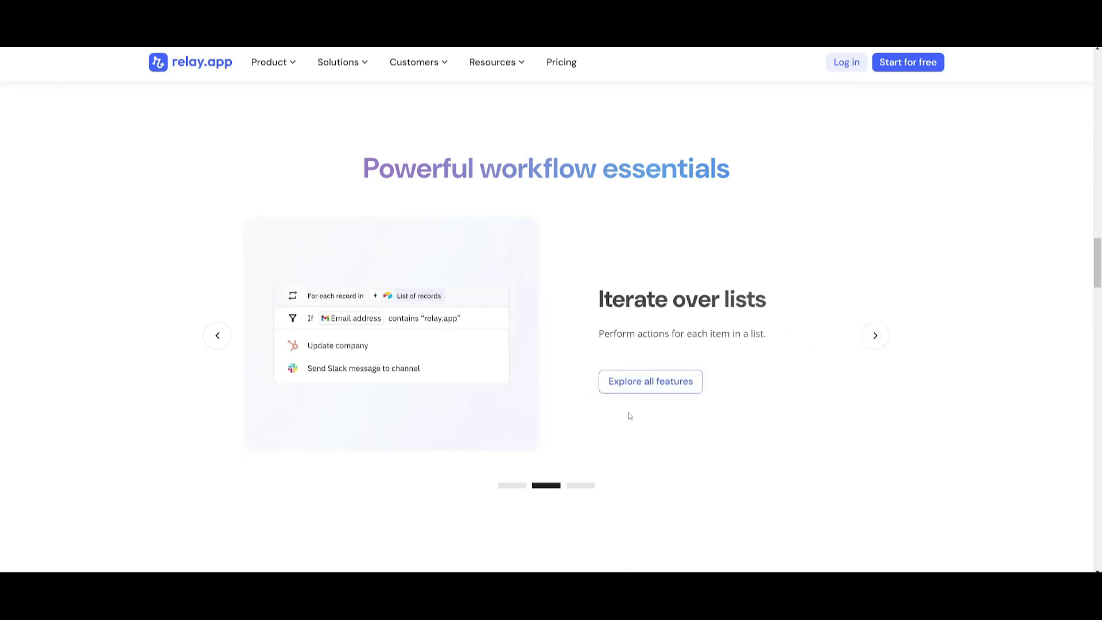
mouse_move(542, 379)
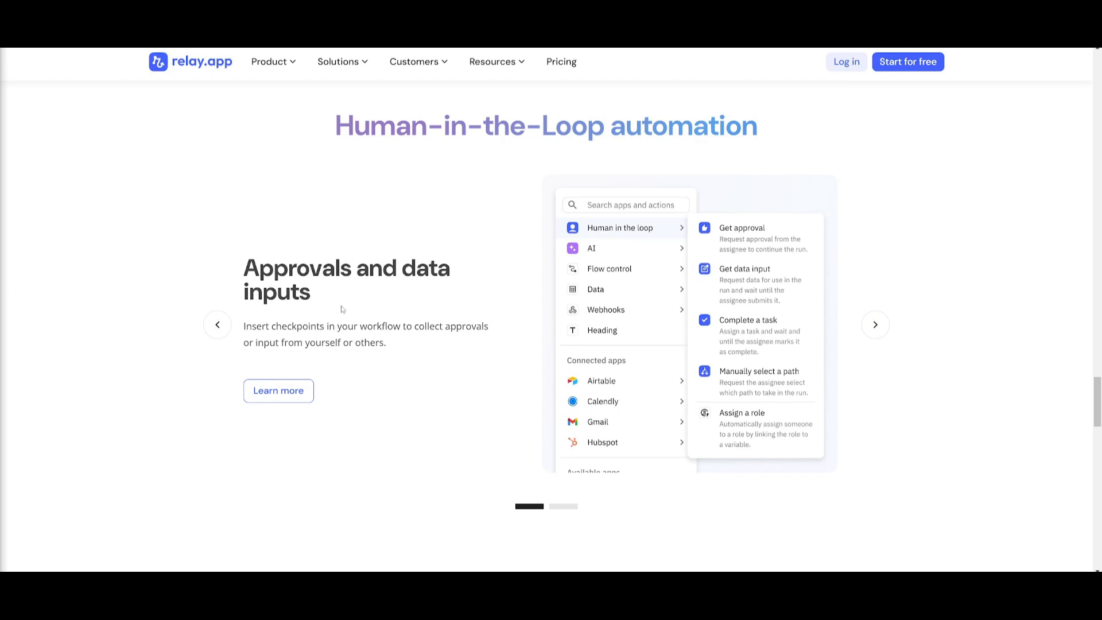
mouse_move(660, 284)
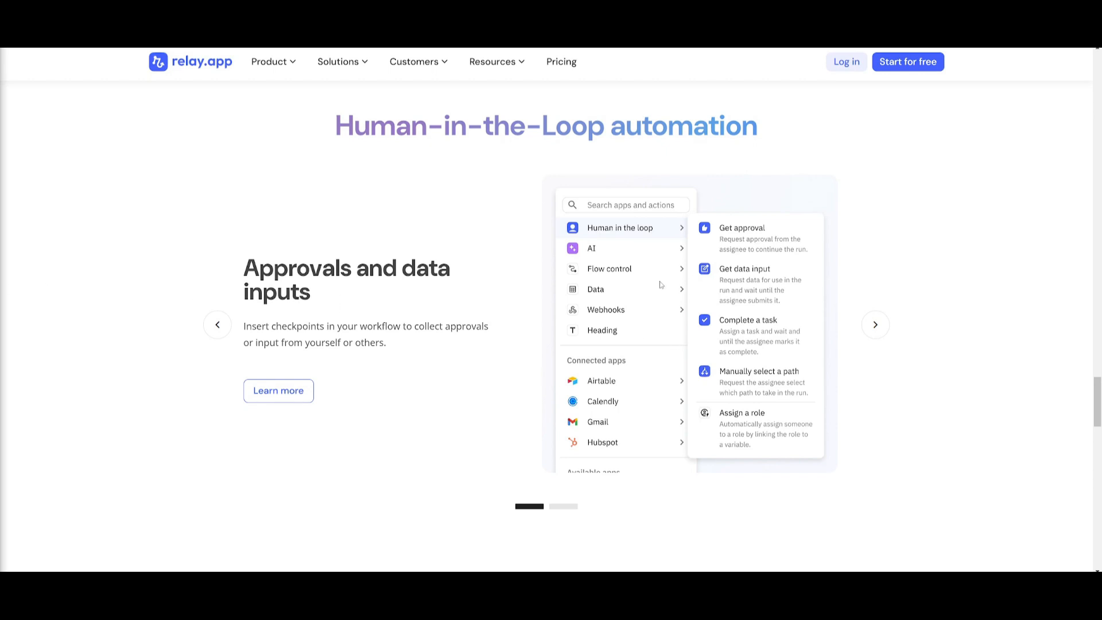
mouse_move(632, 300)
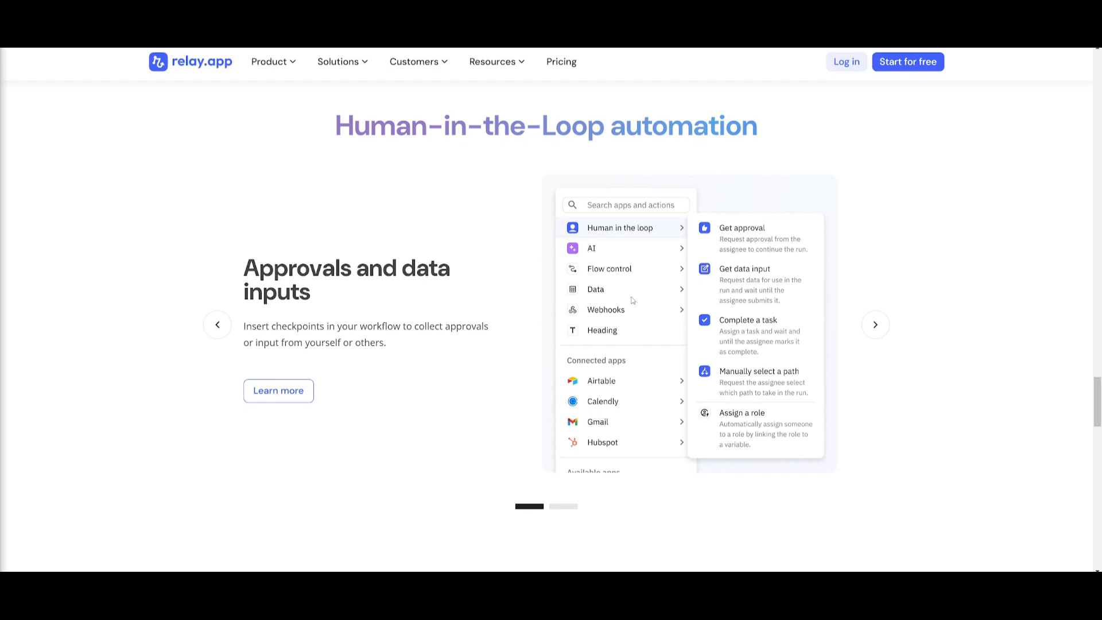
mouse_move(606, 299)
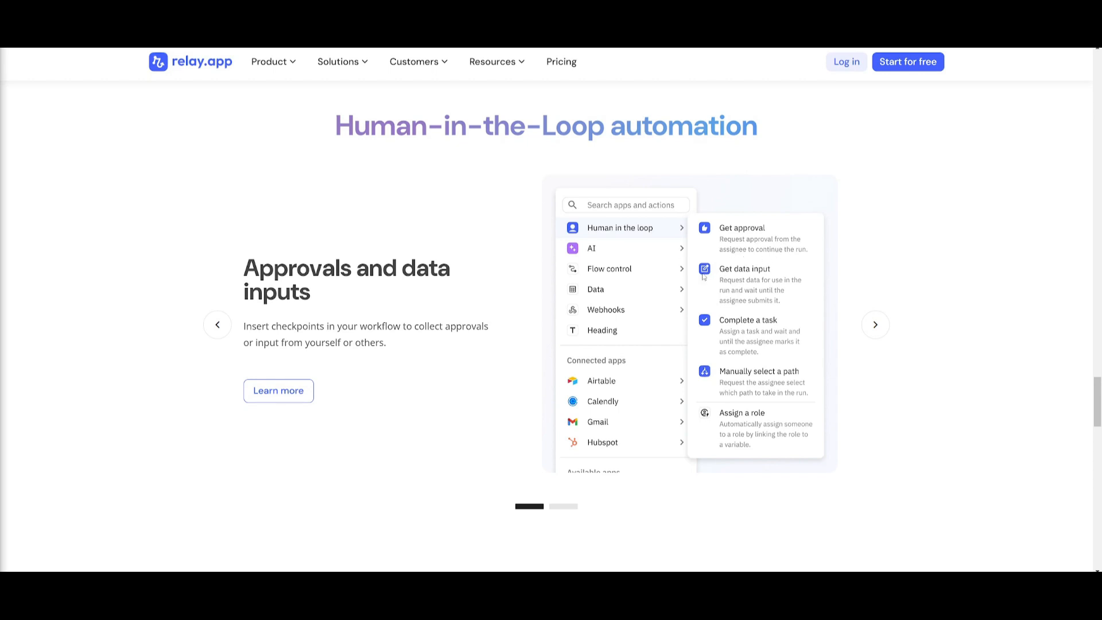
mouse_move(674, 282)
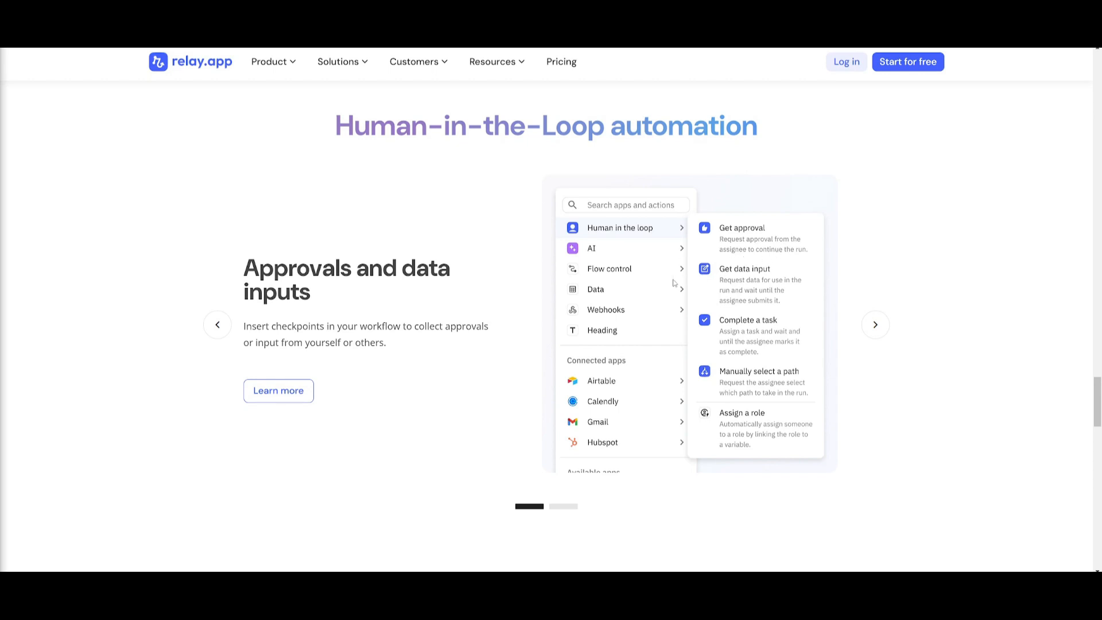
mouse_move(624, 298)
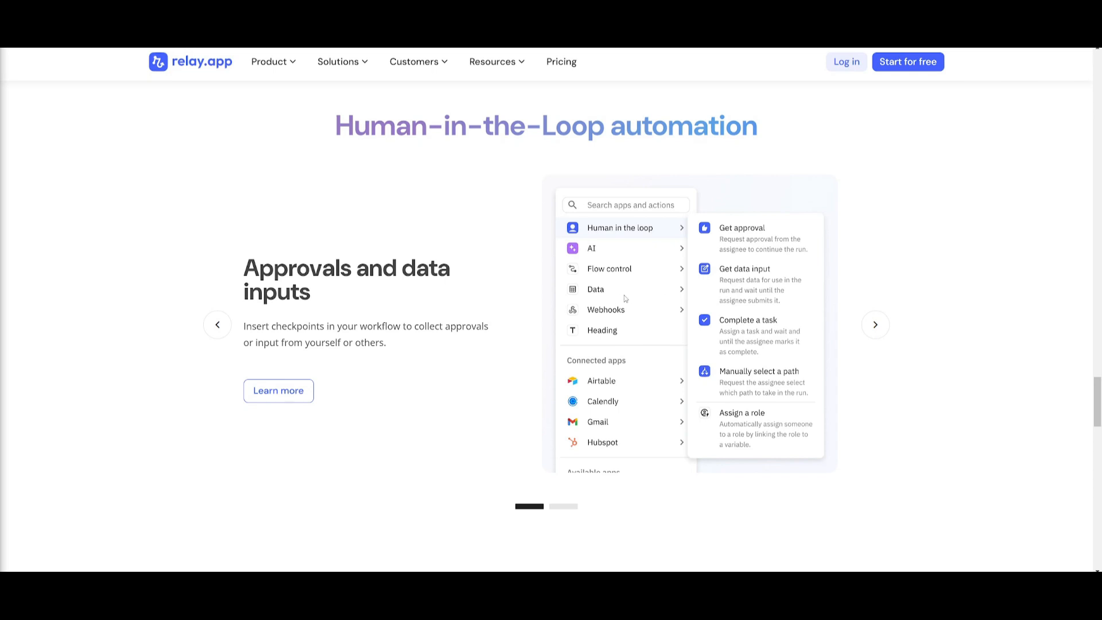
mouse_move(607, 309)
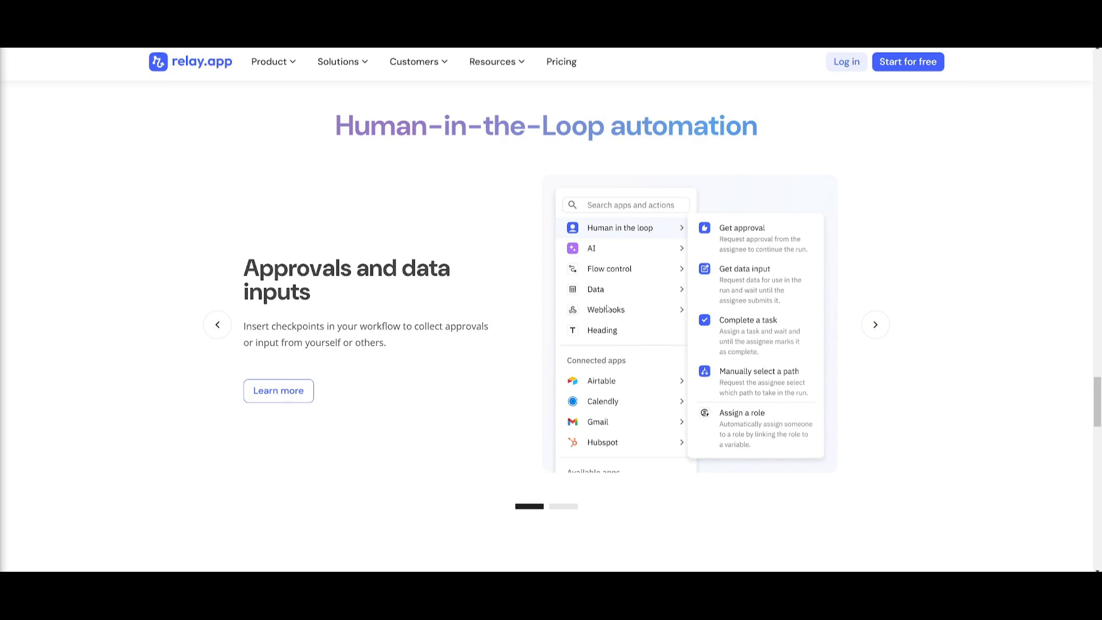
mouse_move(627, 344)
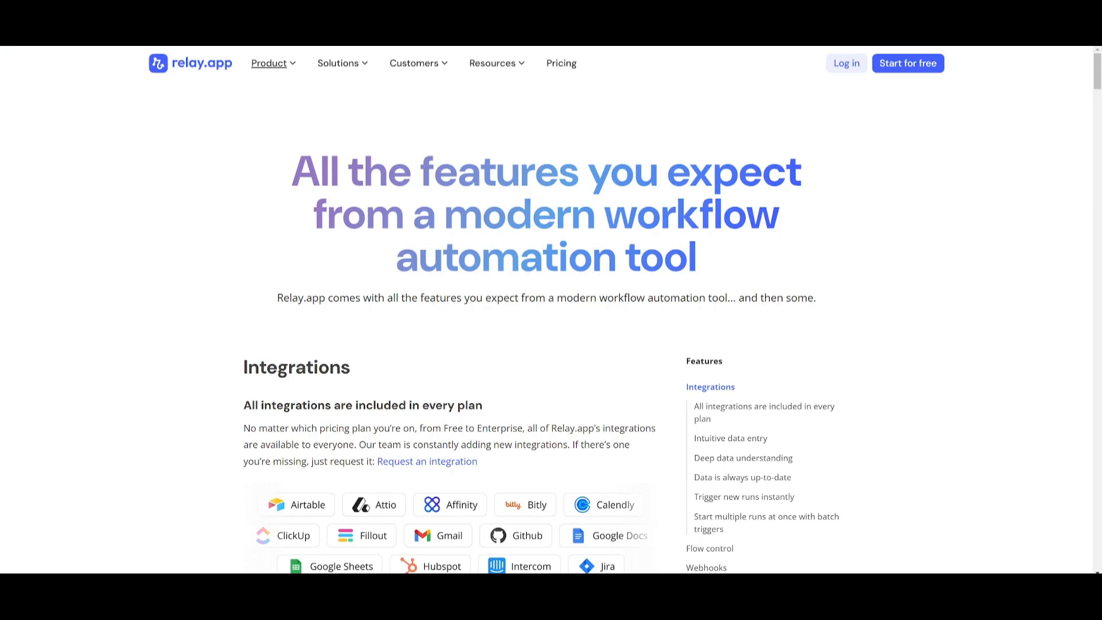
Browse Product > Features through Integrations, Flow control, Webhooks, AI and Organization sections.
scroll(down, 3)
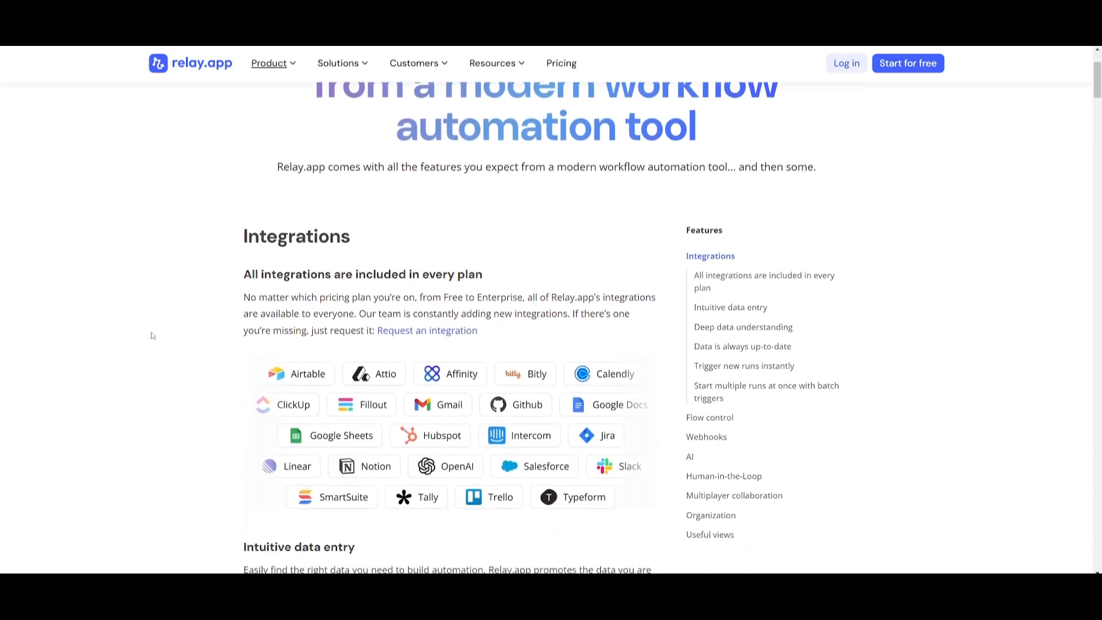
scroll(down, 3)
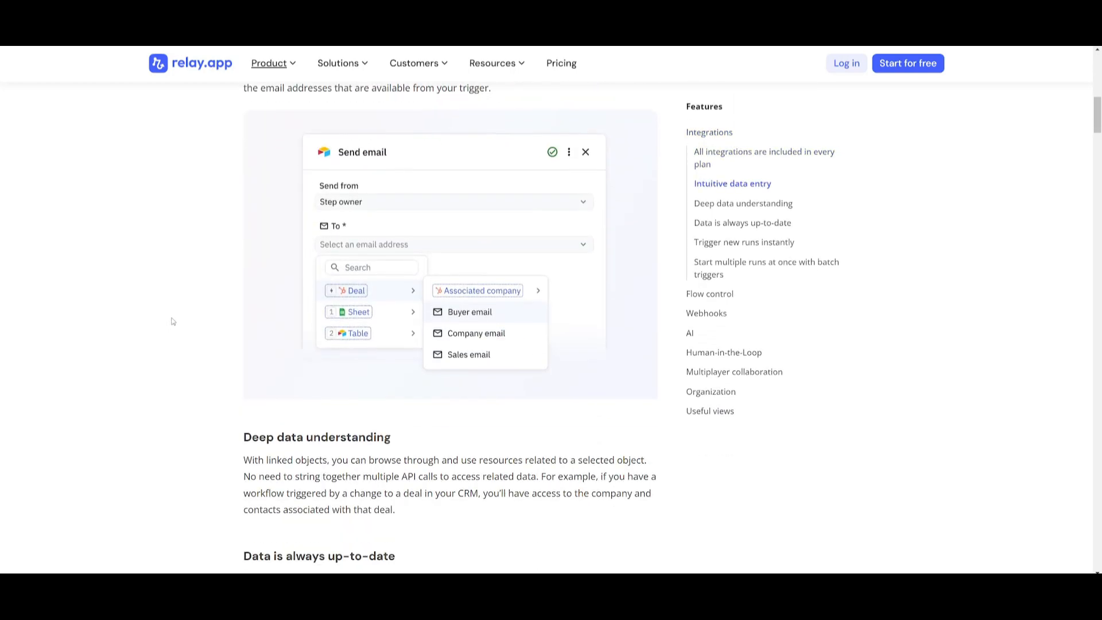
scroll(down, 3)
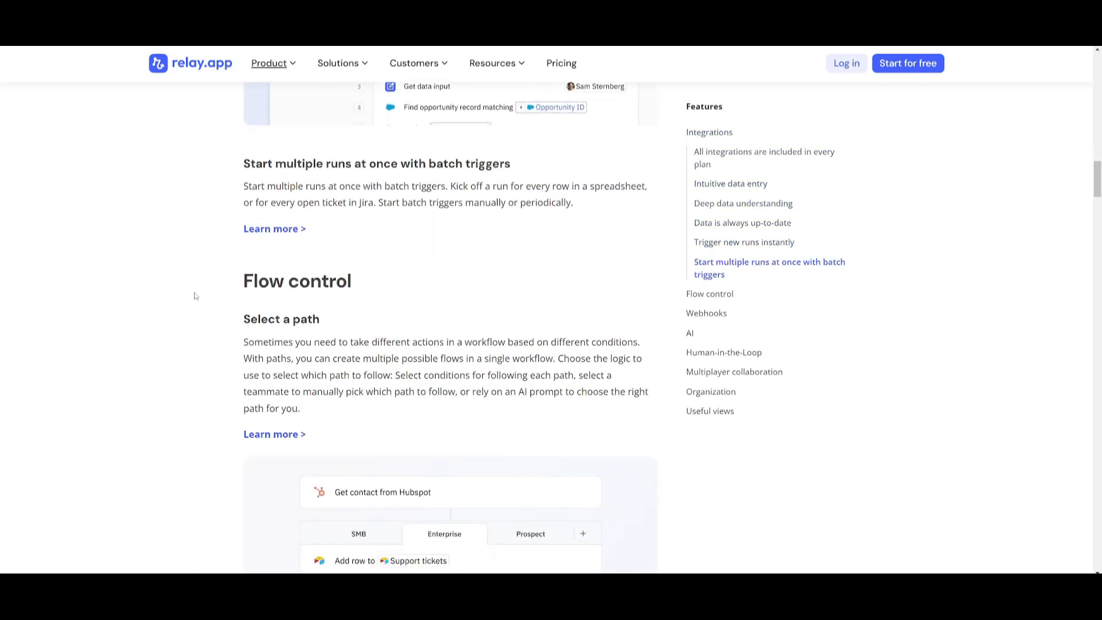
click(270, 63)
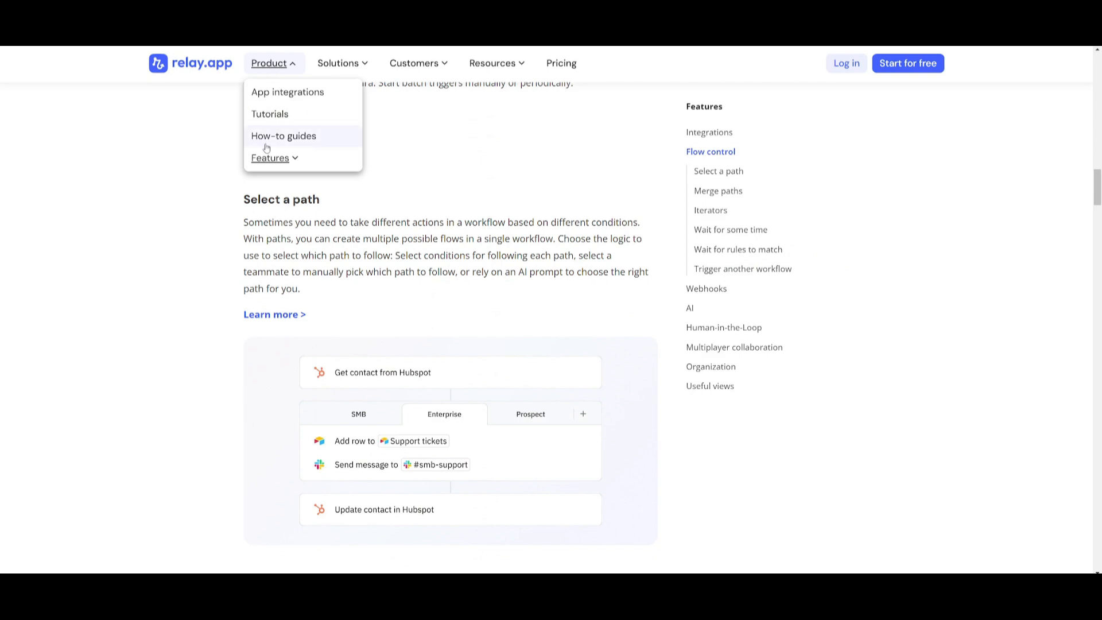
scroll(down, 3)
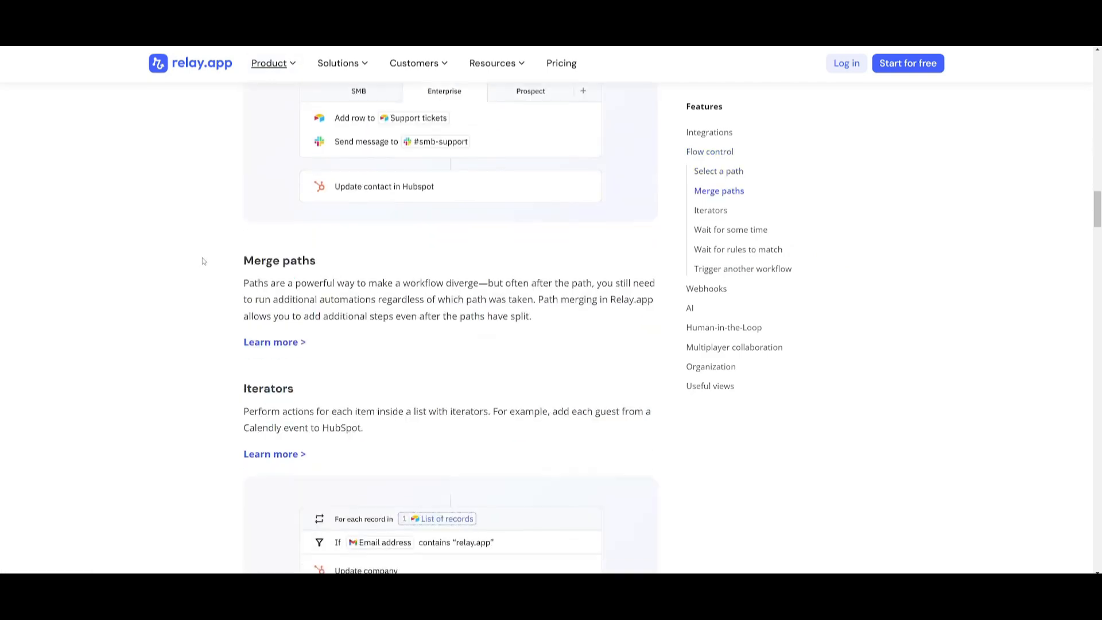
scroll(down, 3)
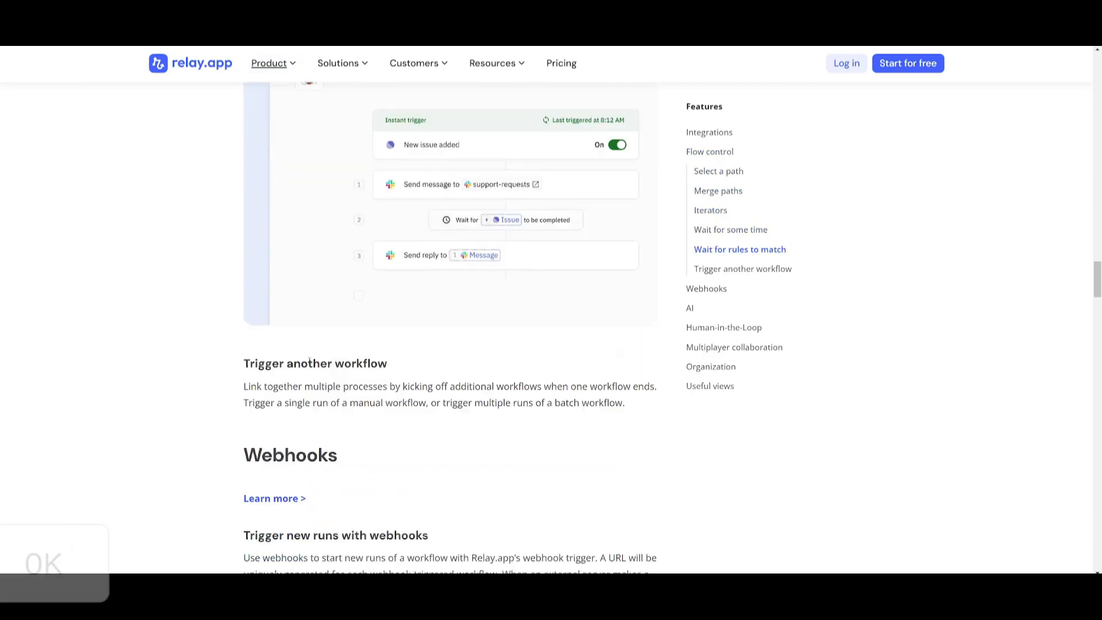
scroll(down, 3)
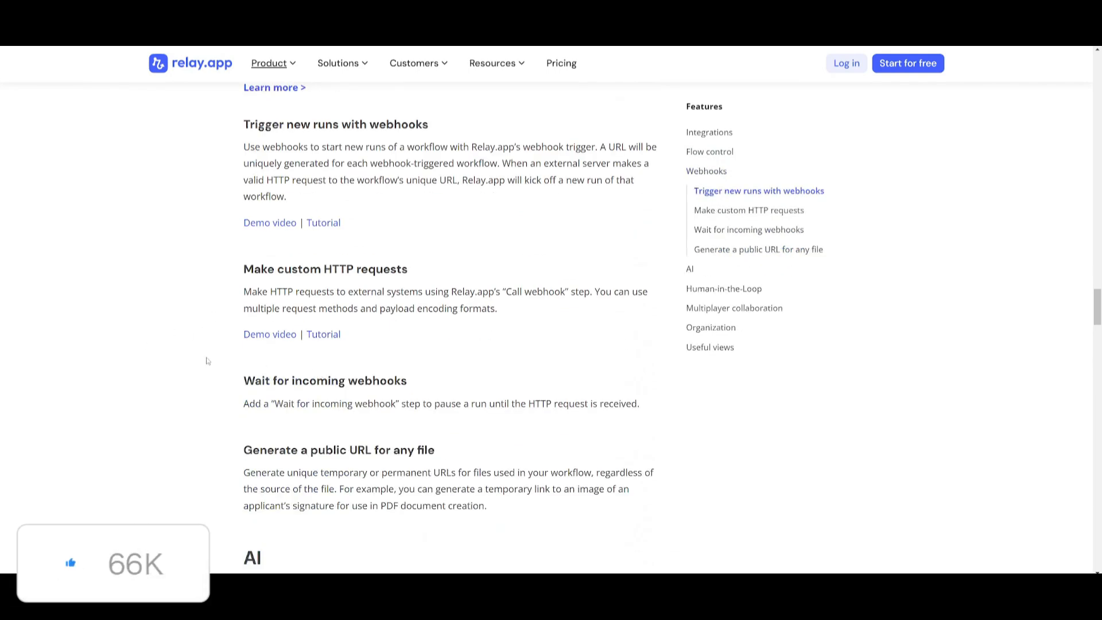
scroll(down, 3)
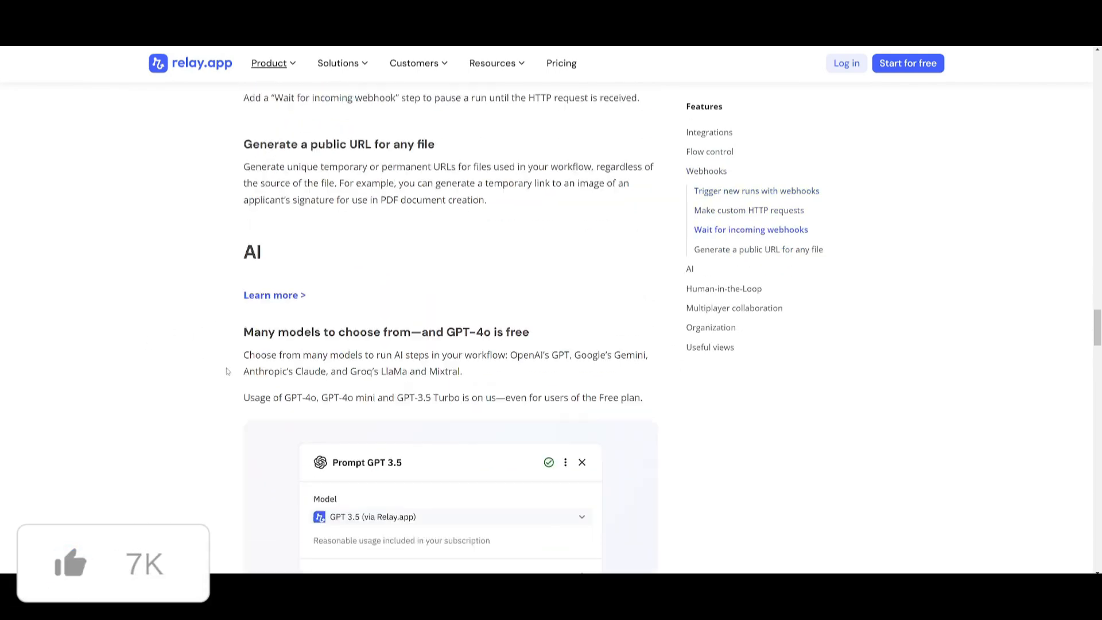
scroll(down, 3)
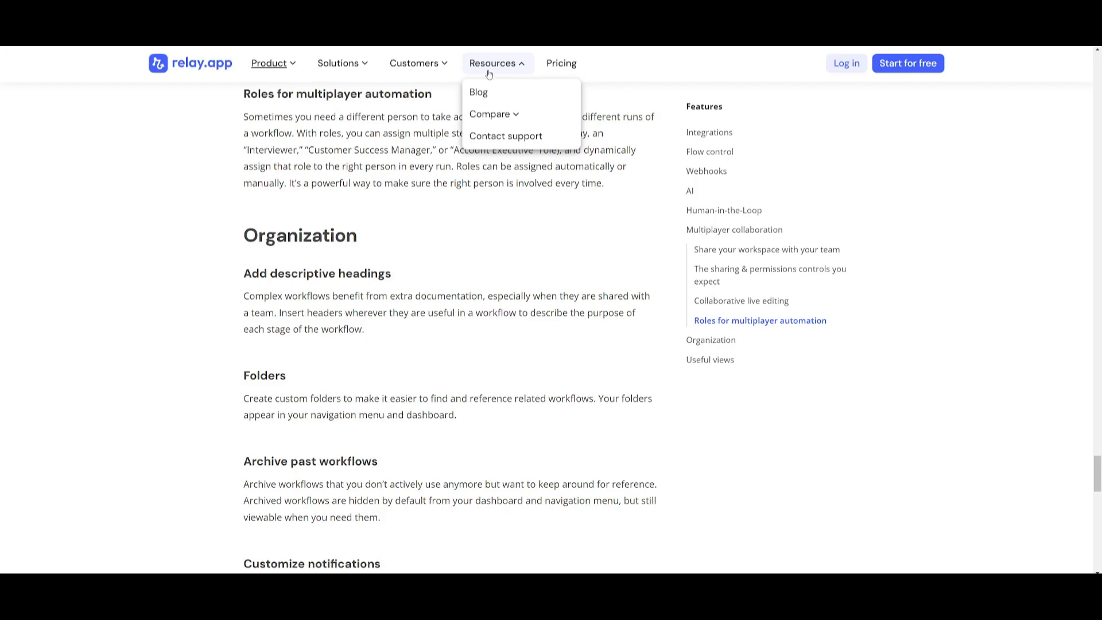
scroll(down, 3)
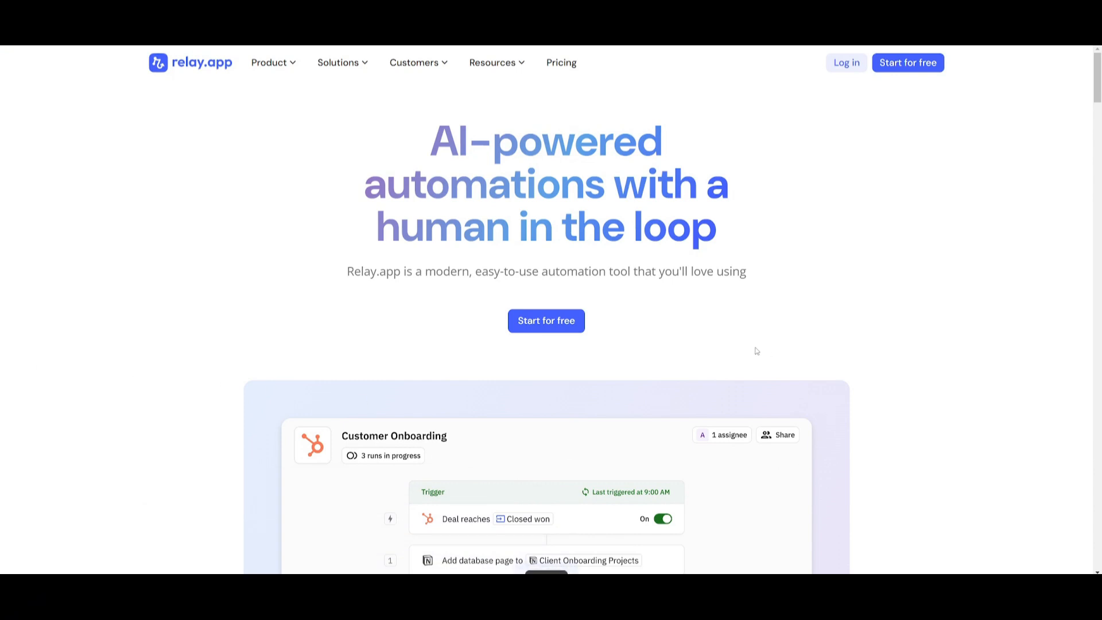
mouse_move(730, 326)
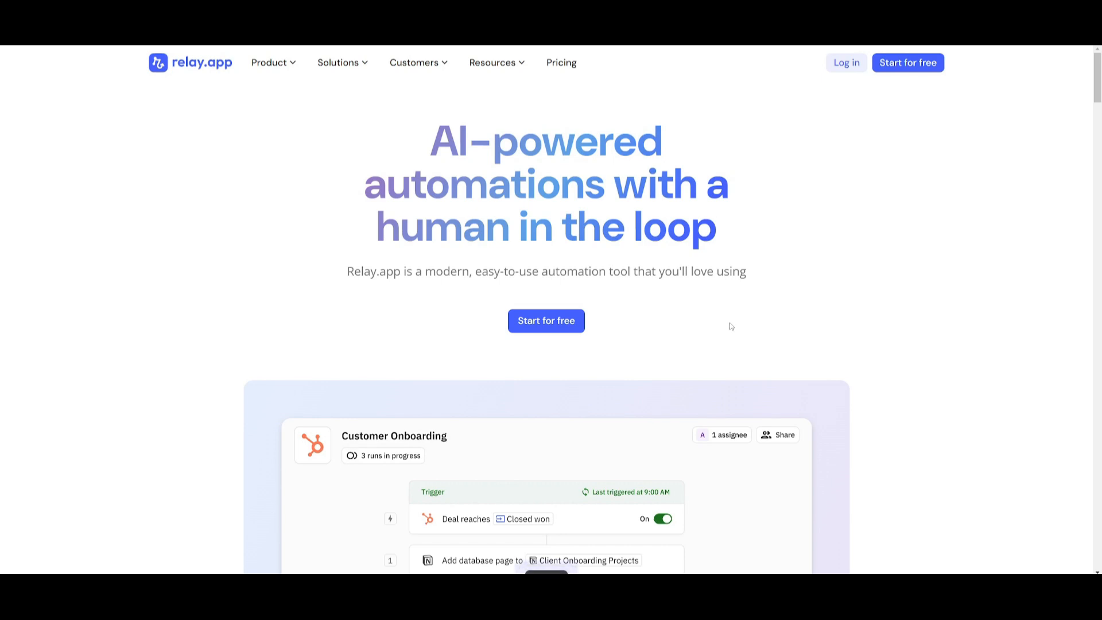
mouse_move(726, 325)
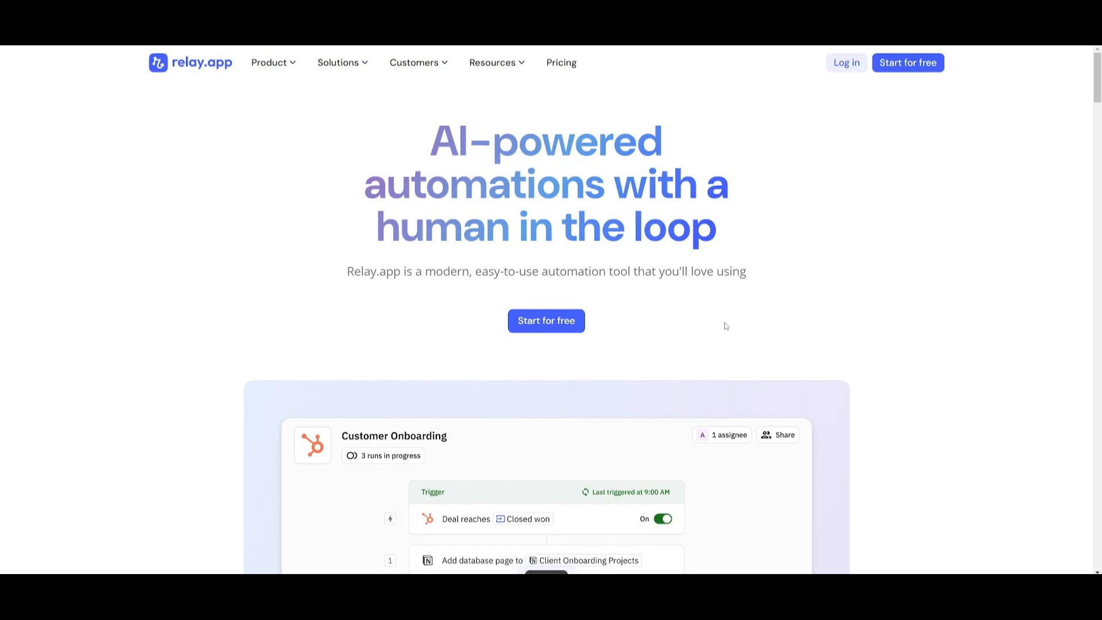
mouse_move(725, 333)
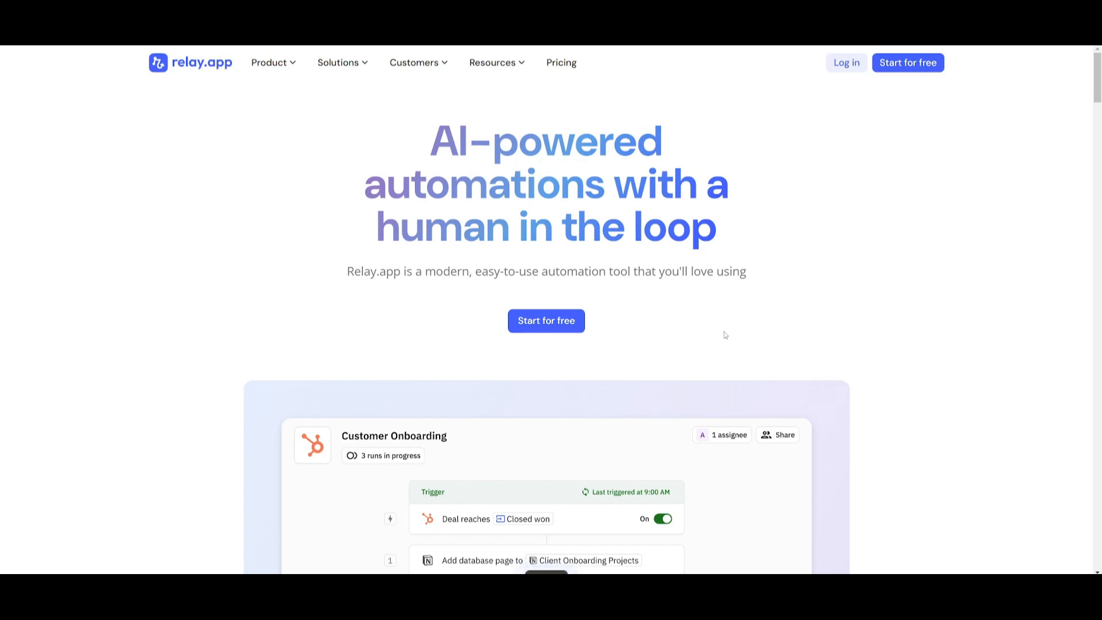
mouse_move(600, 340)
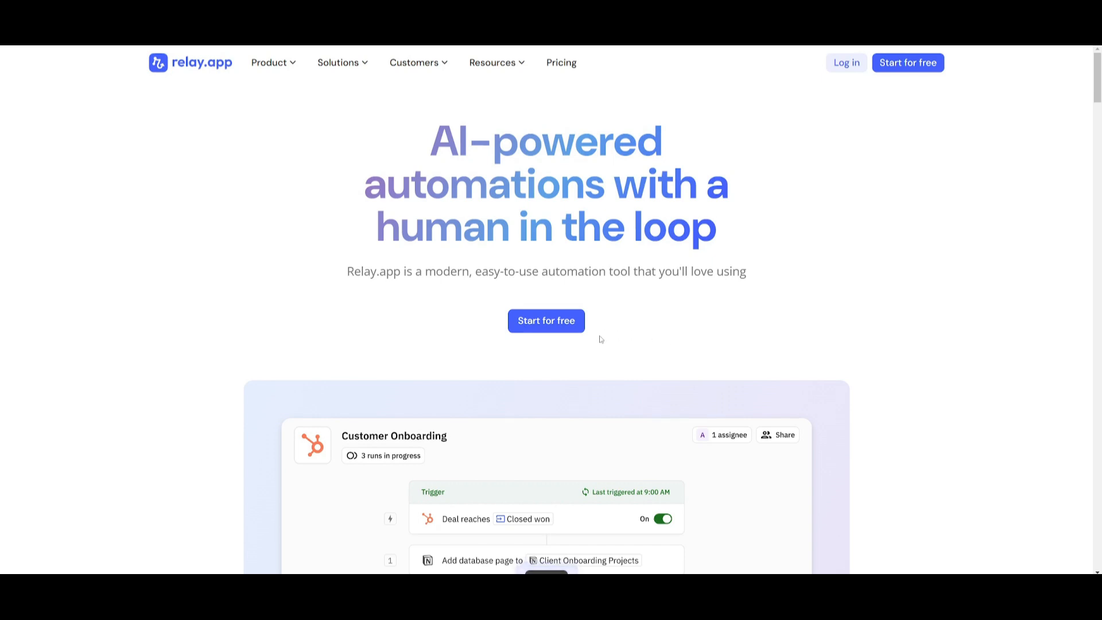
Start a free account and tick the Terms of Use and Privacy Policy agreement.
click(545, 321)
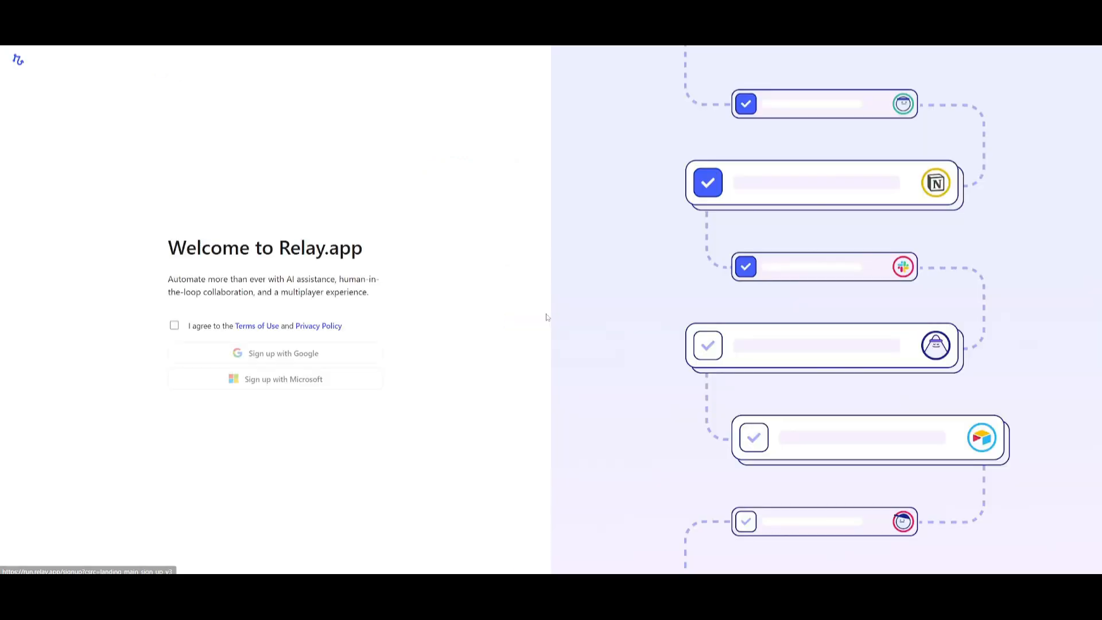
click(174, 325)
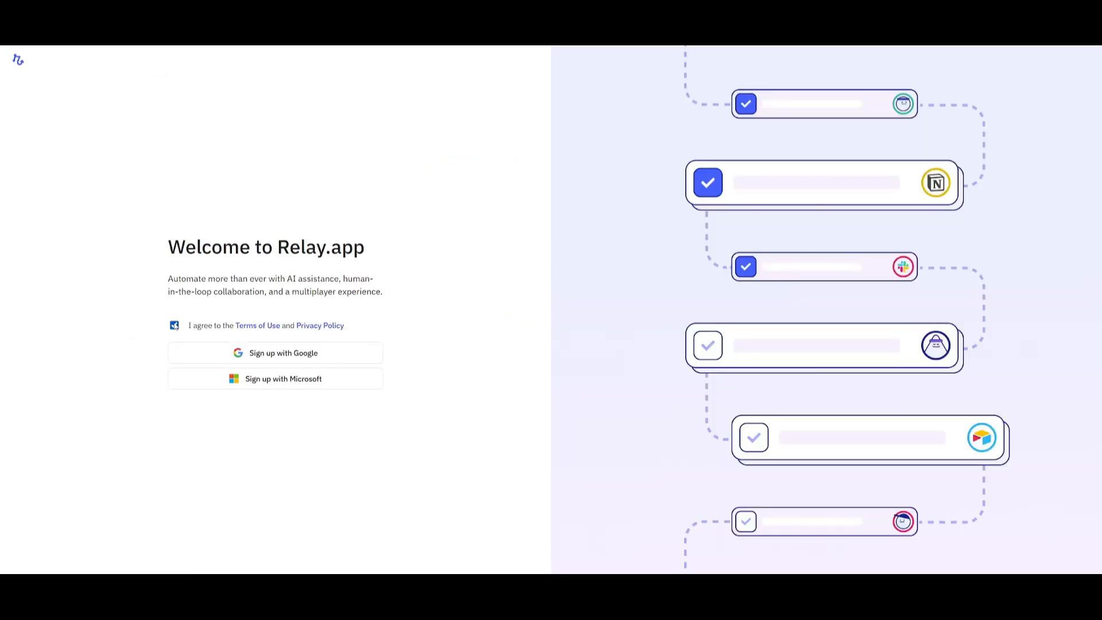
click(174, 325)
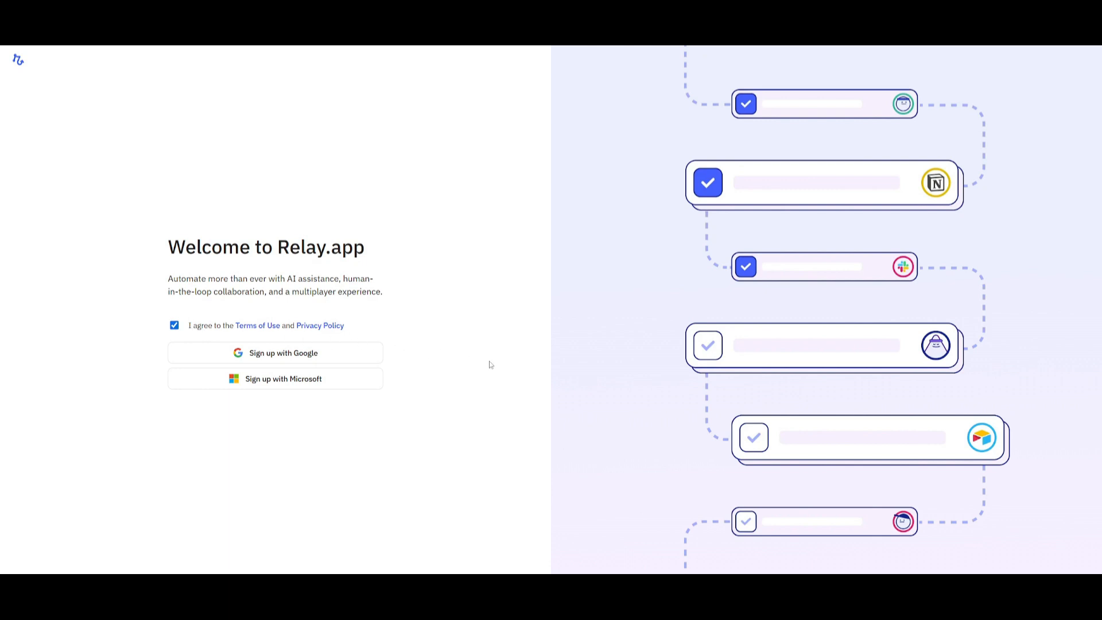
mouse_move(206, 319)
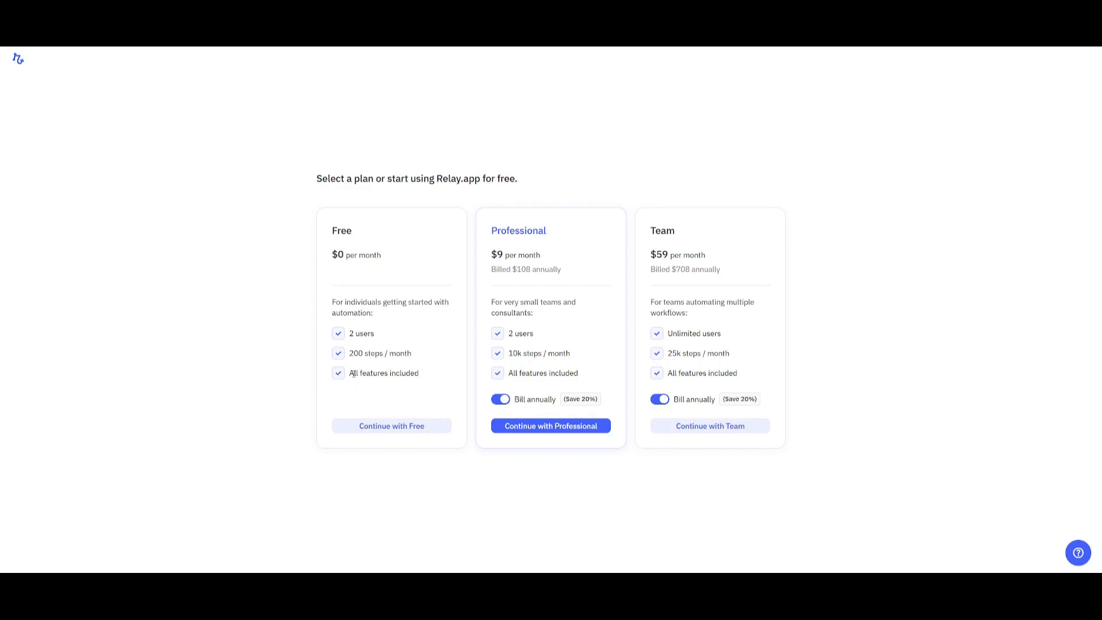
mouse_move(397, 421)
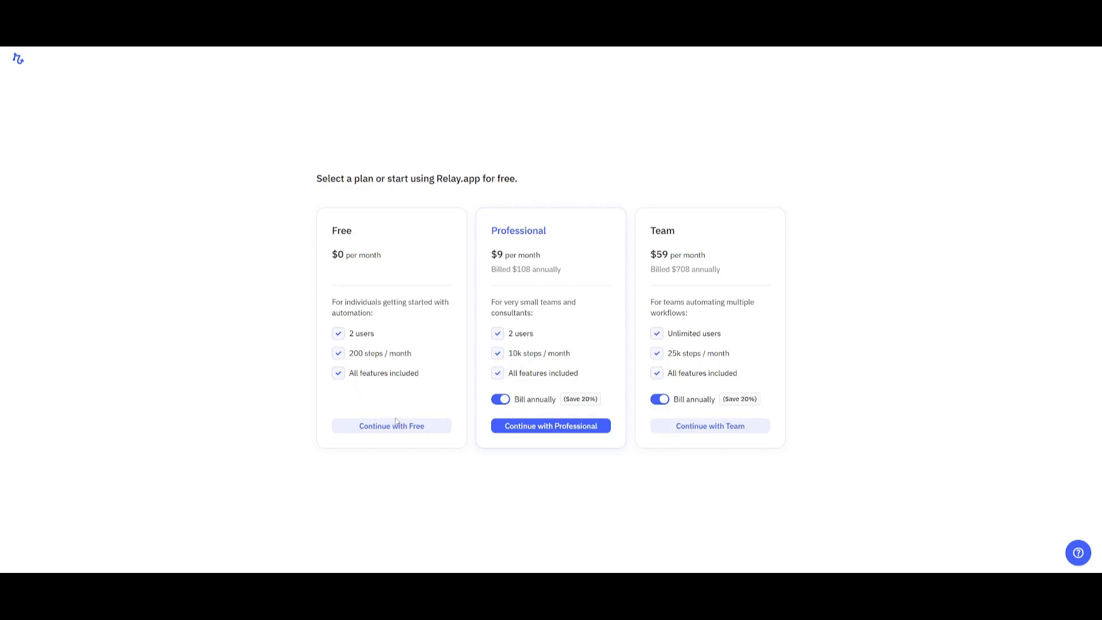
mouse_move(405, 412)
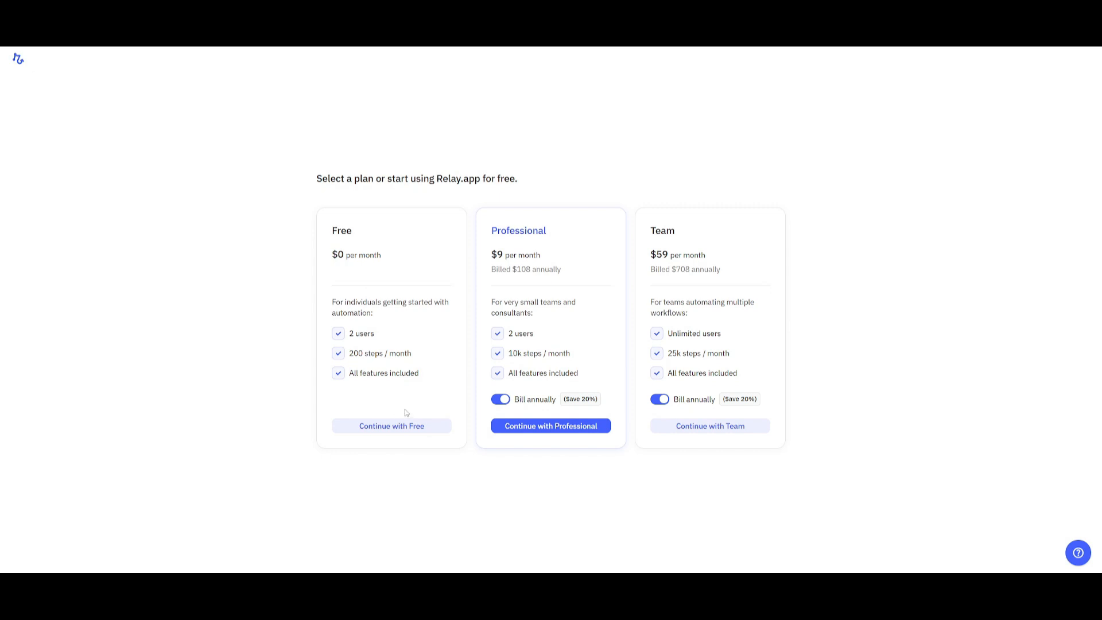
mouse_move(520, 244)
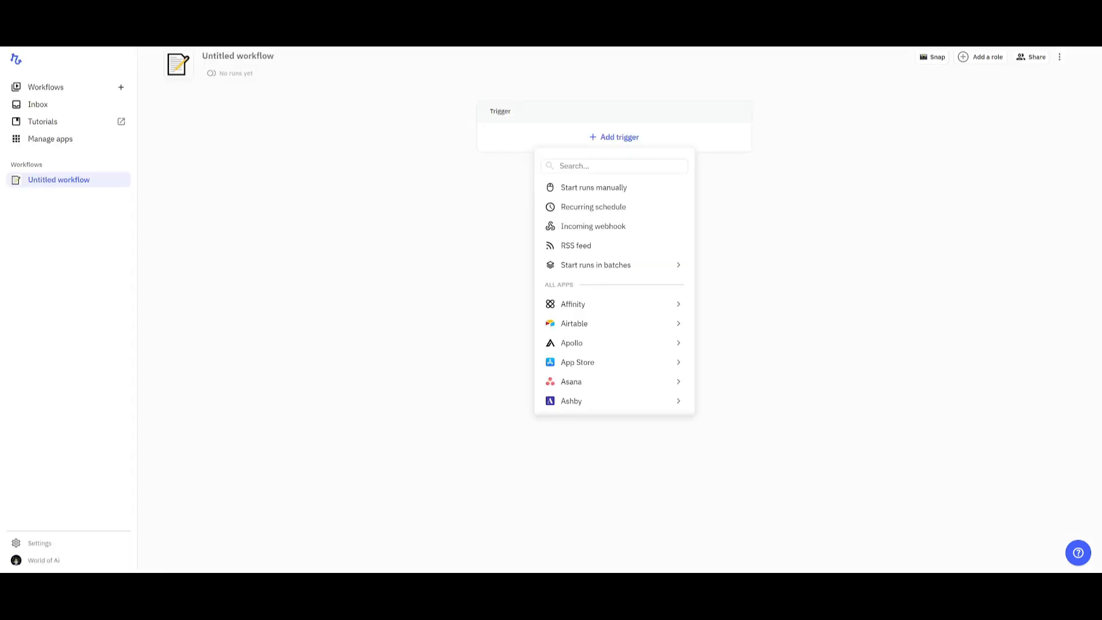
mouse_move(593, 188)
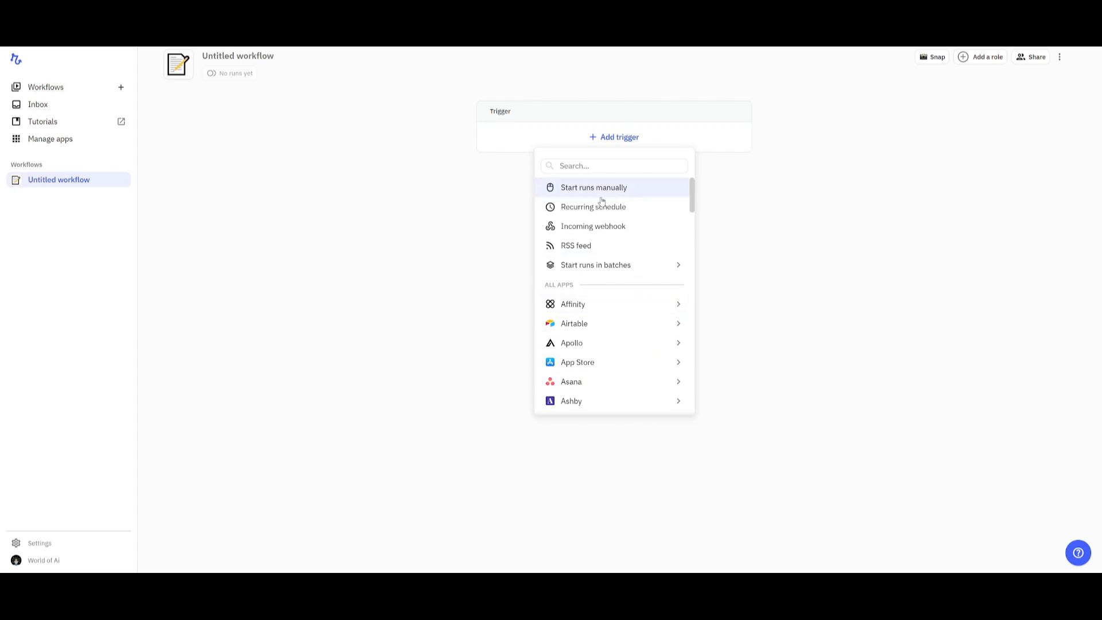
Scroll the trigger list past the built-in triggers into app integrations, Ashby through DocuSign.
scroll(down, 3)
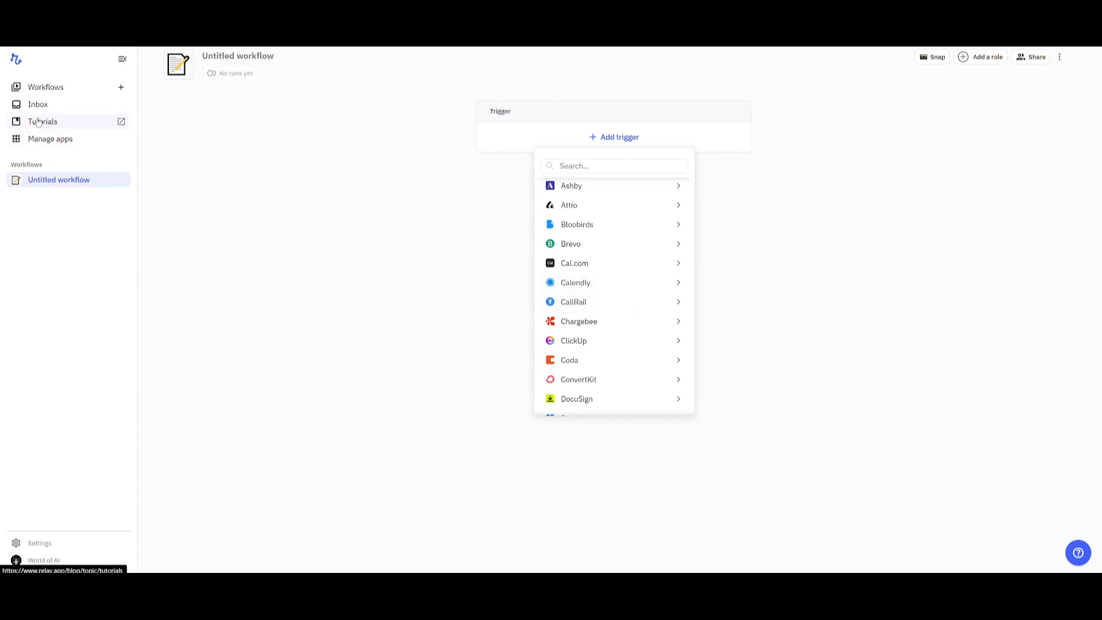
Browse the Manage apps integrations list, then view the Members page showing the single Admin.
click(50, 138)
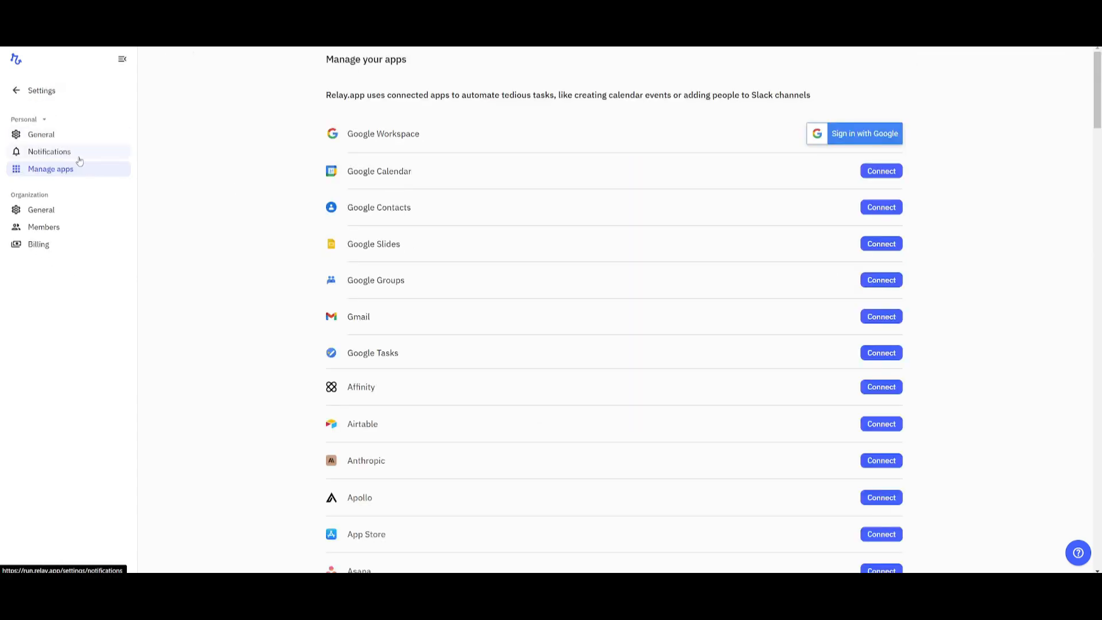
scroll(down, 3)
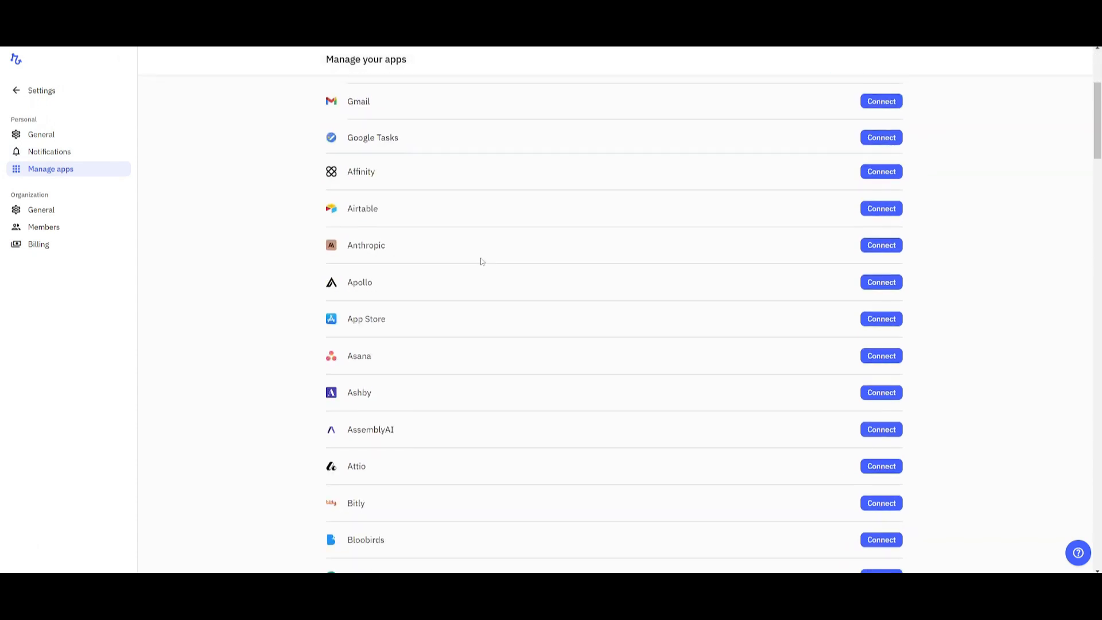
scroll(down, 3)
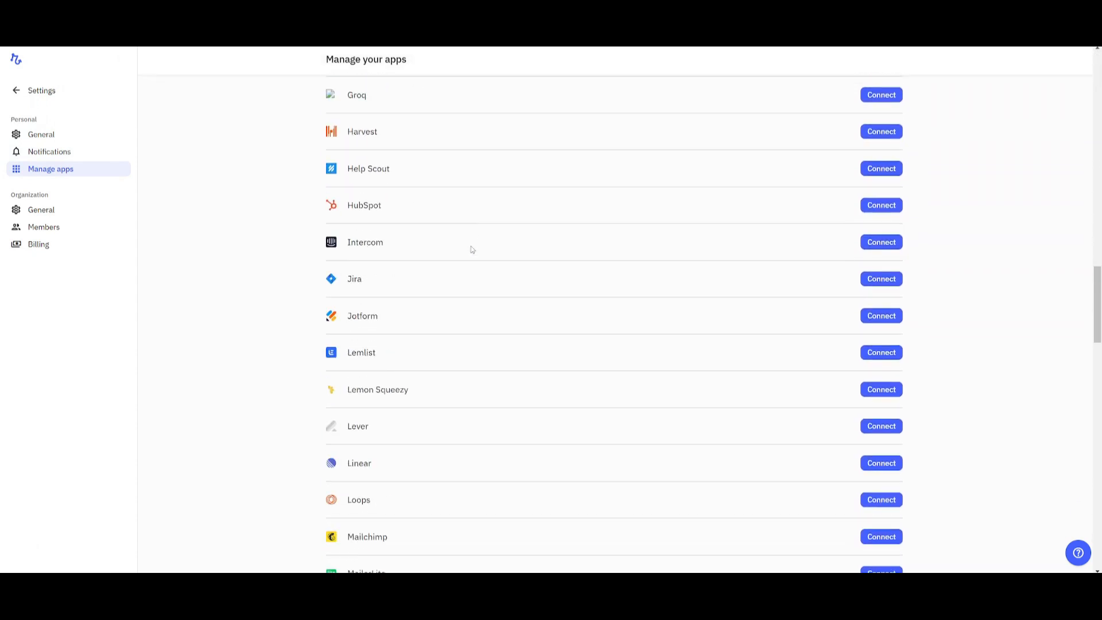
scroll(down, 3)
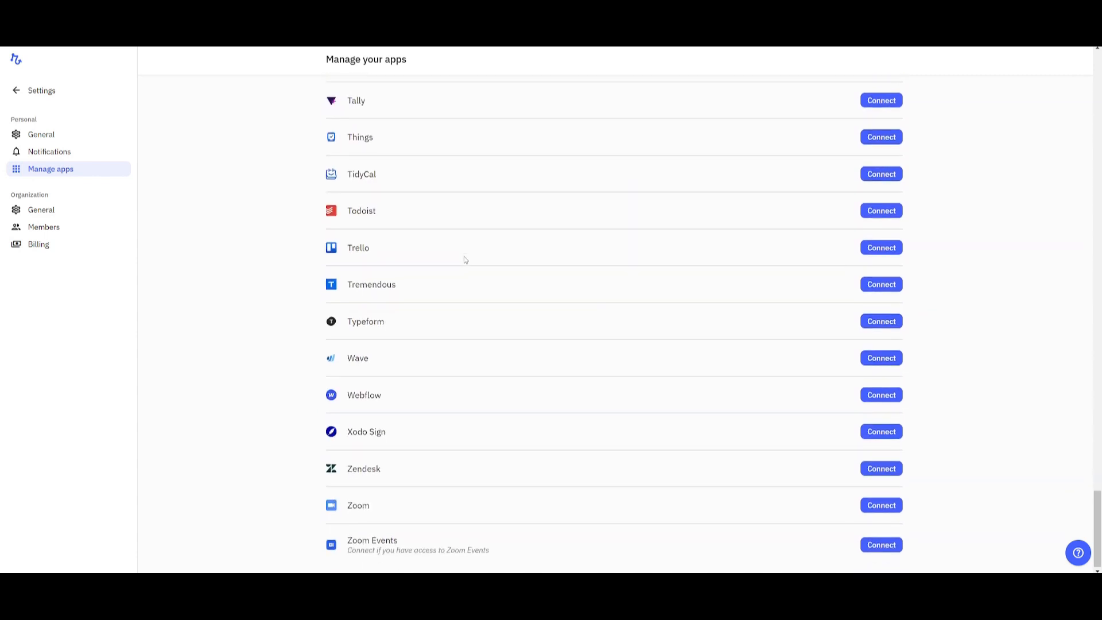
click(43, 227)
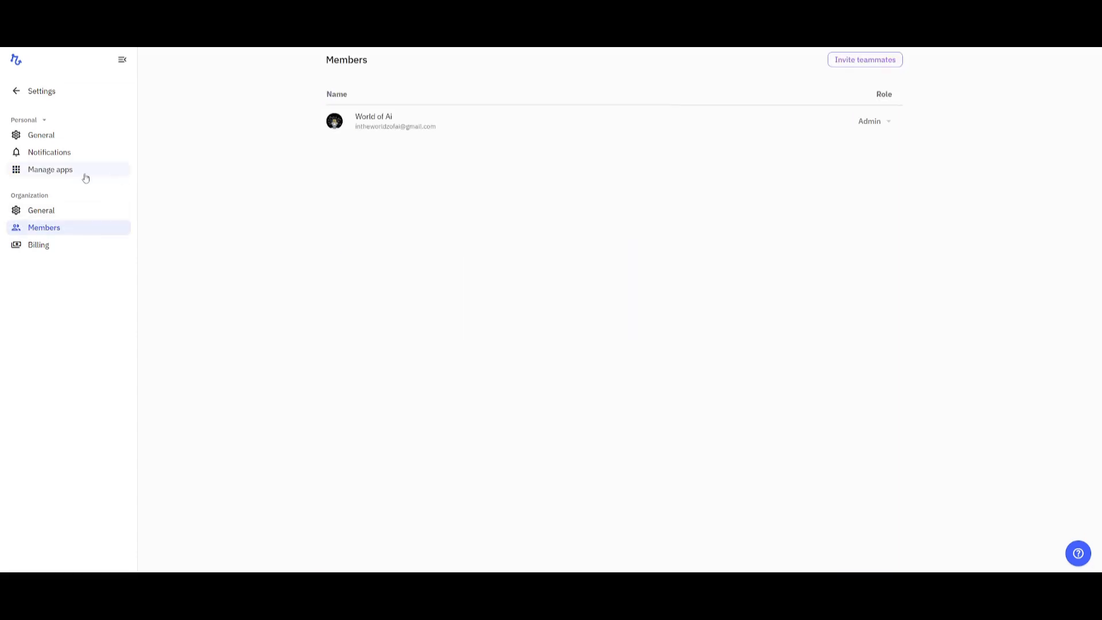
mouse_move(825, 78)
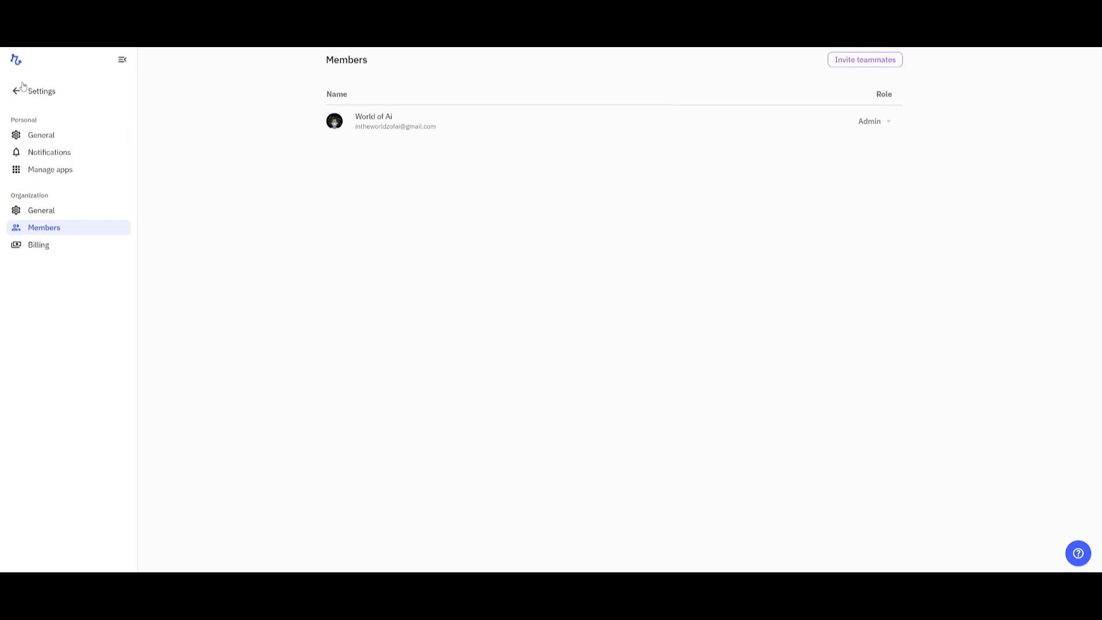
mouse_move(14, 91)
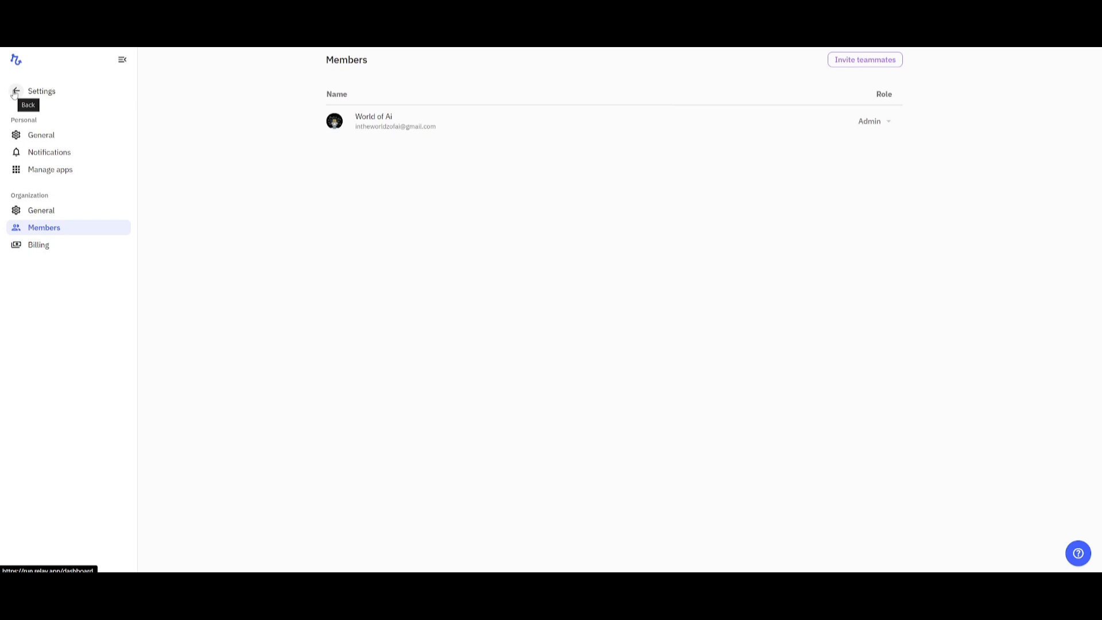
Return from settings to the Workflows dashboard listing the one Untitled workflow.
click(15, 91)
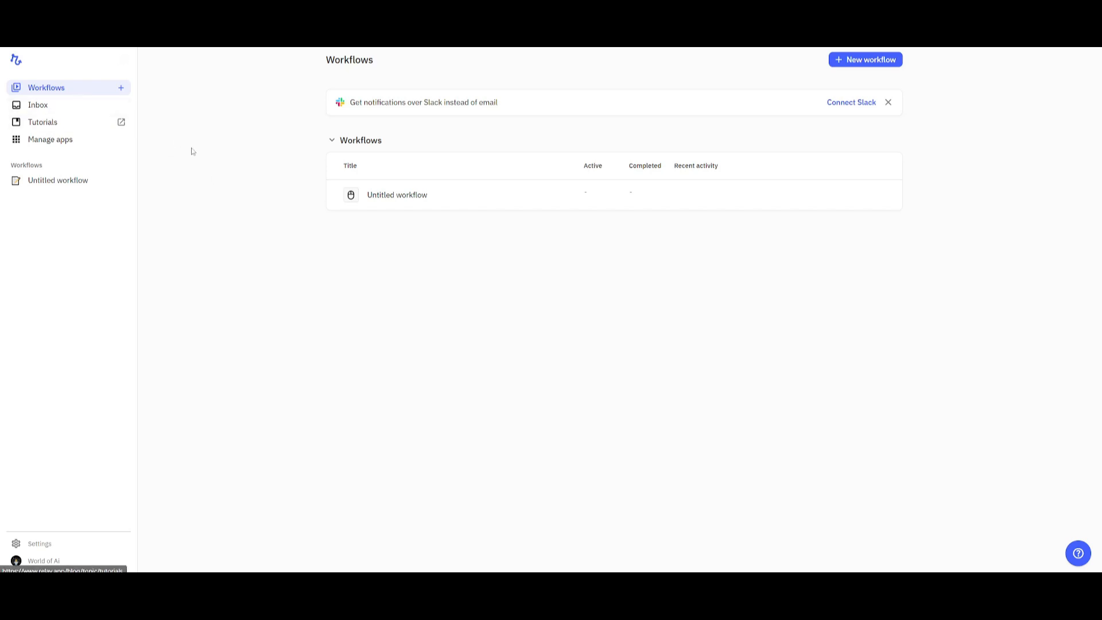
mouse_move(218, 193)
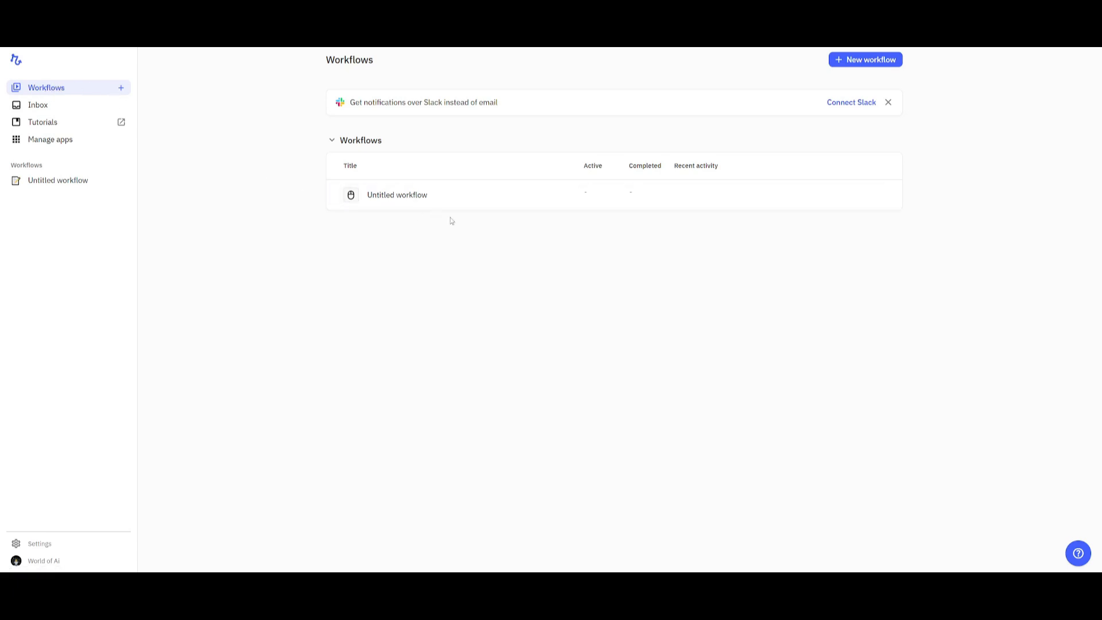
mouse_move(599, 204)
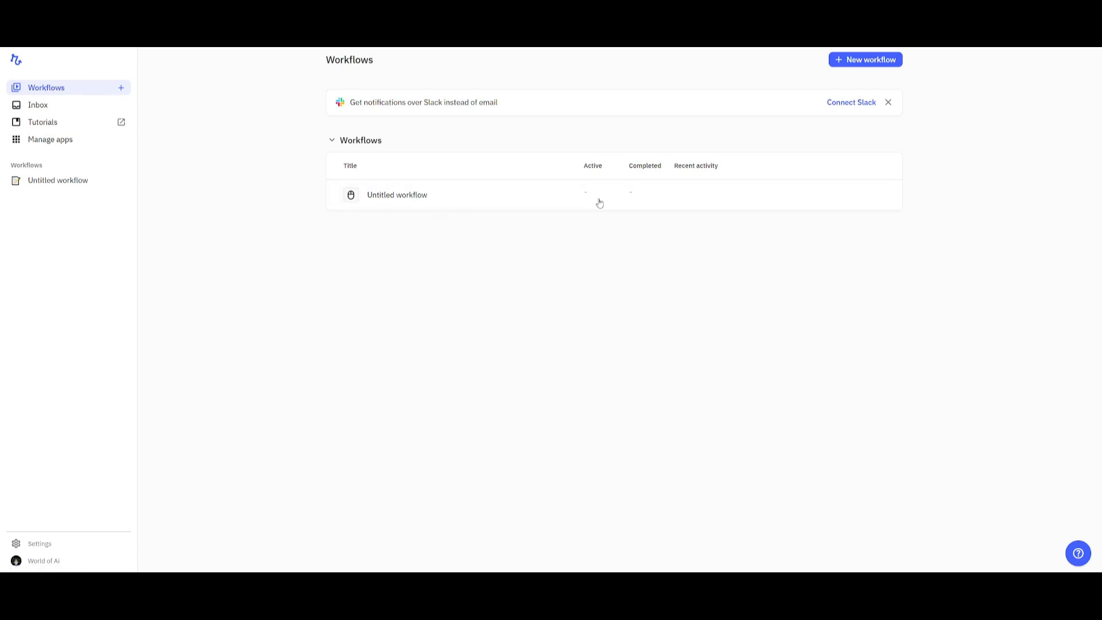
Create a new workflow and choose the Gmail 'Email received' trigger, prompting a Gmail connection.
click(865, 59)
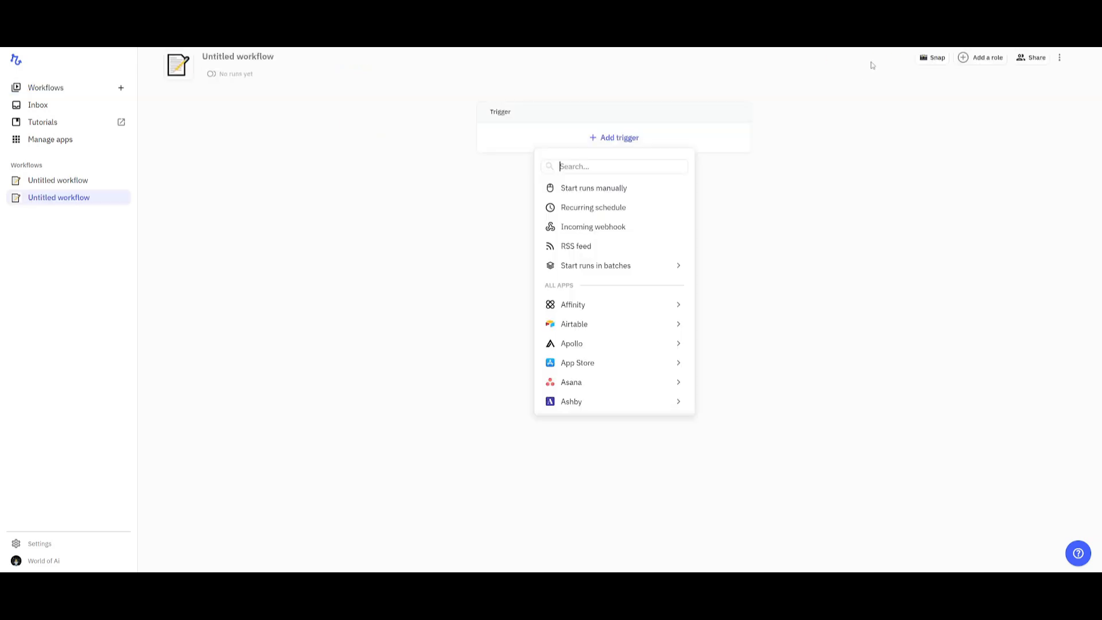
mouse_move(478, 140)
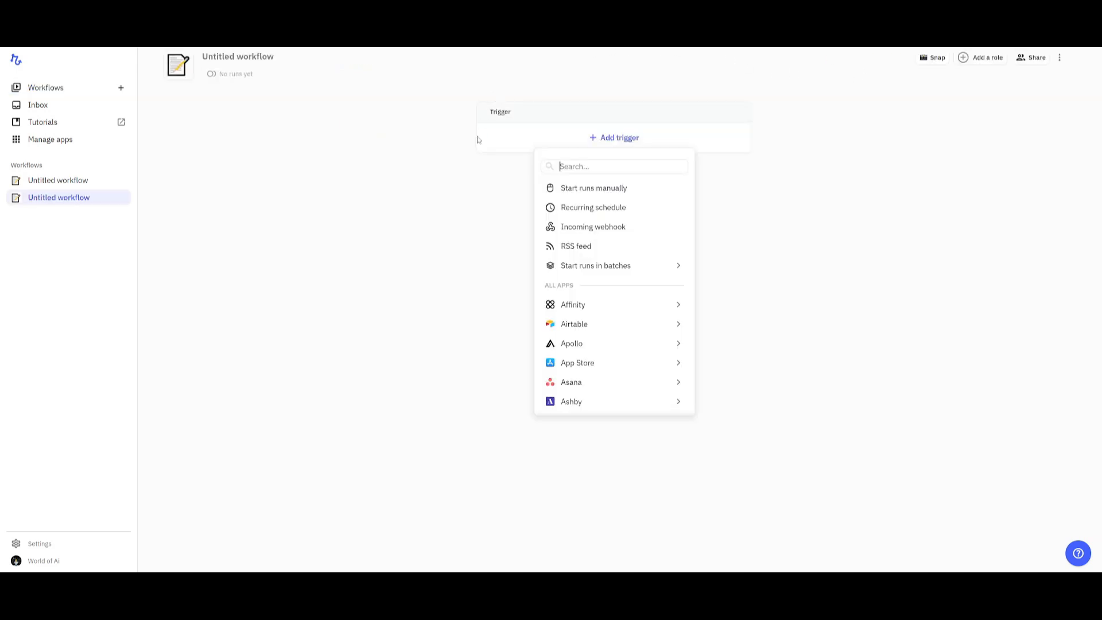
mouse_move(461, 200)
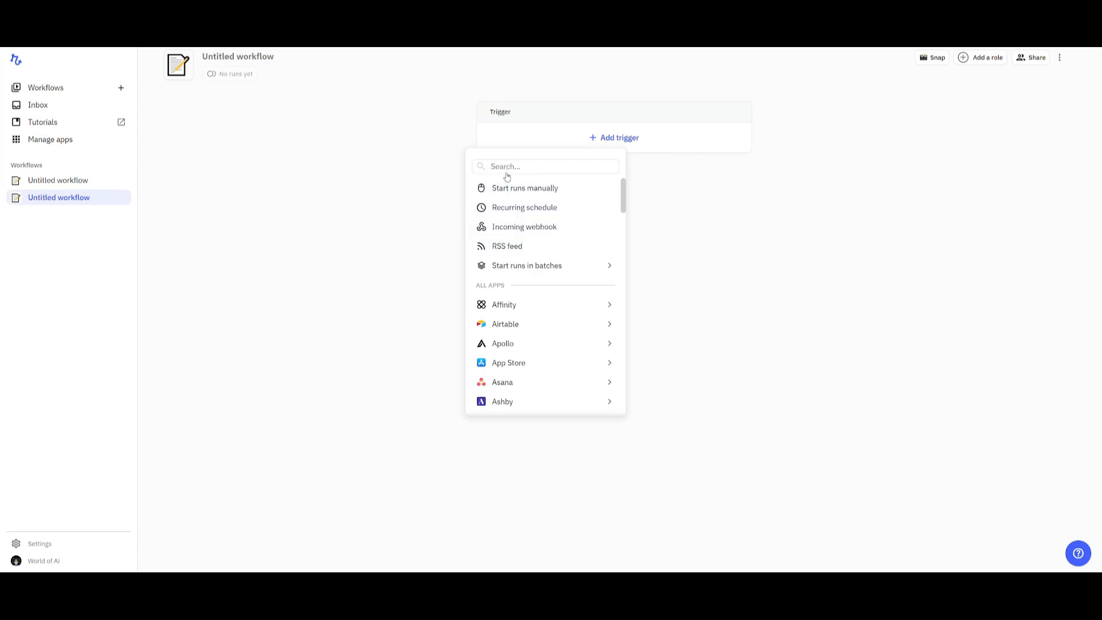
text(gmail)
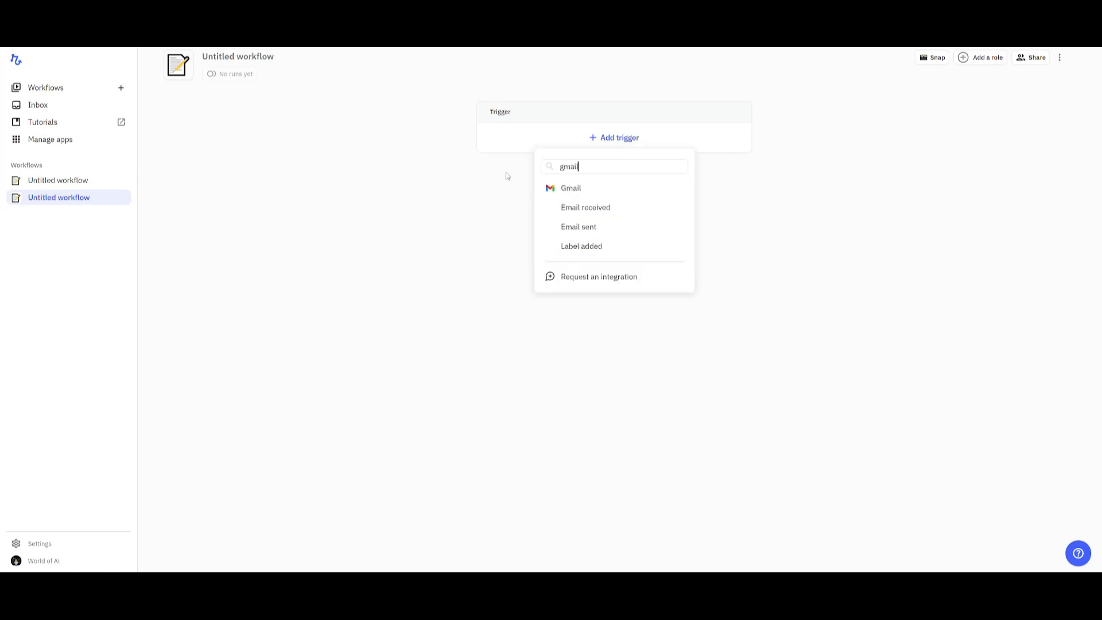
mouse_move(603, 197)
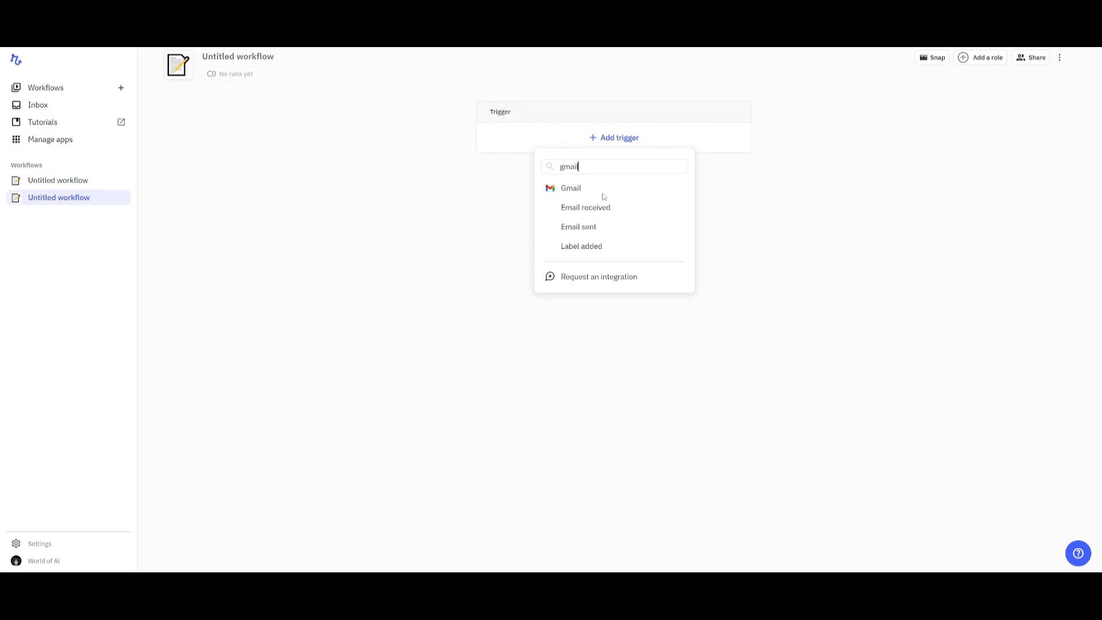
mouse_move(585, 207)
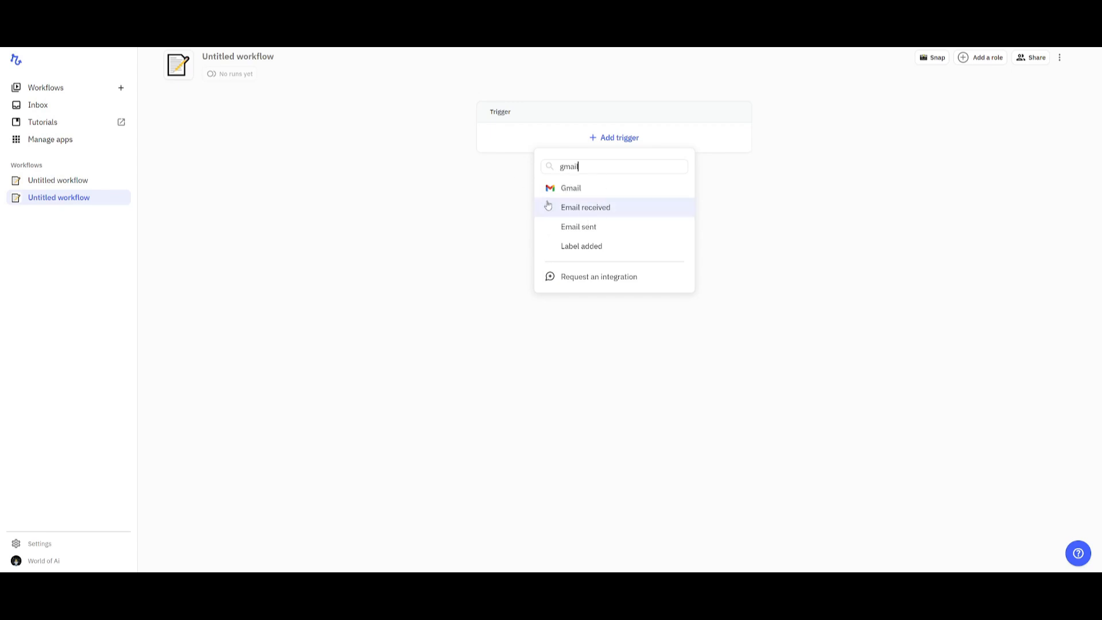
mouse_move(610, 246)
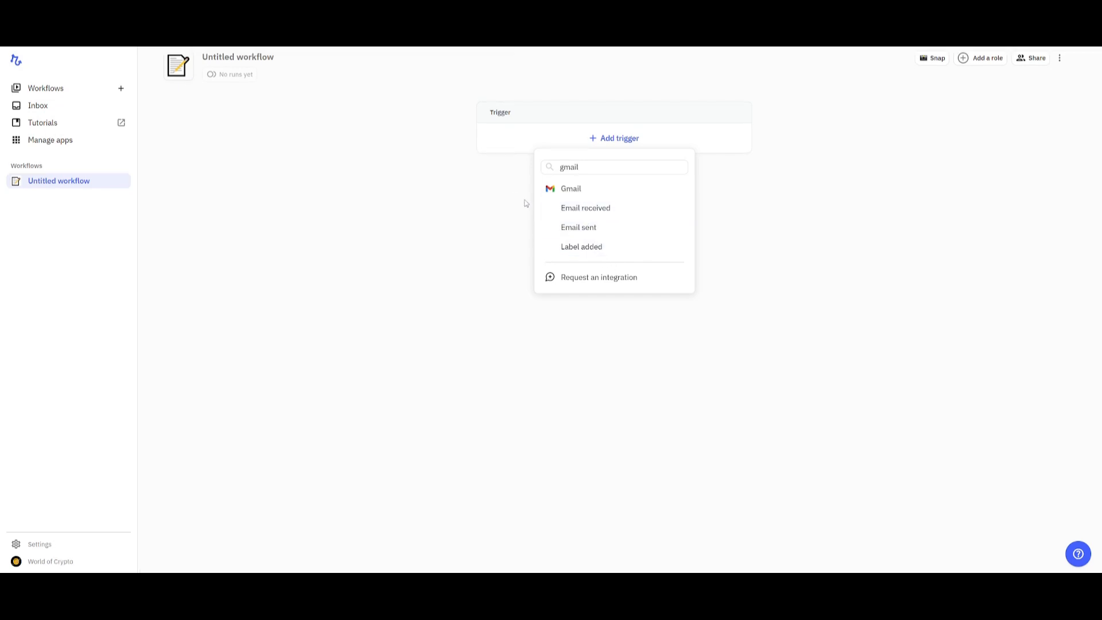
click(571, 188)
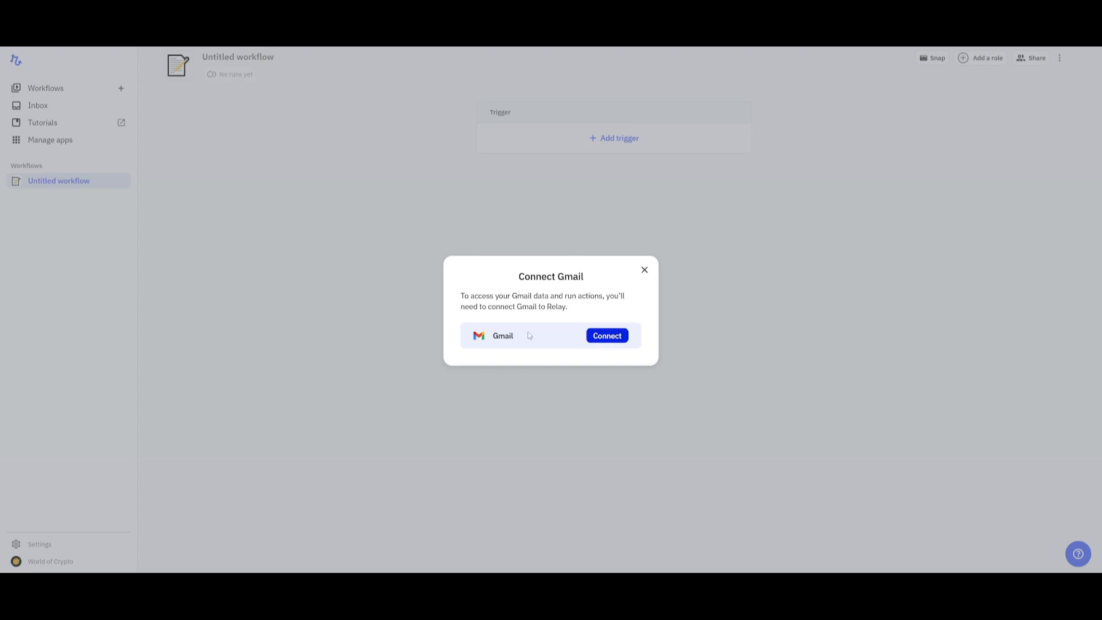
Connect Gmail and filter the Email received trigger on the connected account's To address.
click(606, 335)
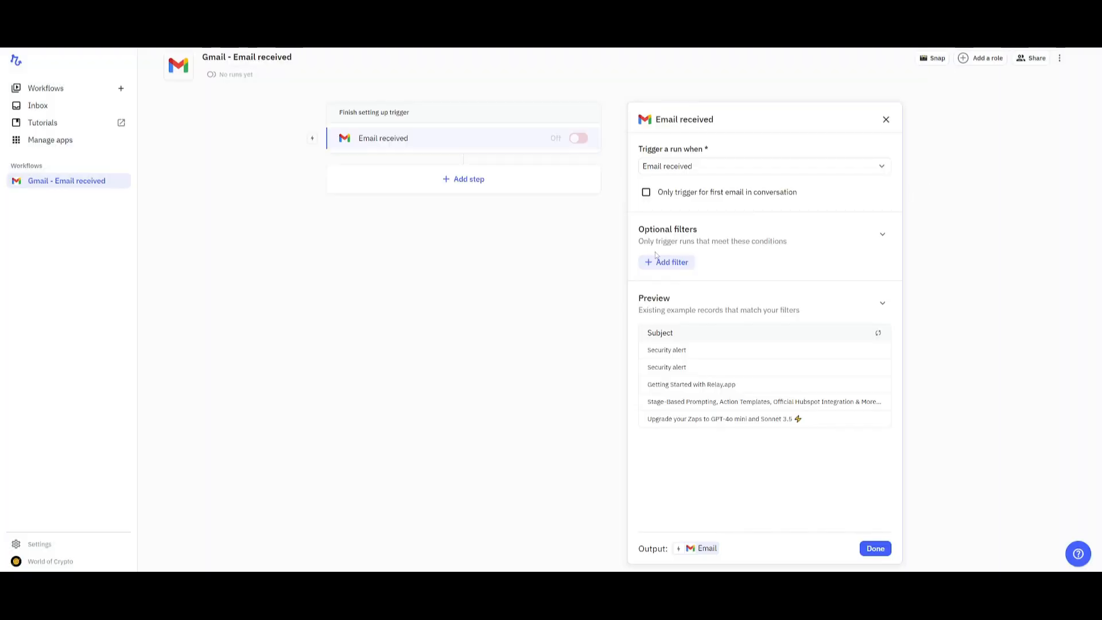
click(666, 262)
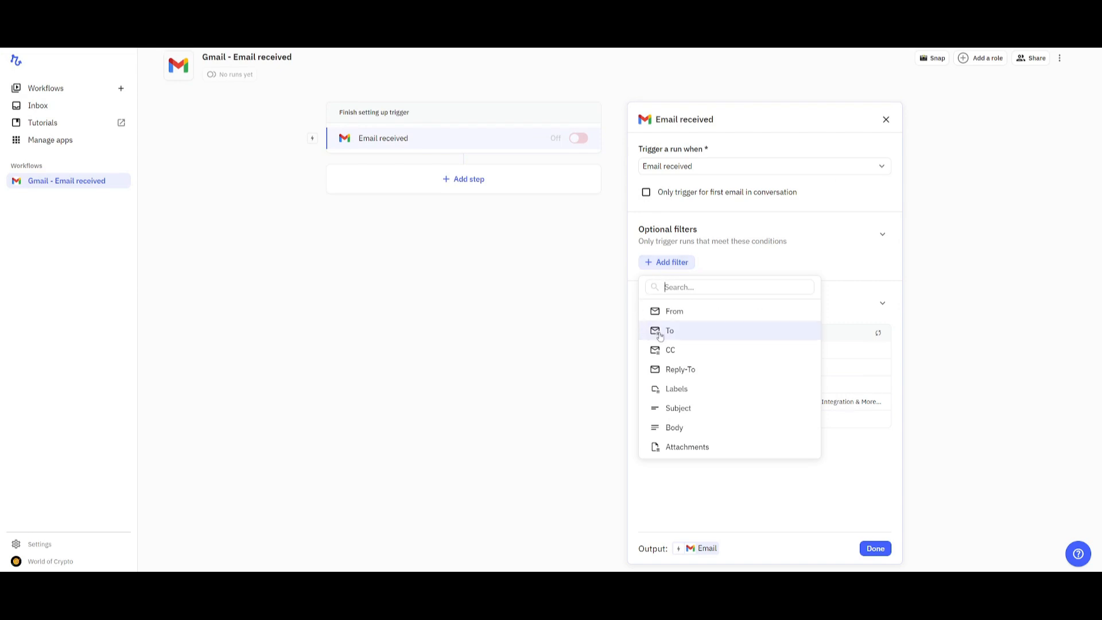
click(670, 331)
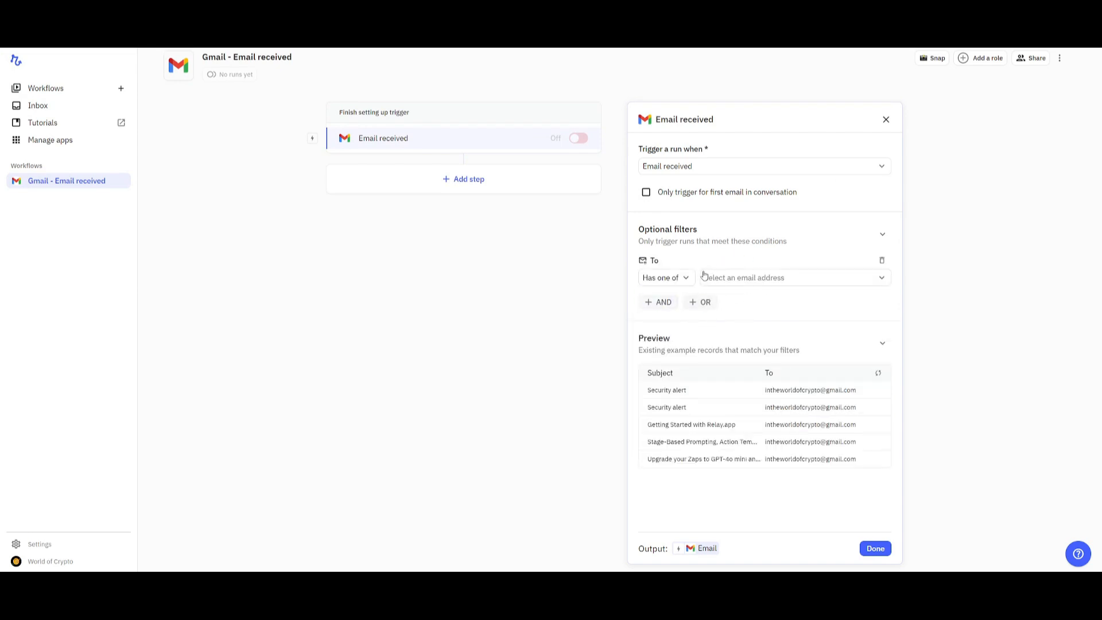
mouse_move(698, 272)
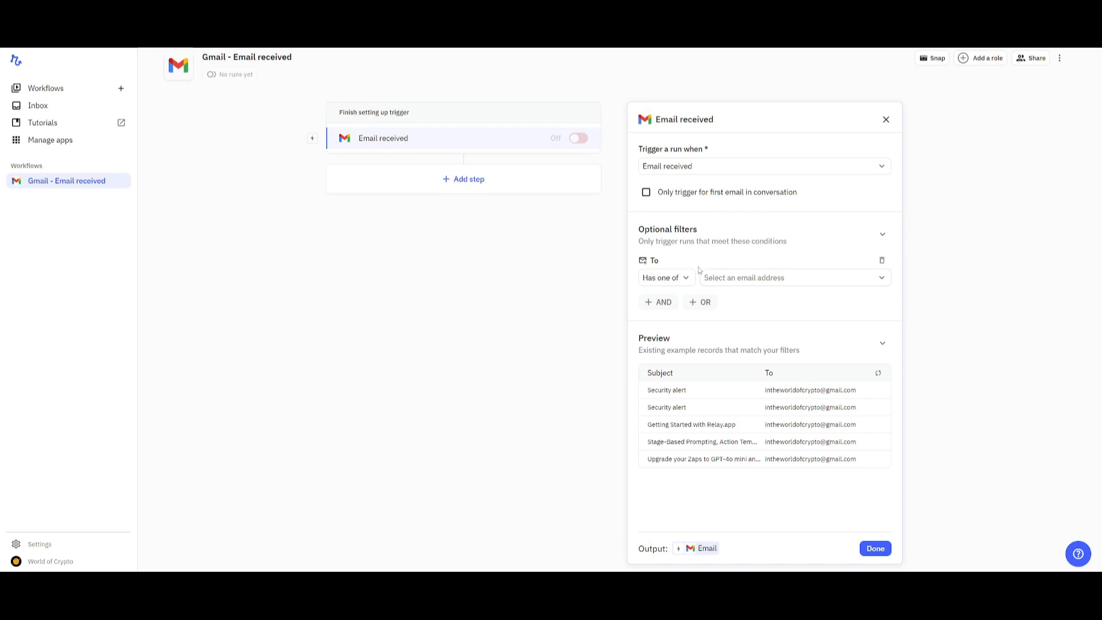
click(793, 276)
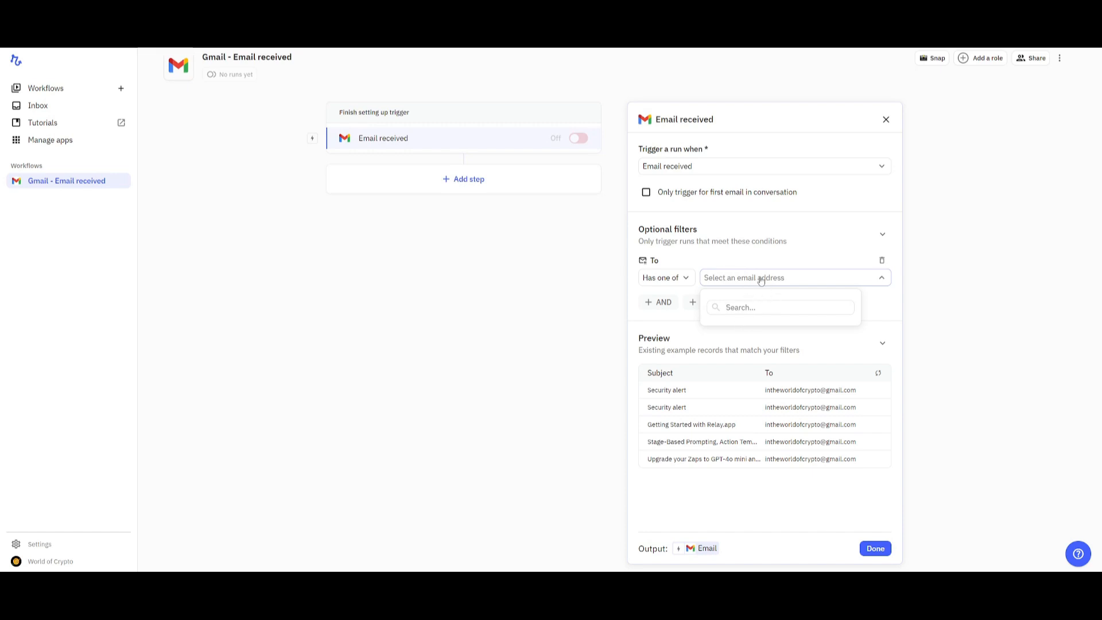
click(779, 307)
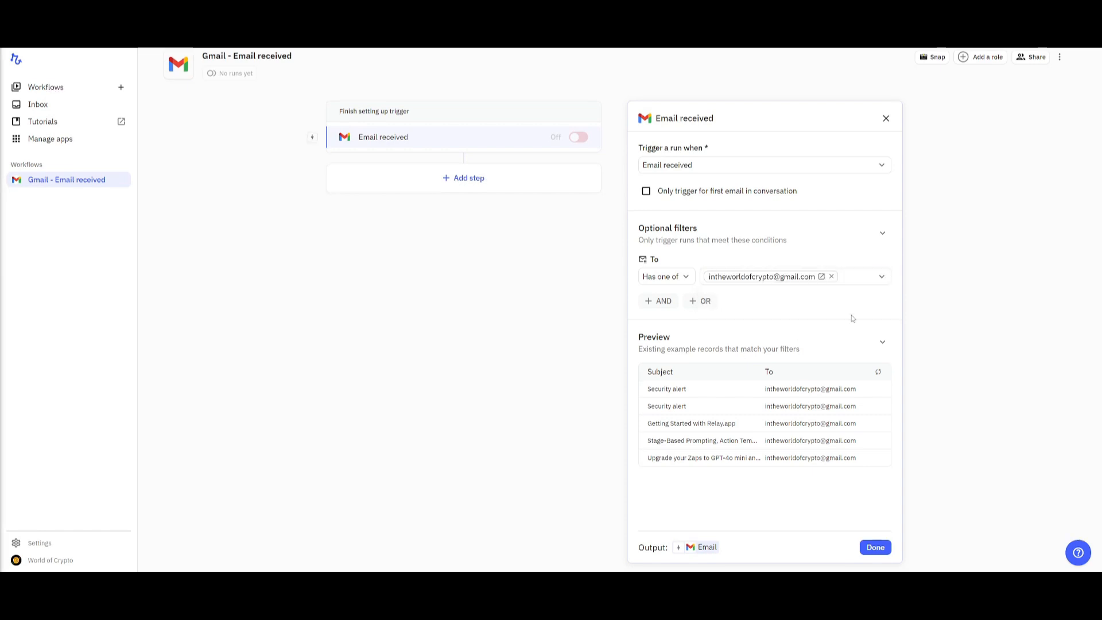
mouse_move(783, 301)
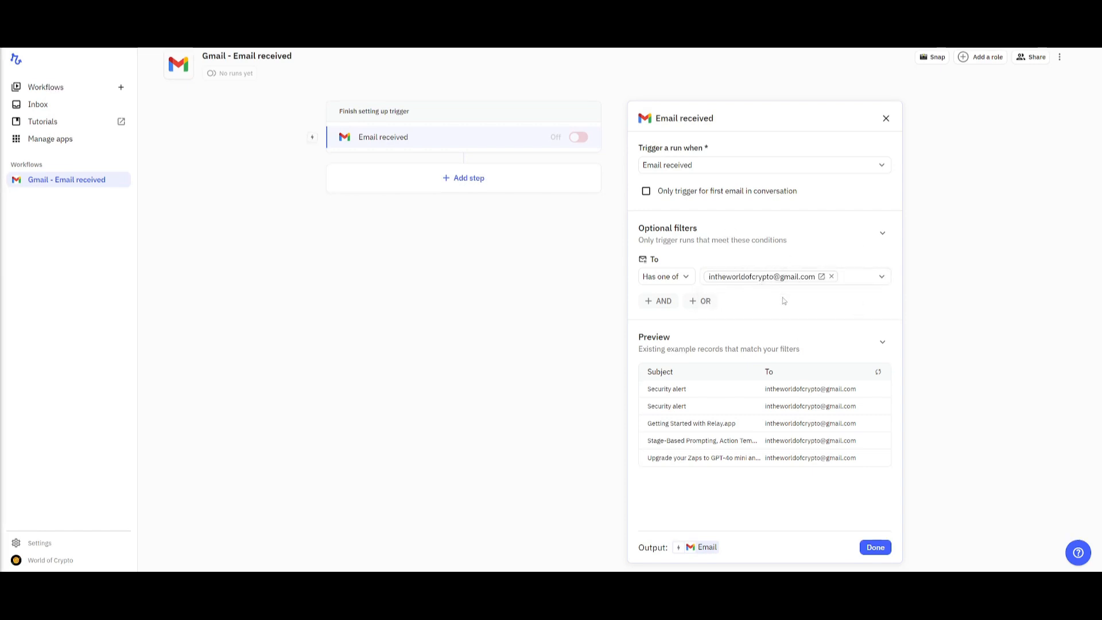
click(874, 547)
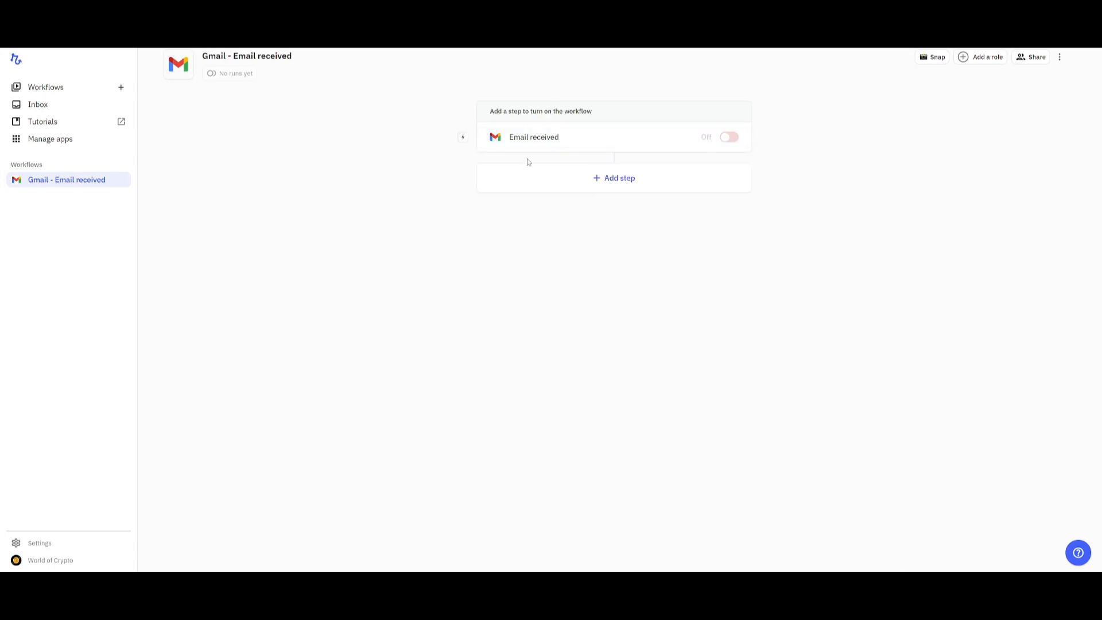
mouse_move(530, 179)
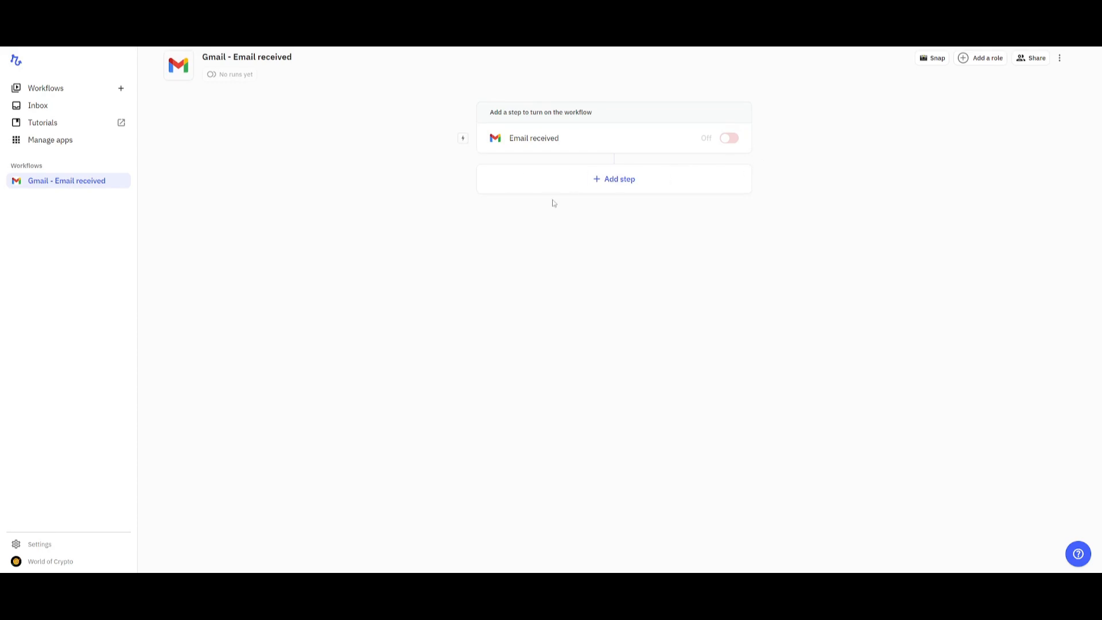
Add a GPT-4o-Mini prompt asking whether the email concerns consulting, with the email as context.
click(613, 179)
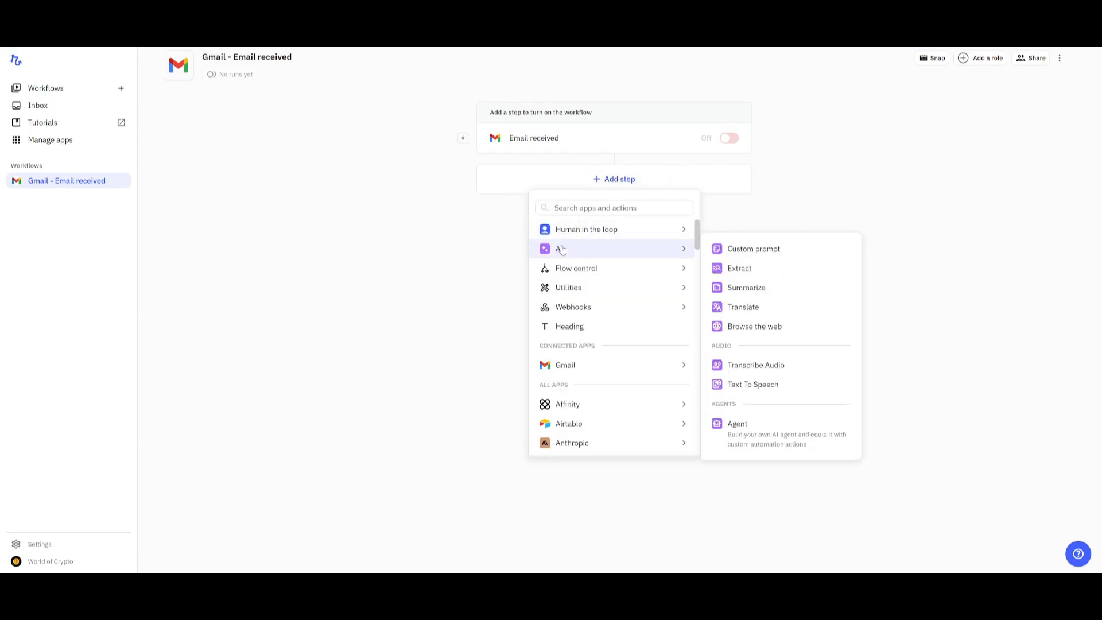
mouse_move(579, 247)
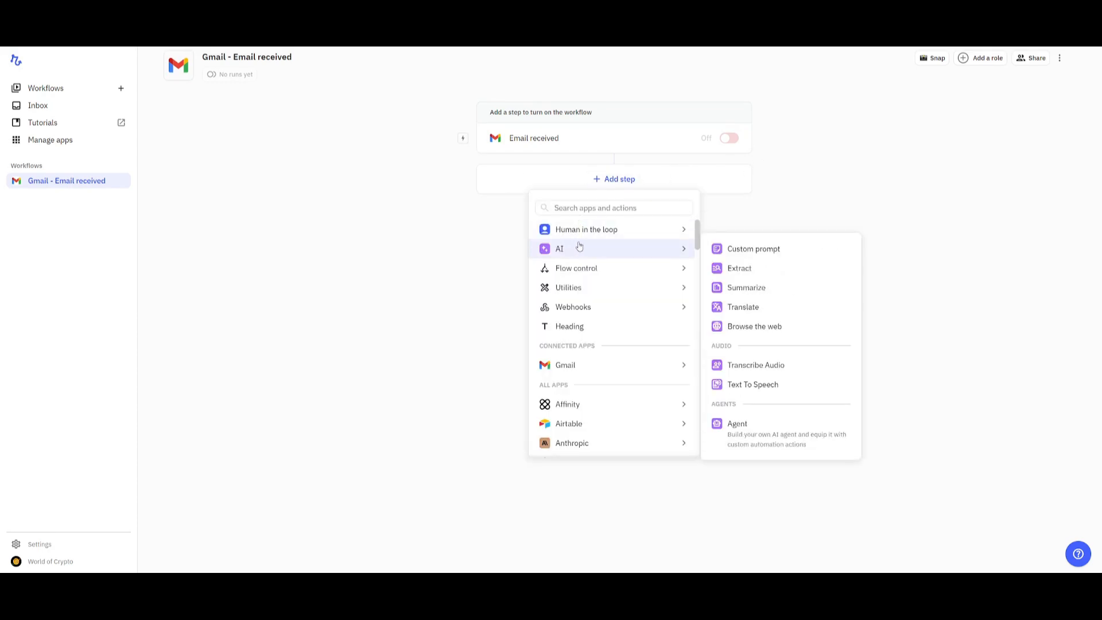
mouse_move(617, 250)
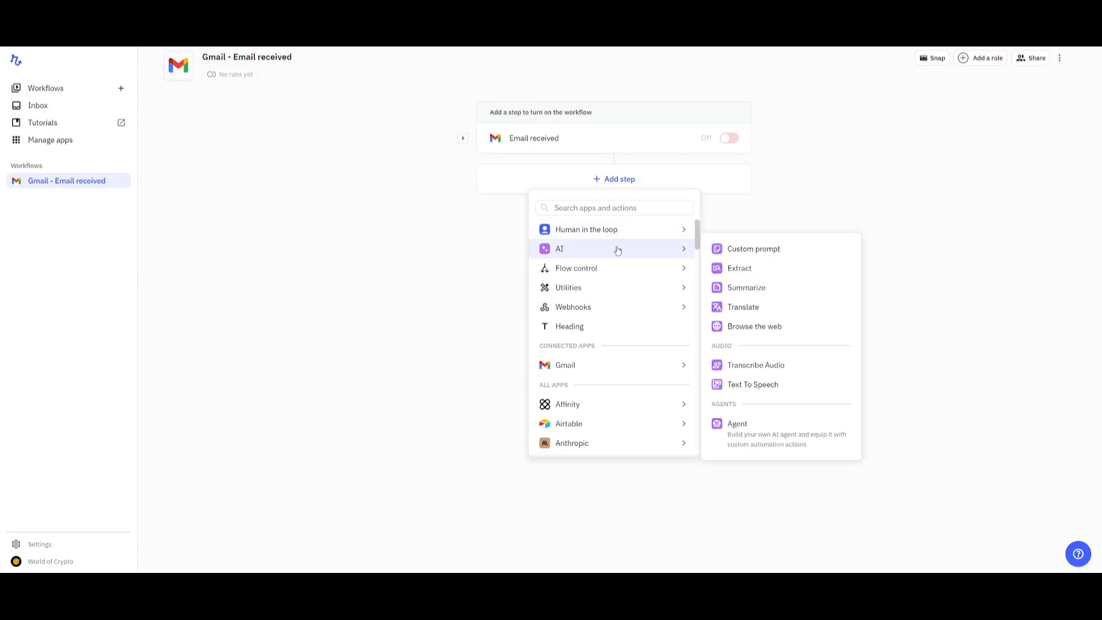
mouse_move(752, 248)
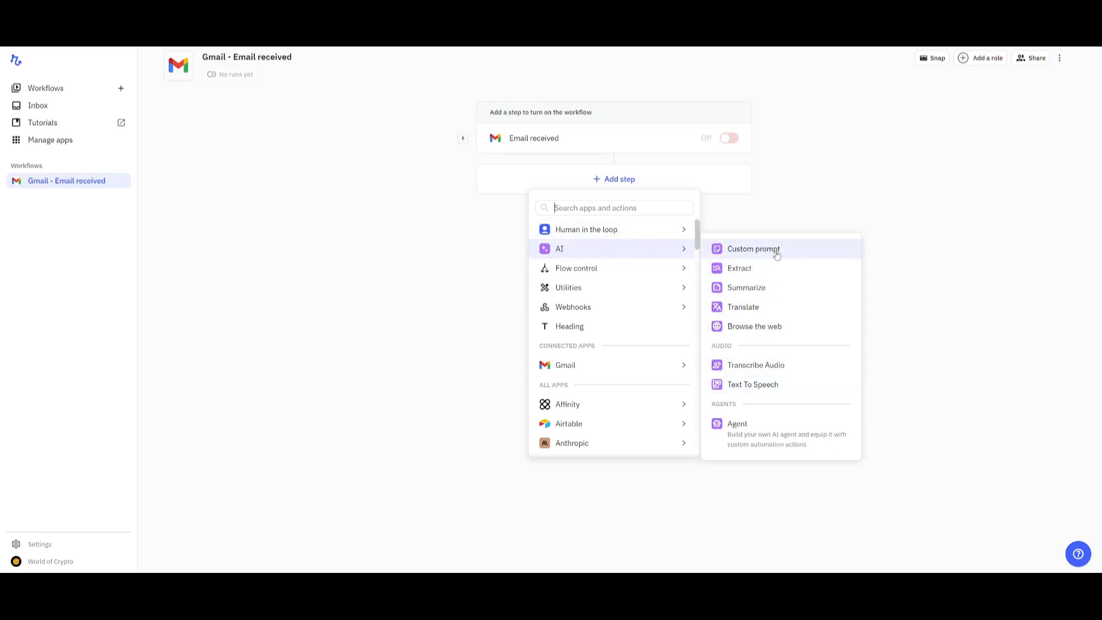
click(753, 248)
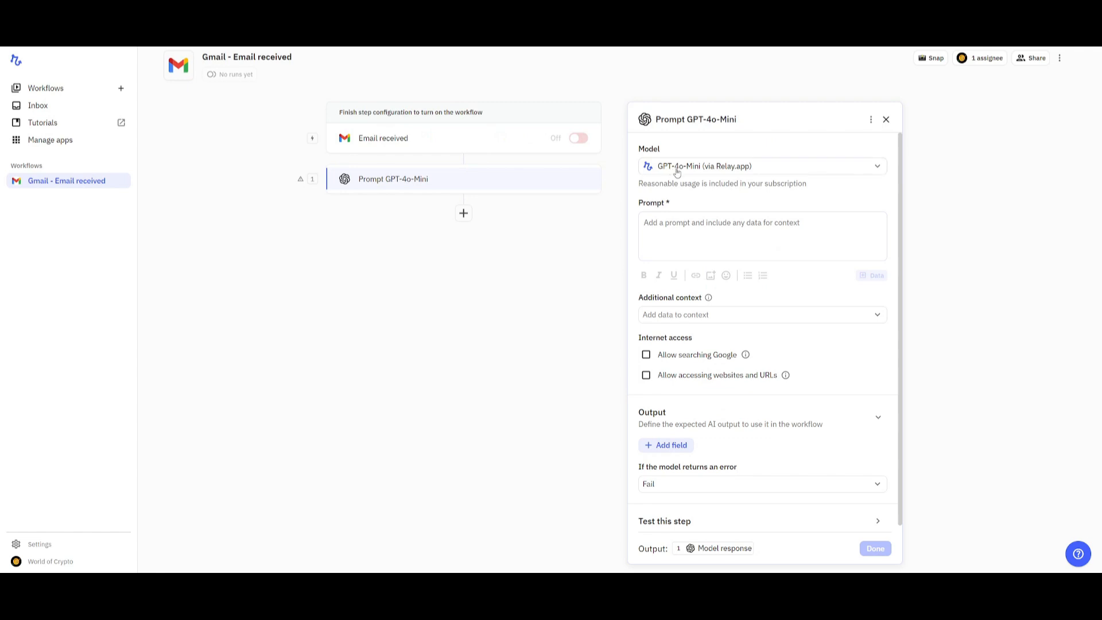
mouse_move(664, 326)
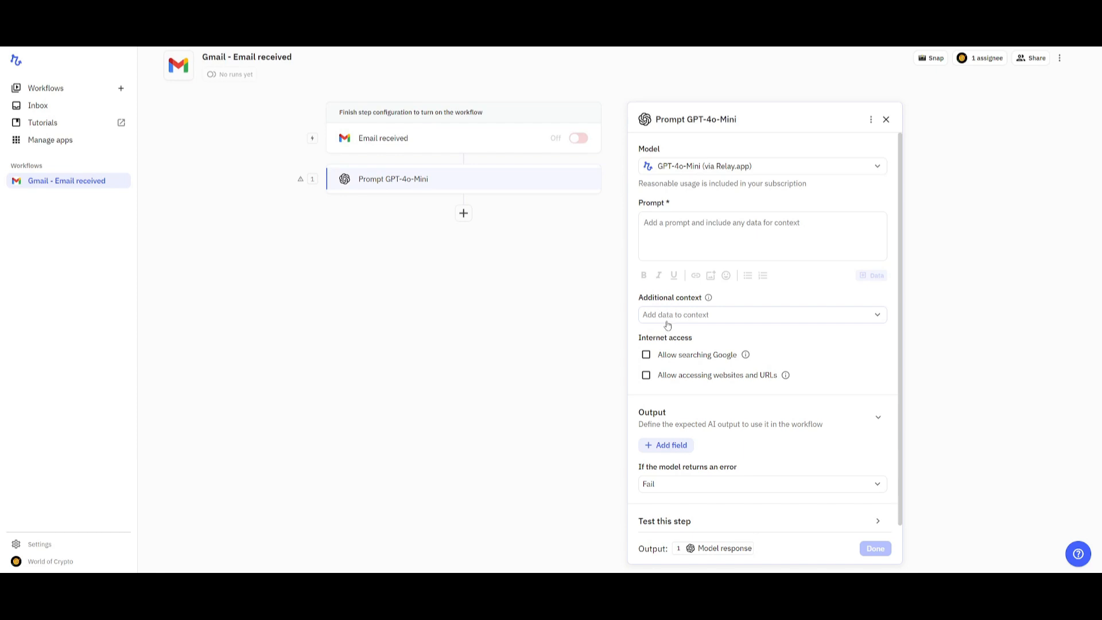
text(You are a support agent for world of ai youtube channel. Please determine whether this email contains a quesiton about consulting services.)
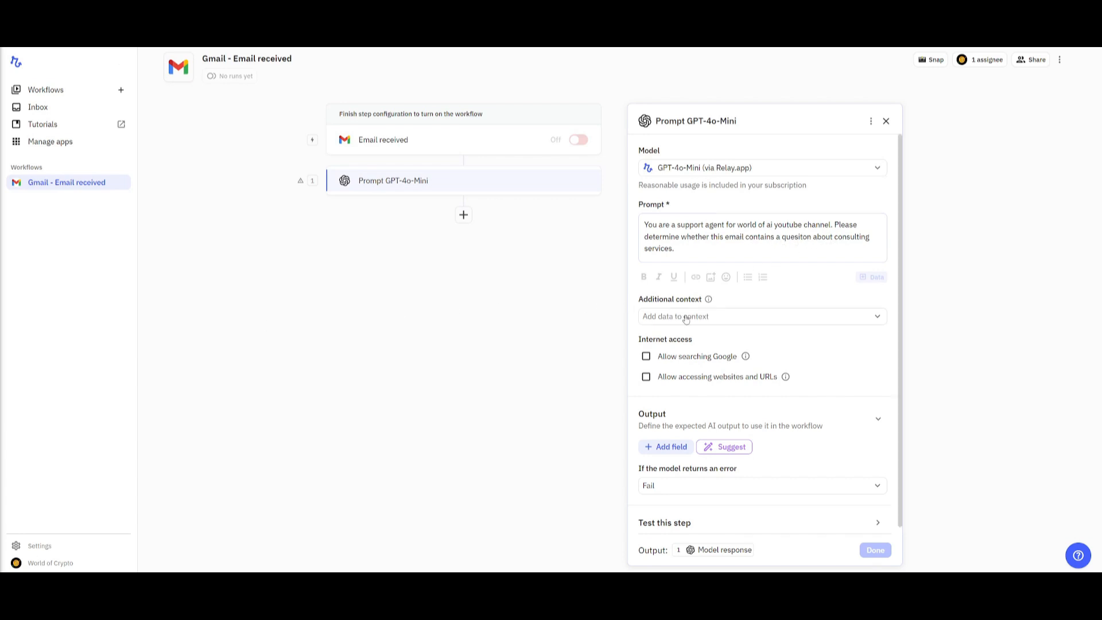
click(761, 316)
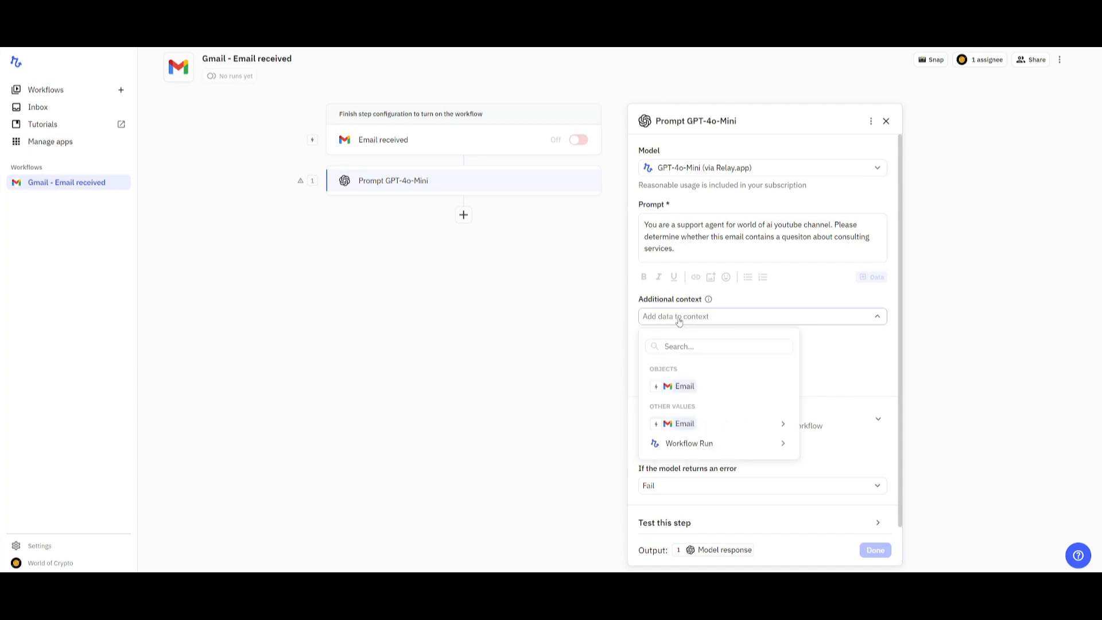
click(683, 385)
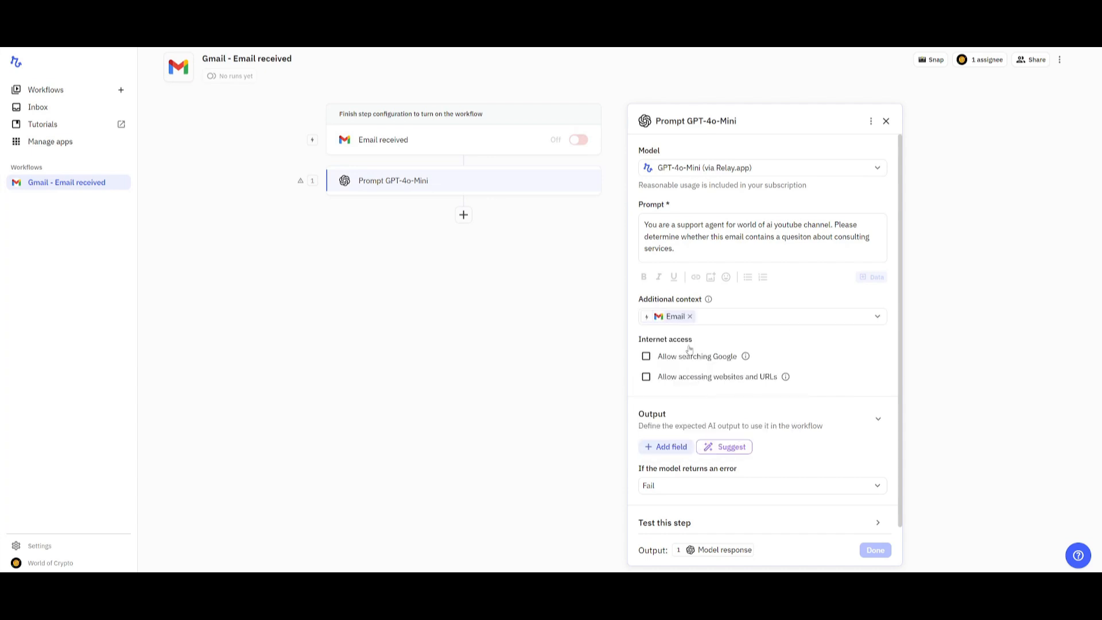
mouse_move(717, 300)
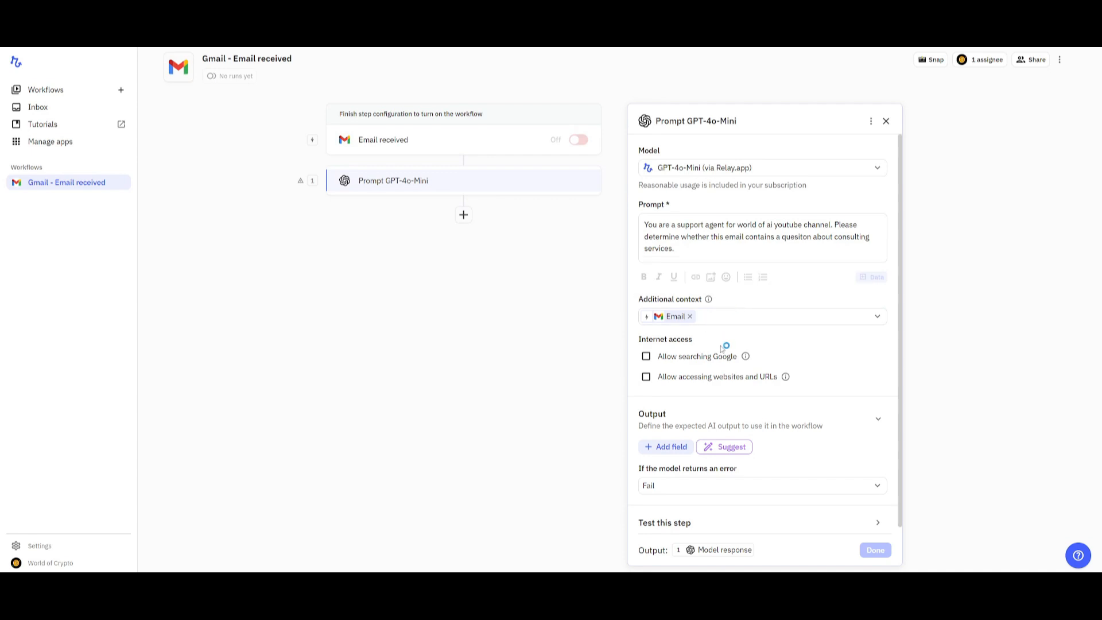
mouse_move(721, 350)
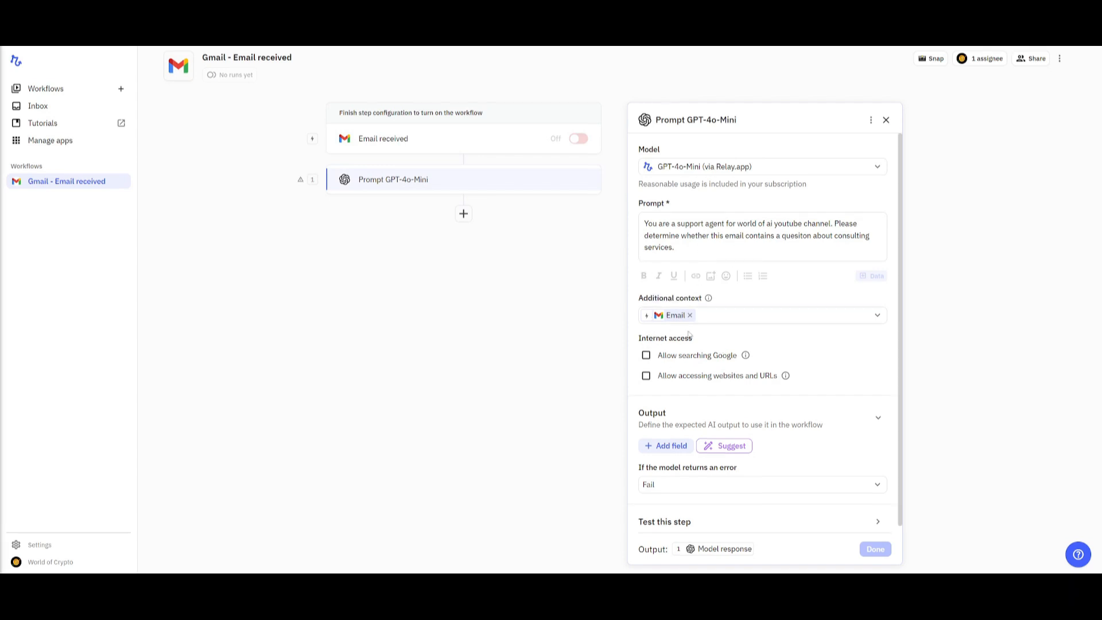
mouse_move(692, 335)
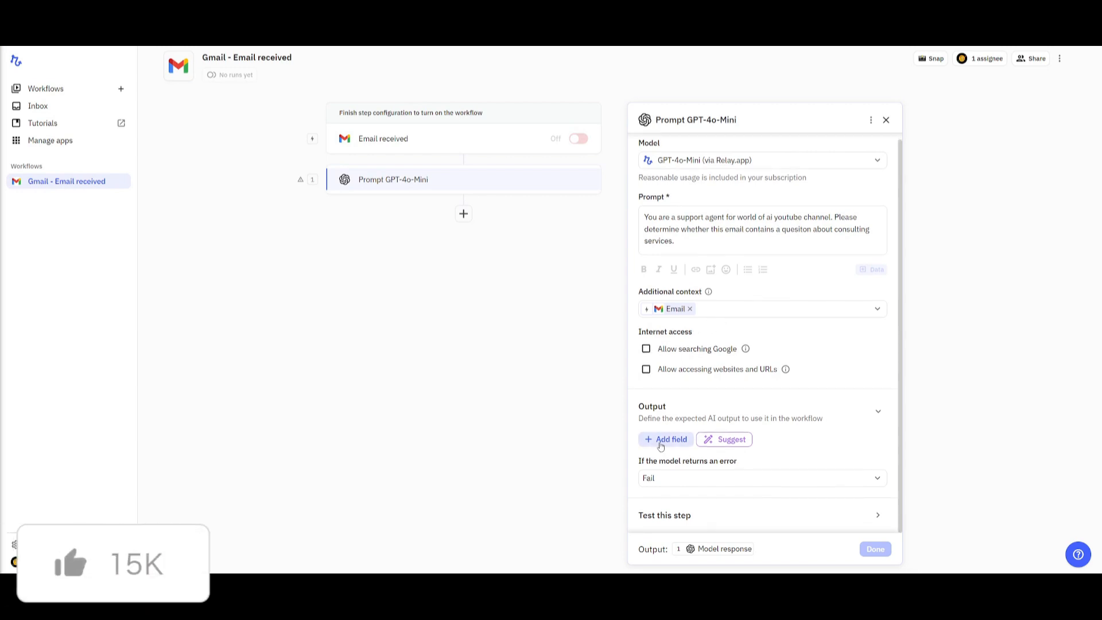
Add a yes/no output field asking whether the email contains consulting service inquiries.
click(666, 438)
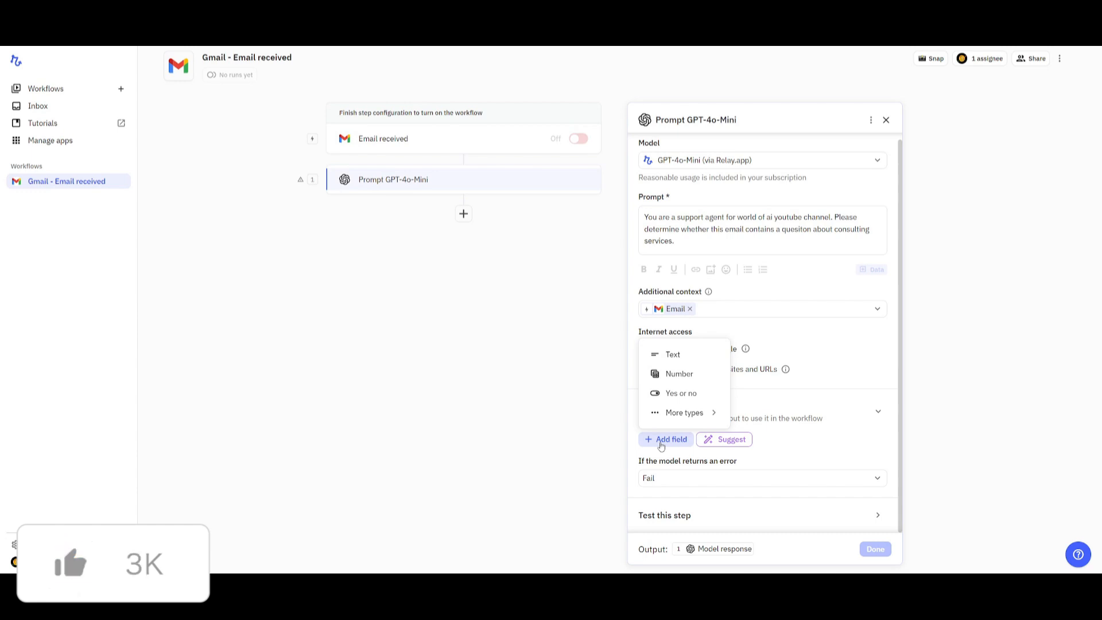
mouse_move(679, 393)
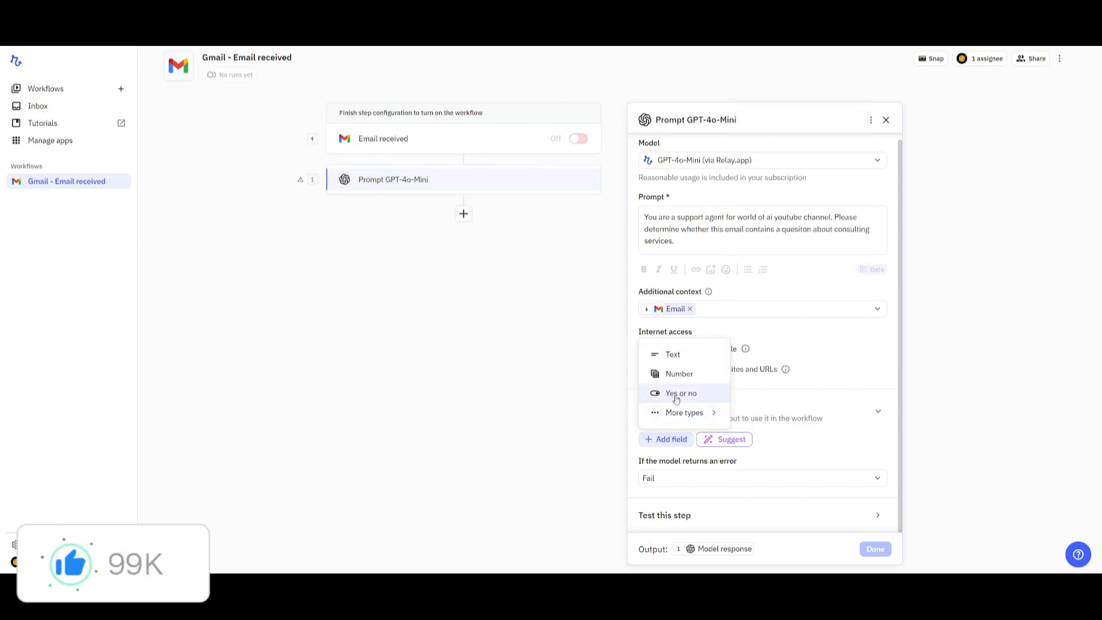
click(681, 393)
text(Does this email contain inquries about con)
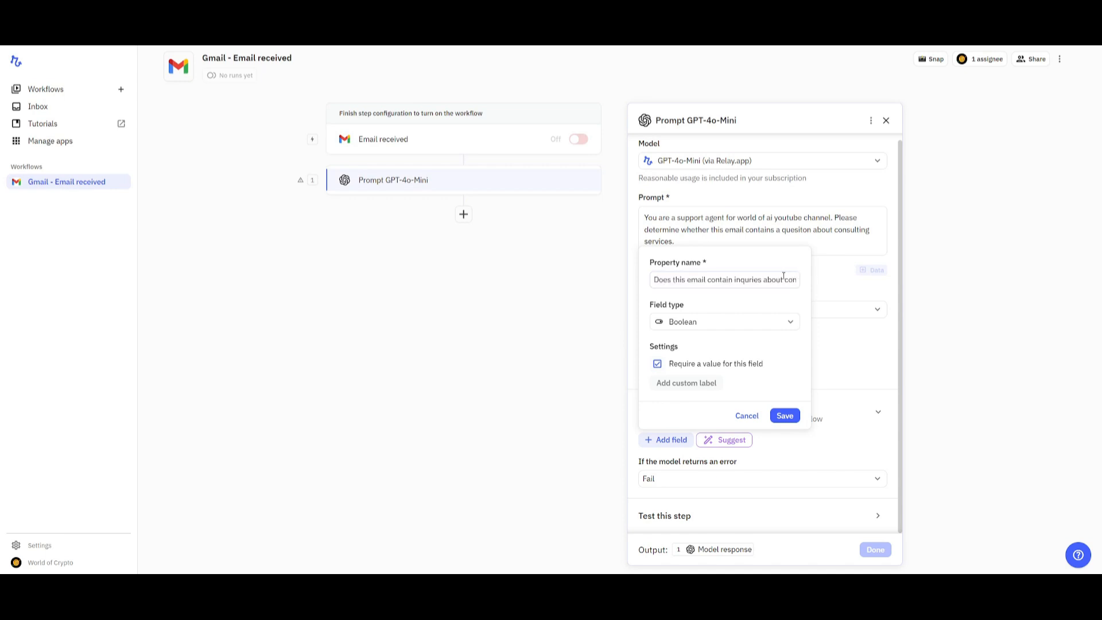
mouse_move(784, 416)
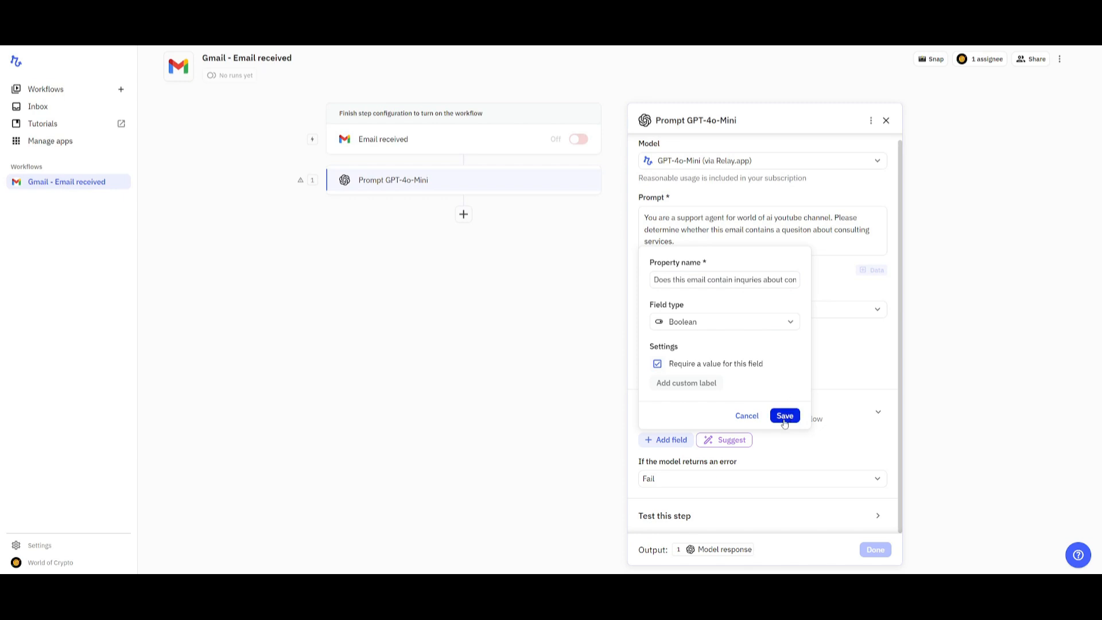
click(784, 415)
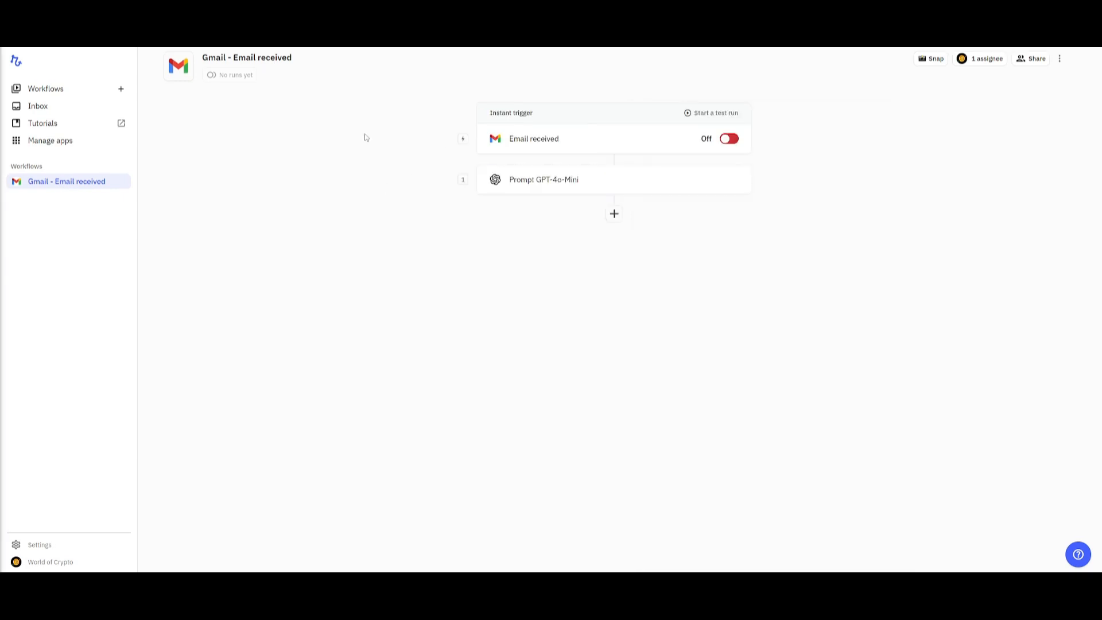
mouse_move(613, 213)
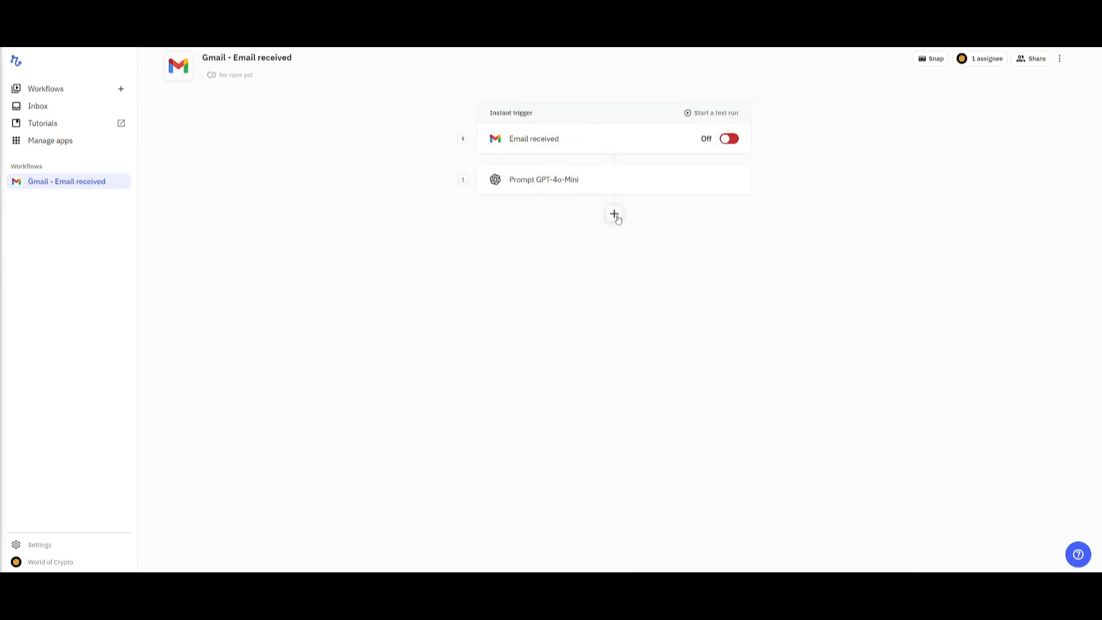
Add a rule-based path 'About Consulting Services' requiring the consulting inquiry answer to be Yes.
click(614, 214)
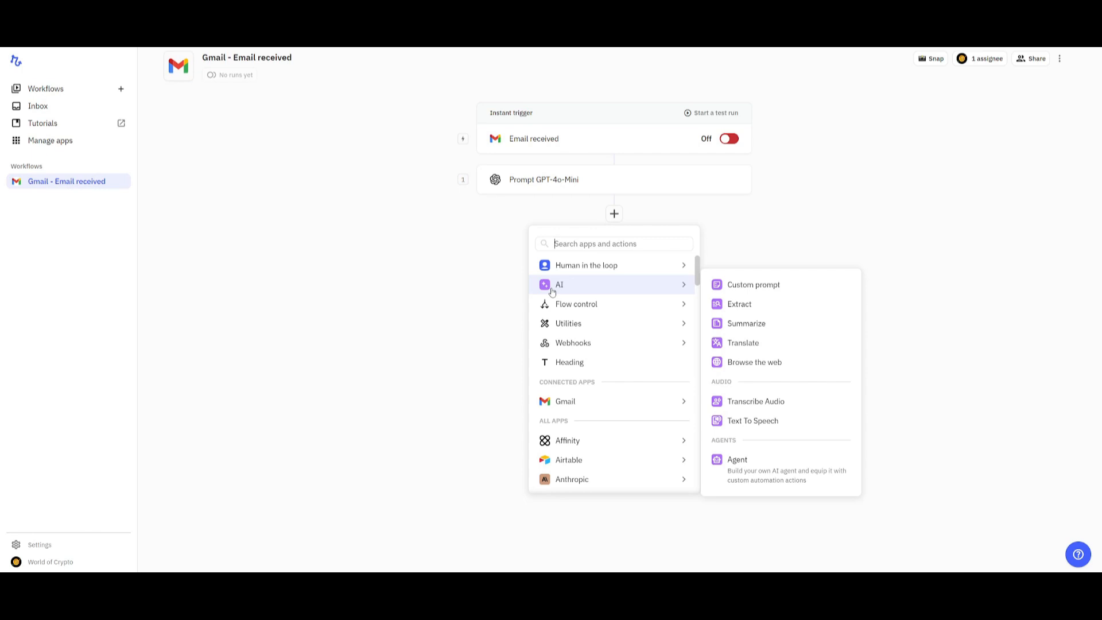
mouse_move(576, 303)
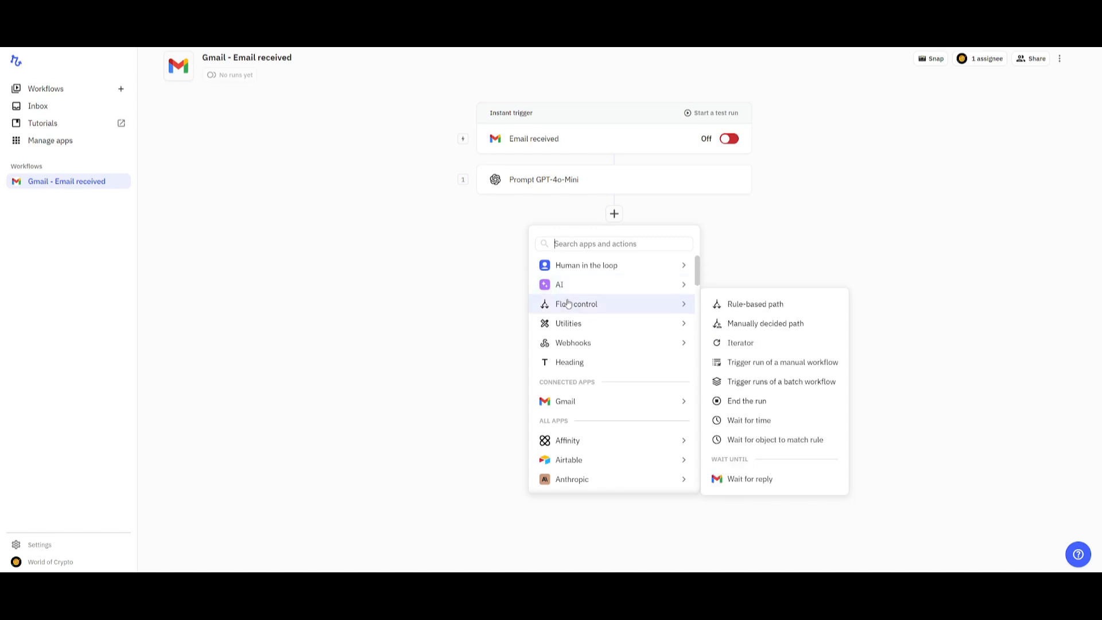
click(754, 304)
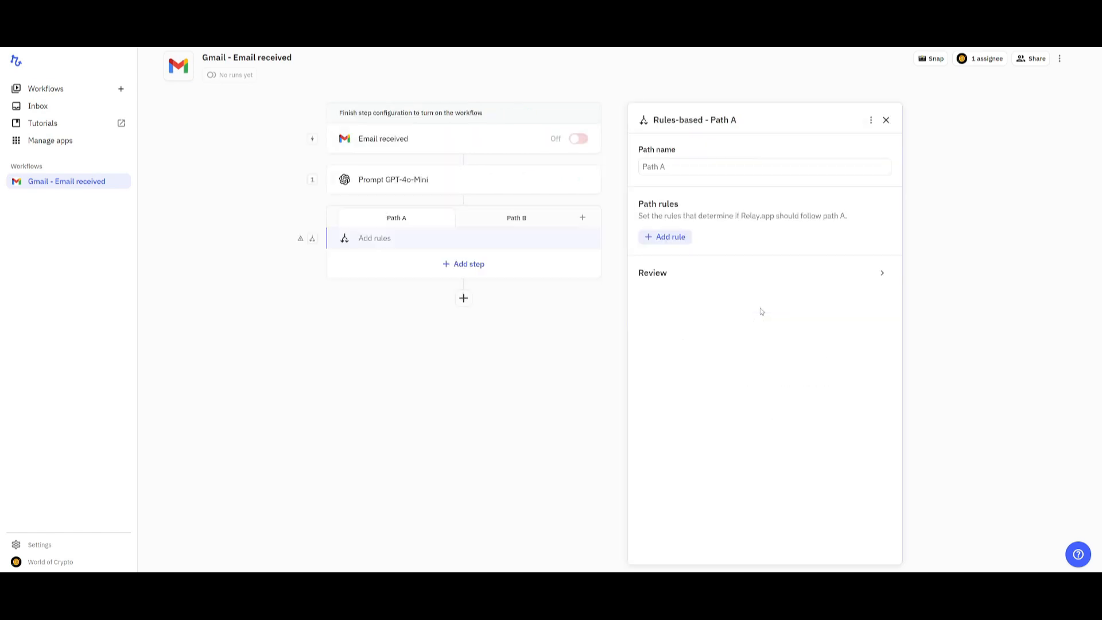
mouse_move(396, 217)
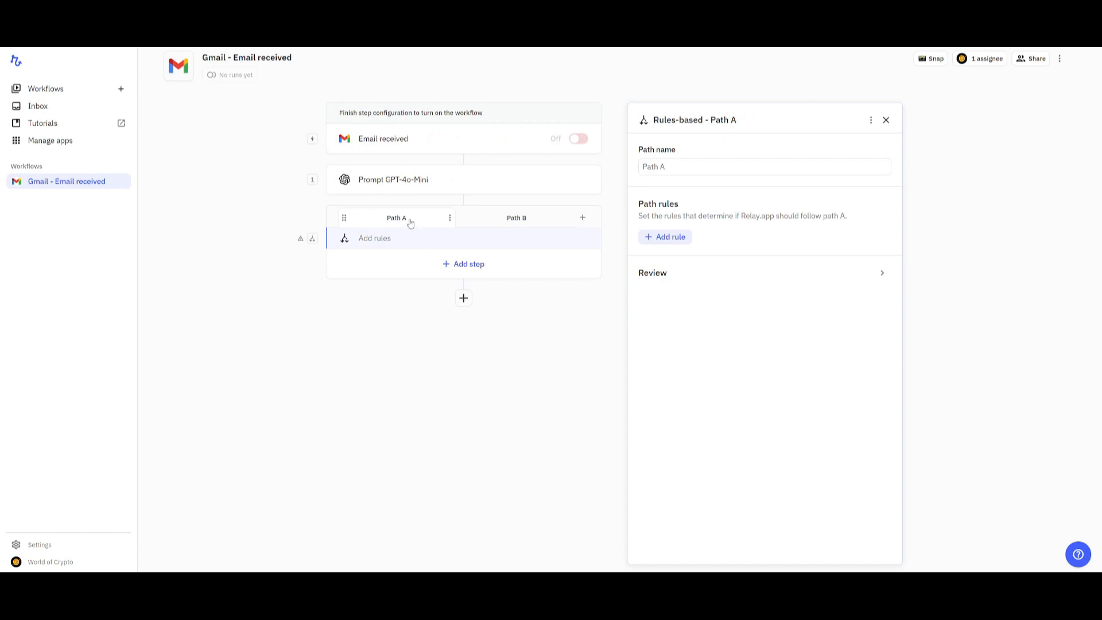
mouse_move(358, 256)
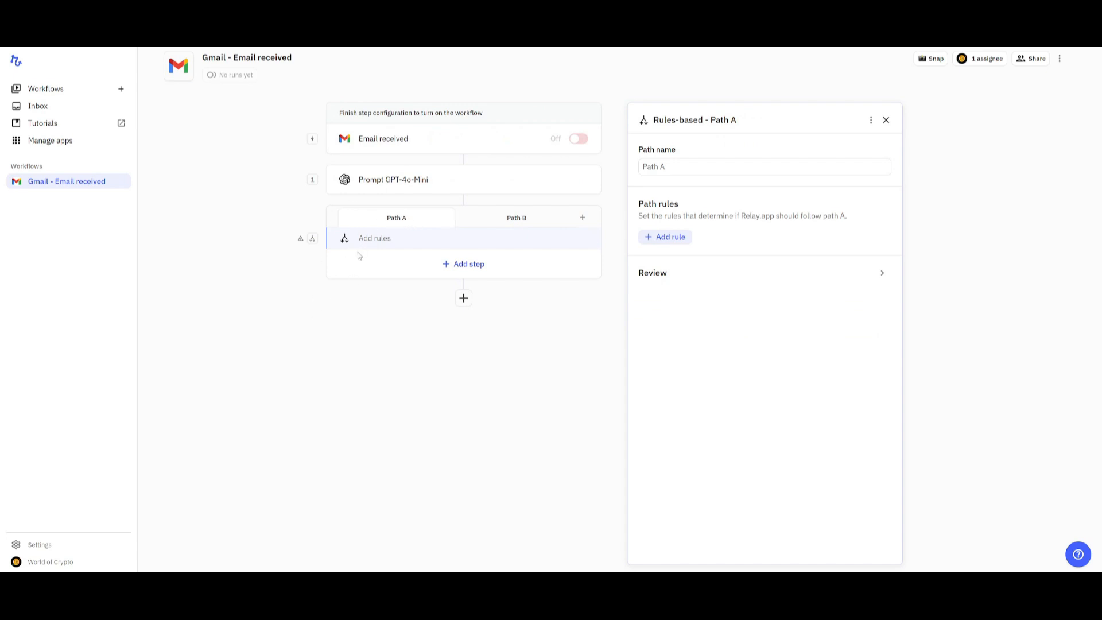
mouse_move(348, 281)
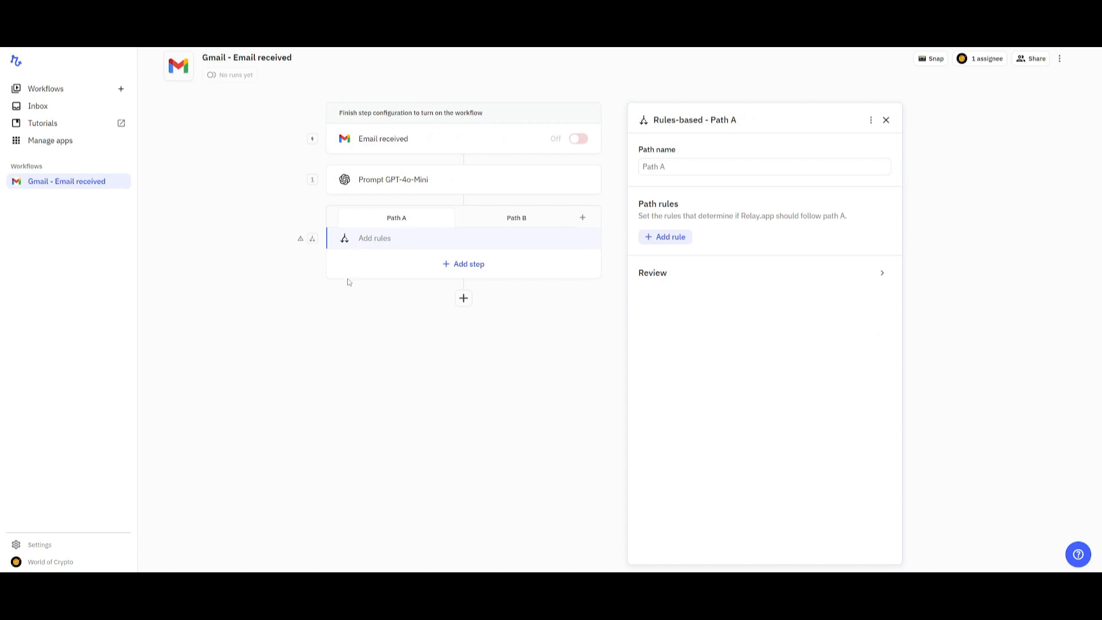
mouse_move(519, 198)
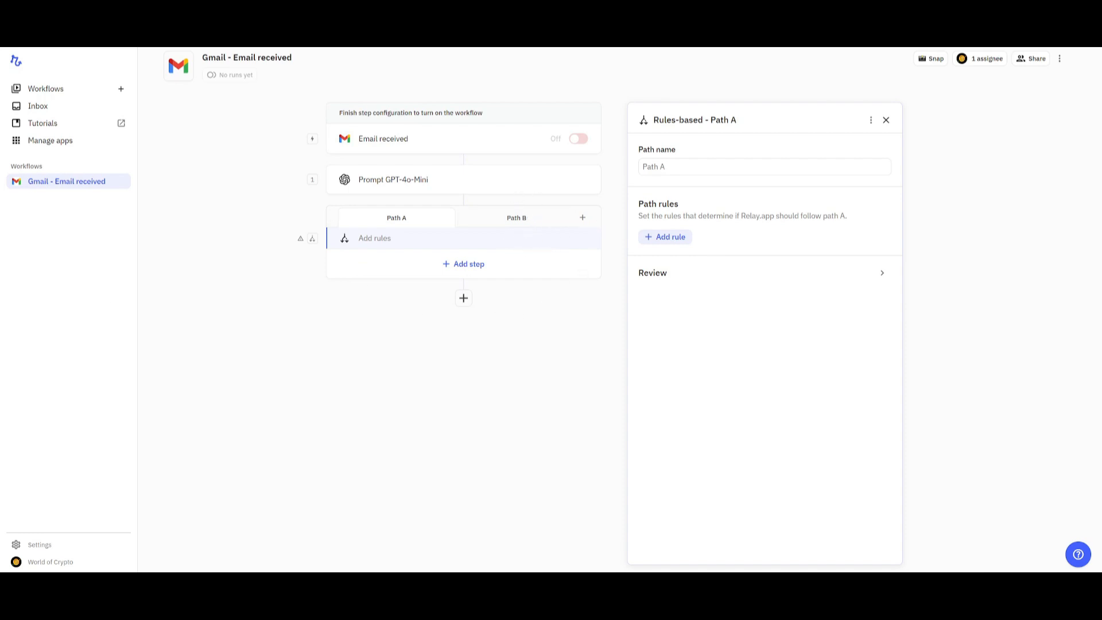
text(About Consulting Services)
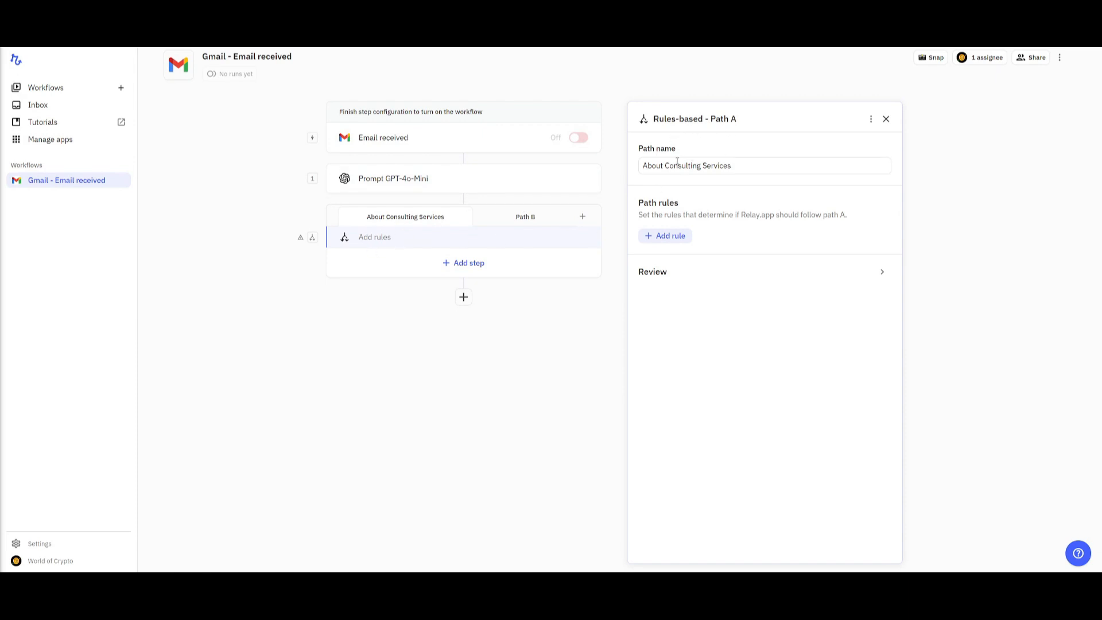
click(664, 235)
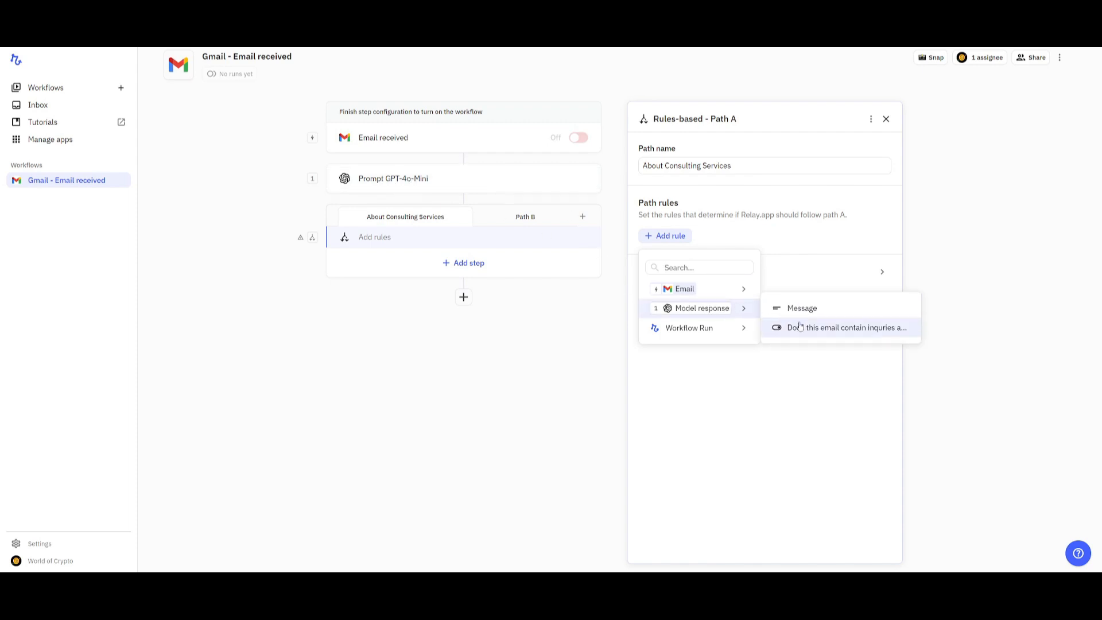
mouse_move(824, 335)
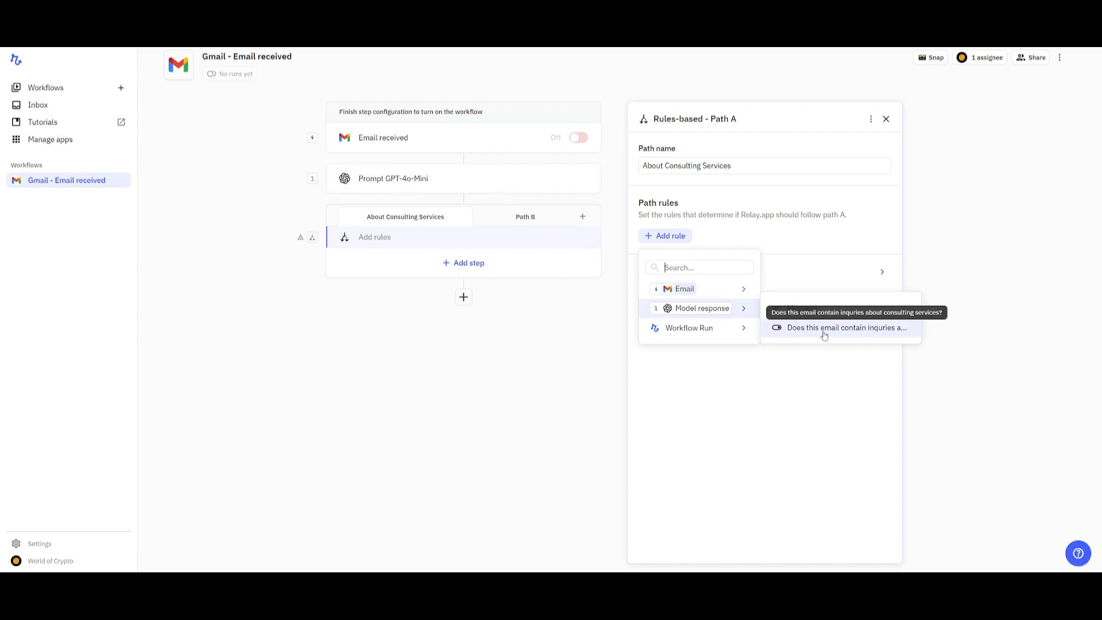
click(846, 328)
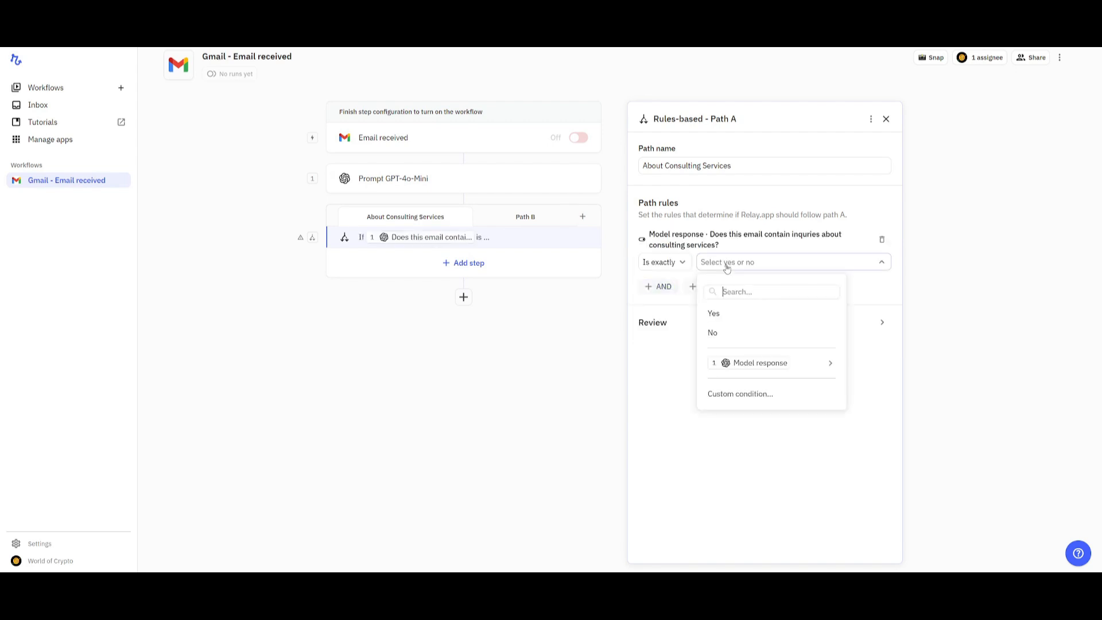
click(713, 313)
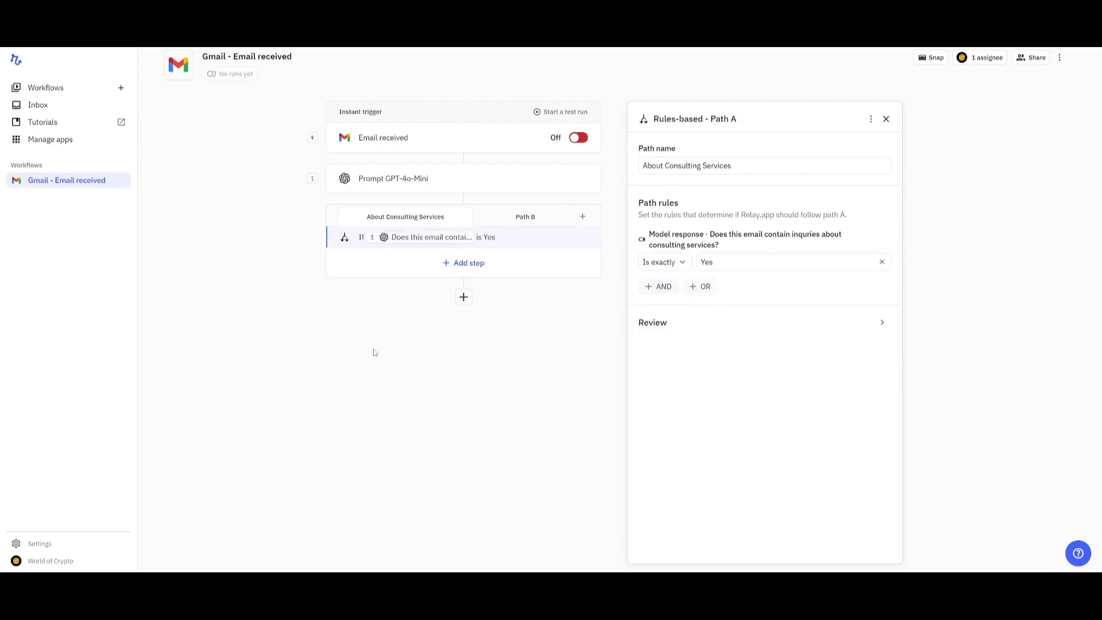
click(886, 118)
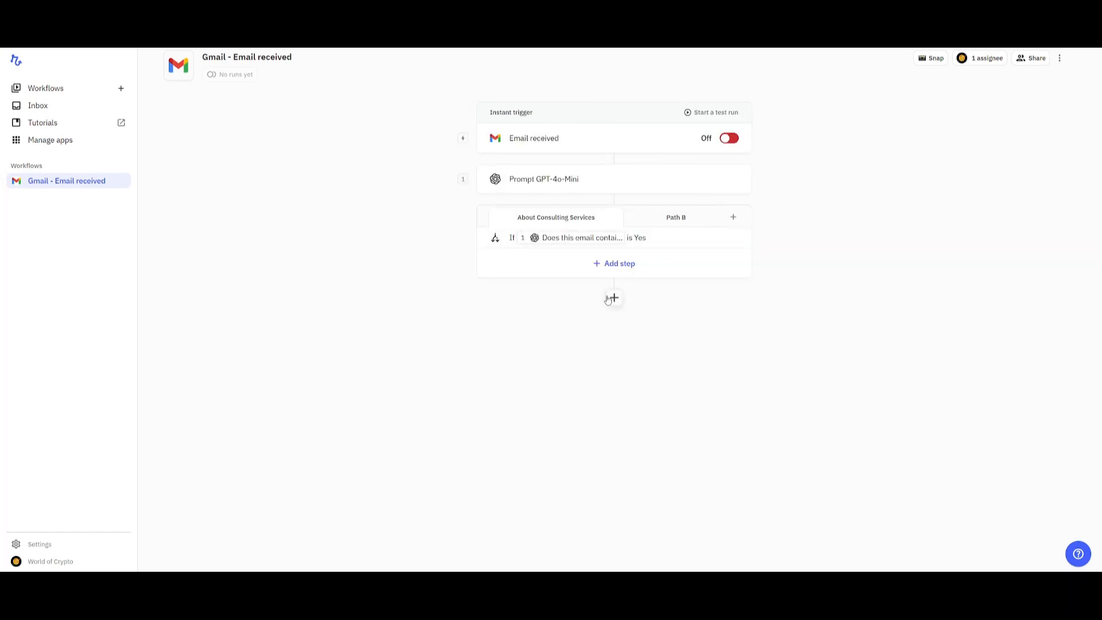
Add a second GPT-4o-Mini prompt with firstName, attachments, bestRegards and responseMessage outputs.
click(612, 297)
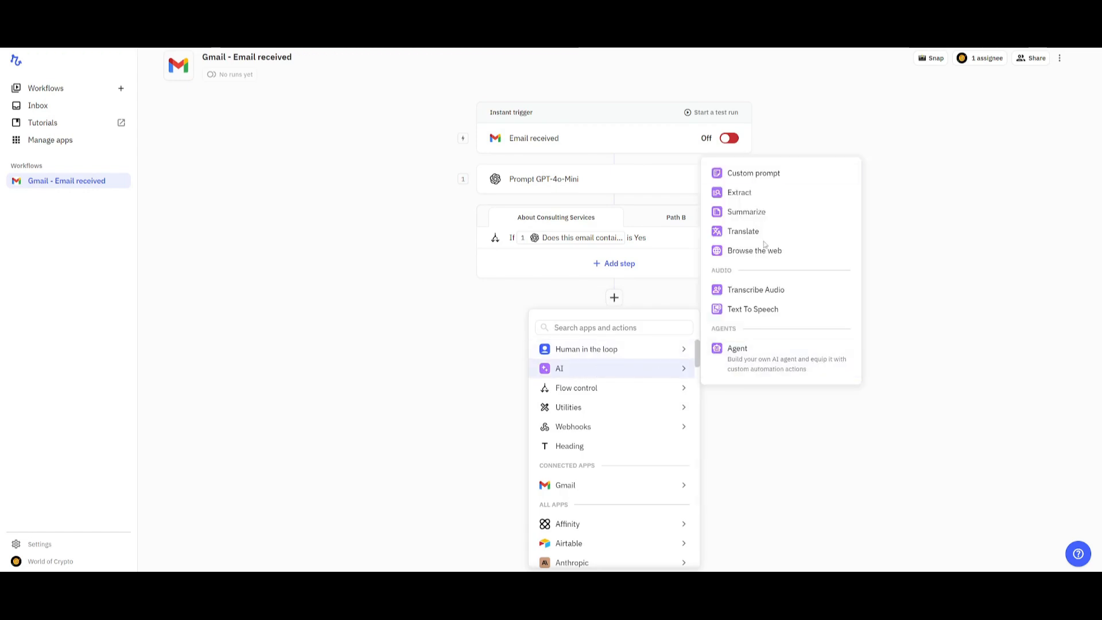
click(753, 173)
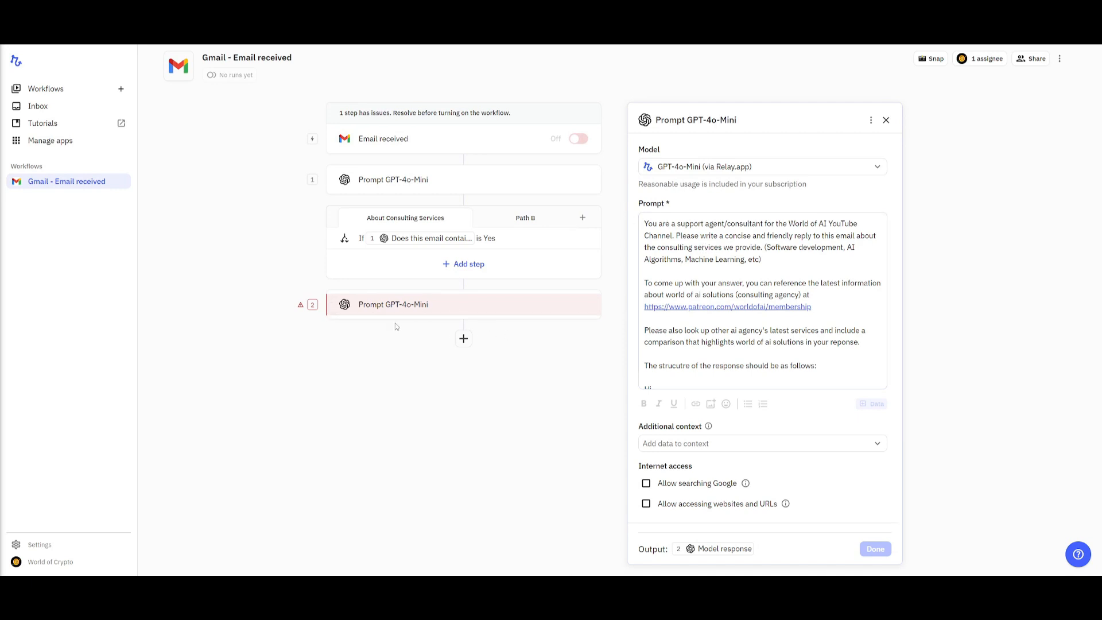
mouse_move(326, 216)
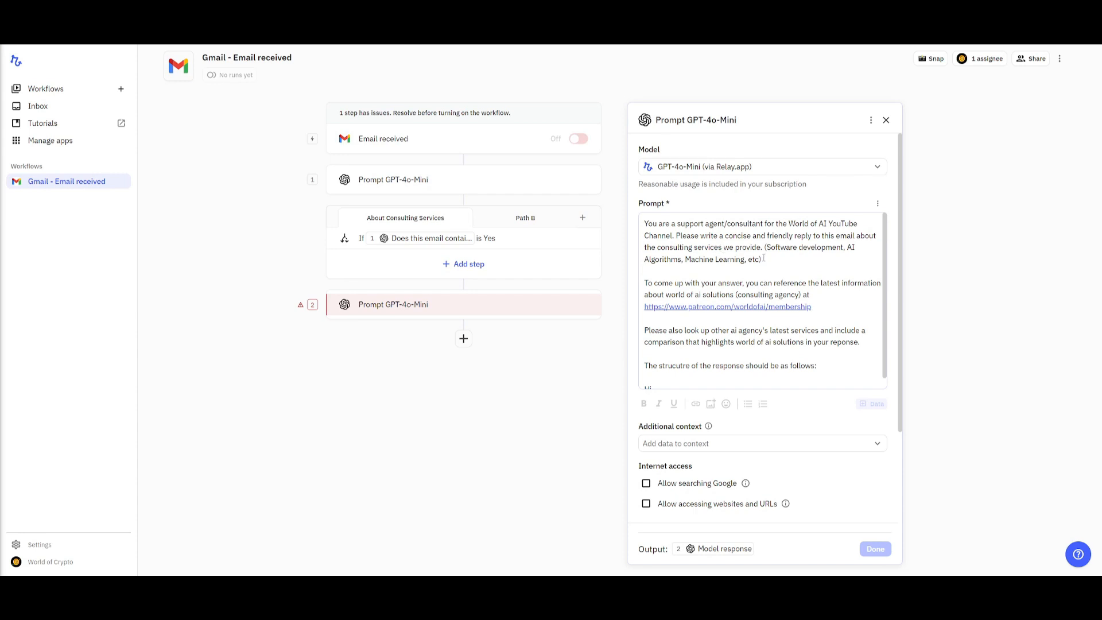
mouse_move(745, 279)
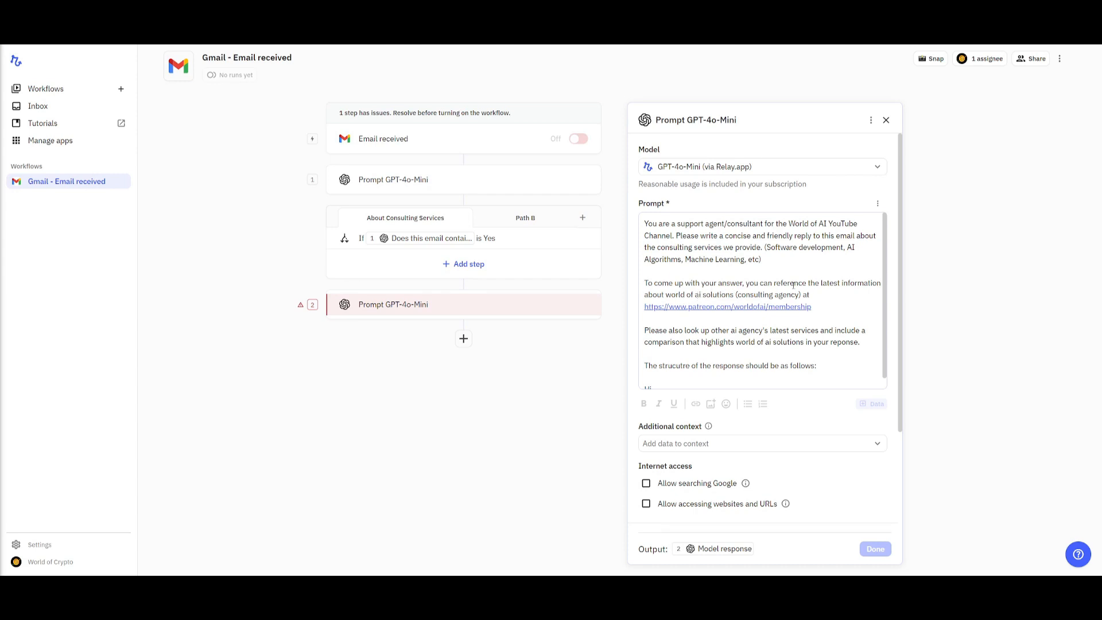
mouse_move(715, 311)
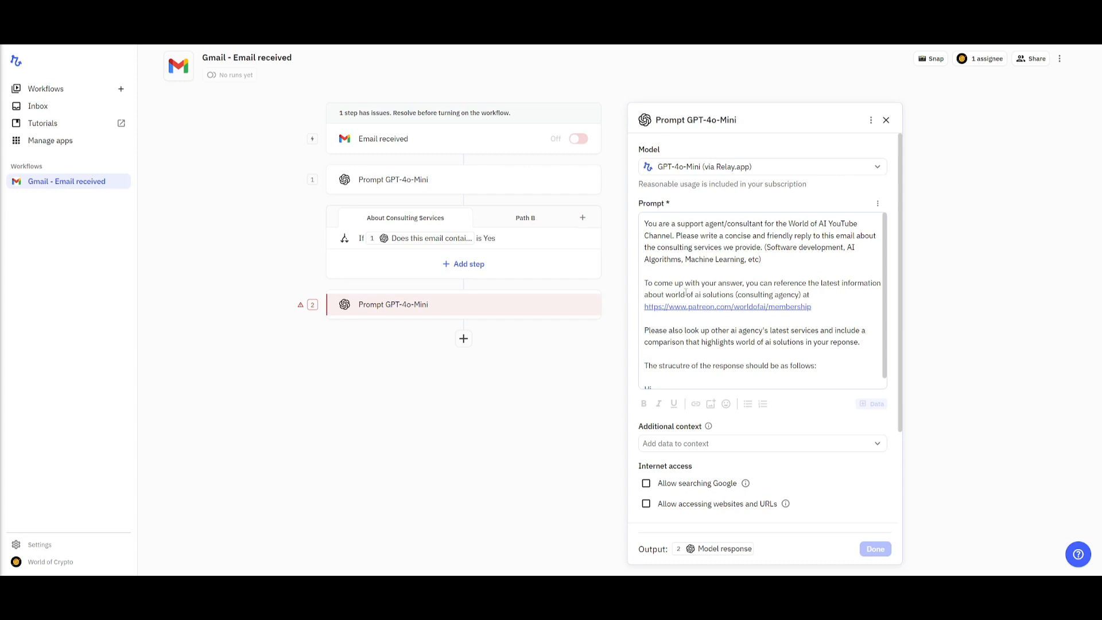
scroll(down, 3)
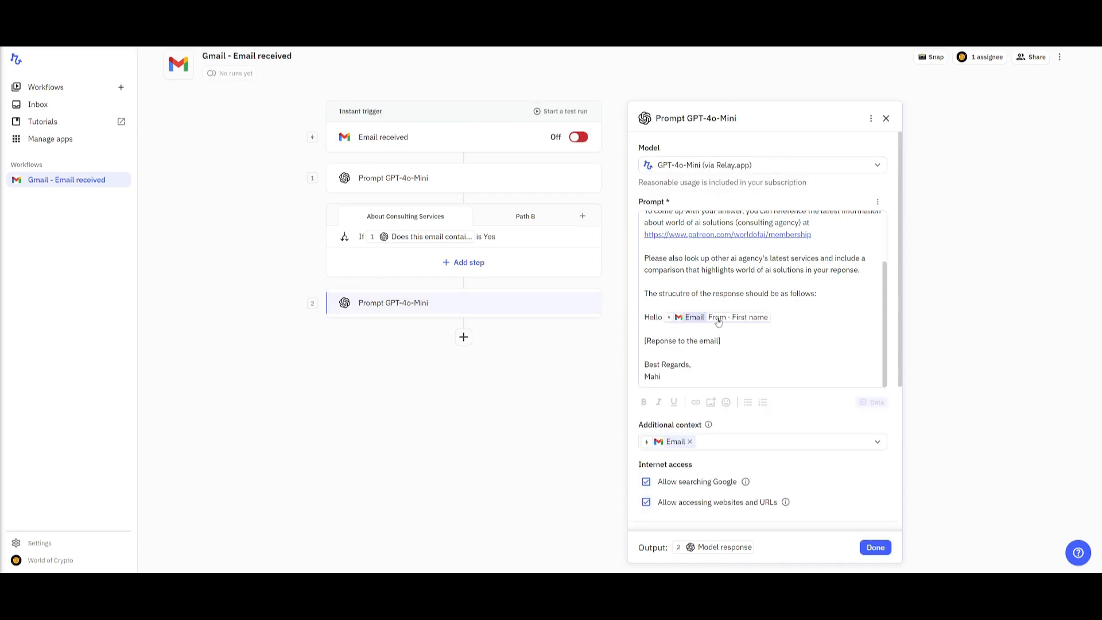
mouse_move(750, 317)
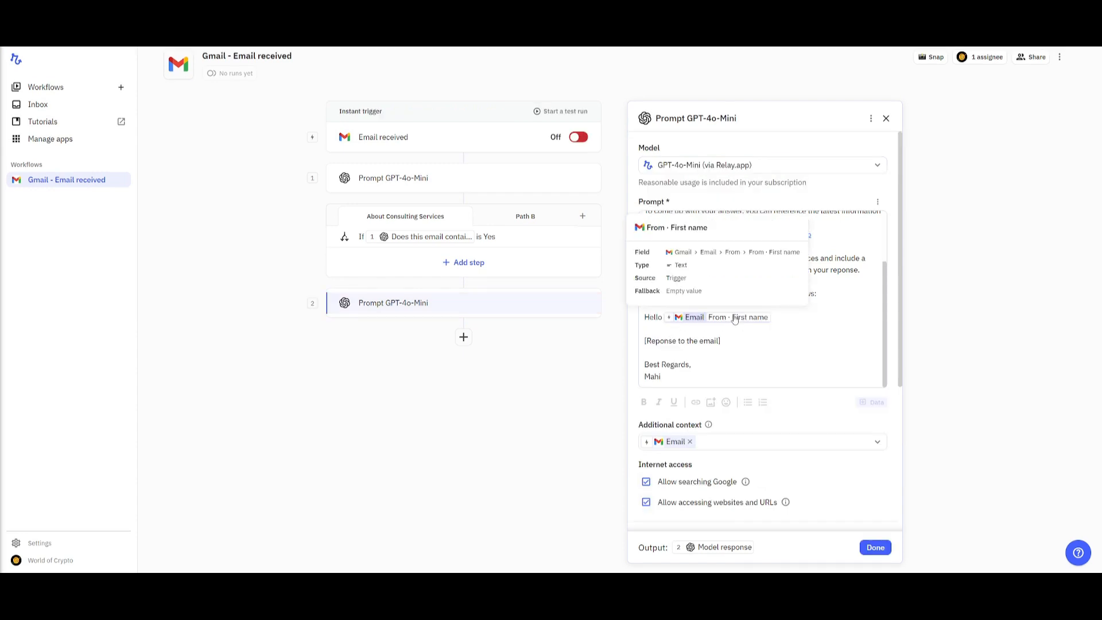
mouse_move(749, 322)
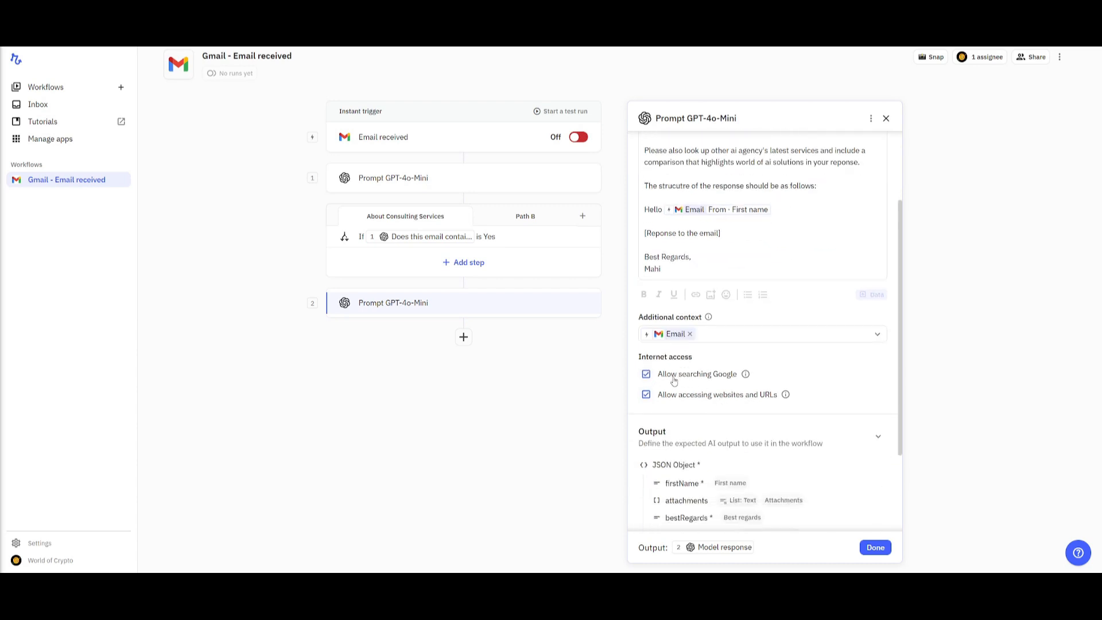
mouse_move(690, 417)
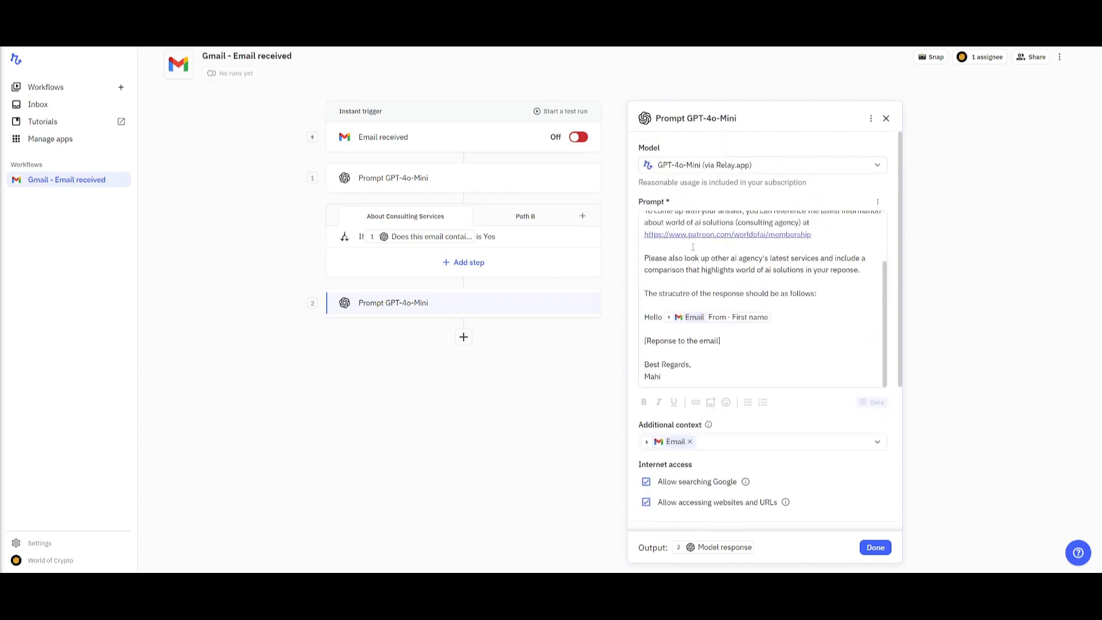
mouse_move(710, 367)
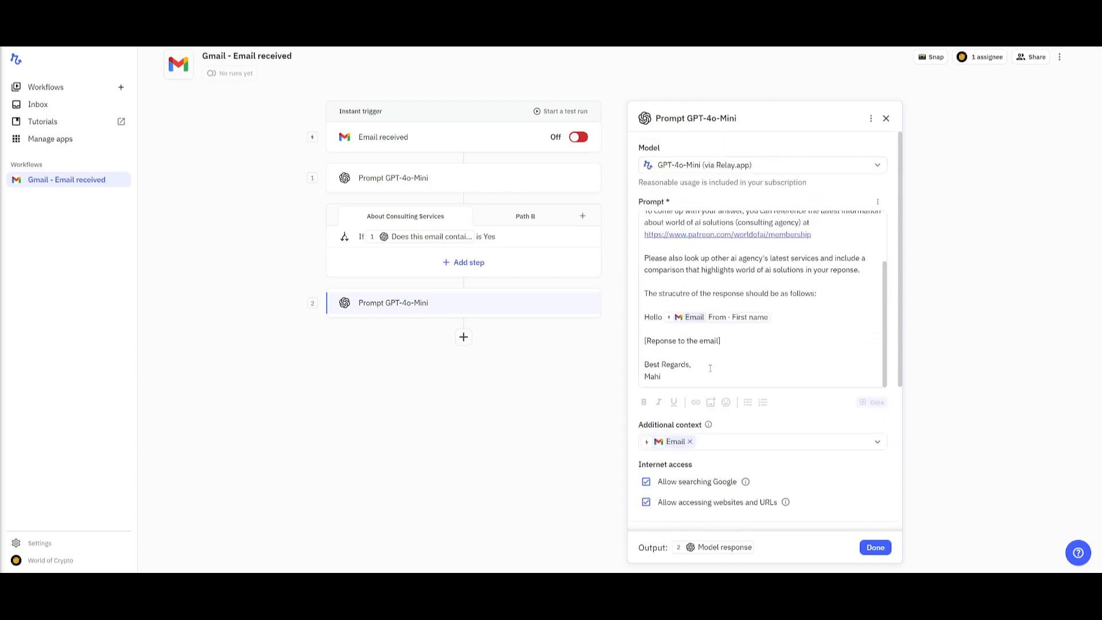
scroll(down, 3)
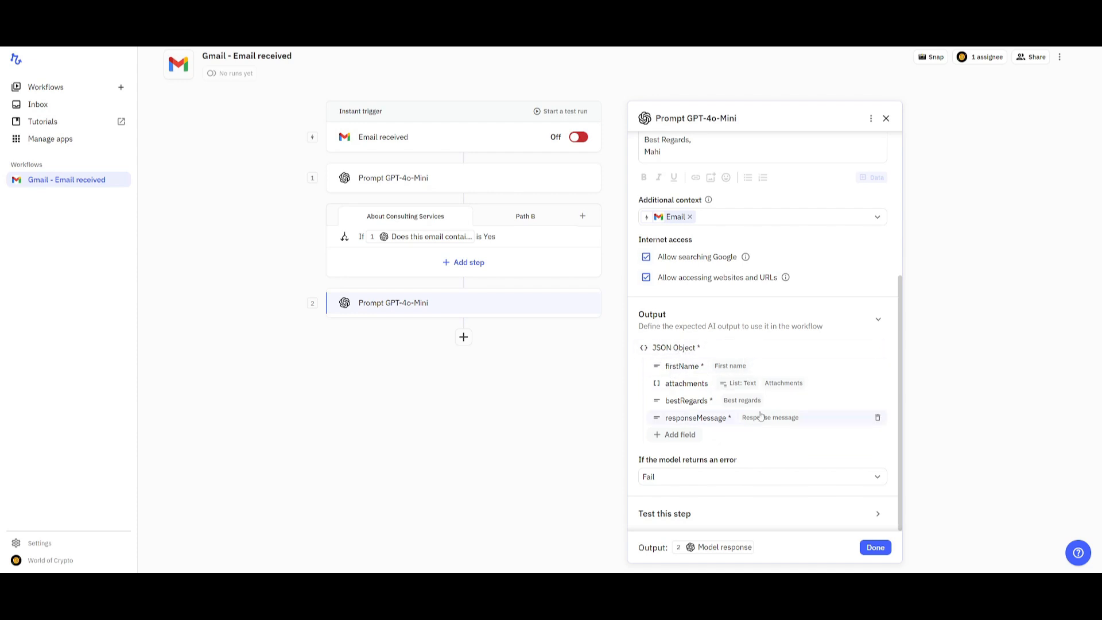
click(874, 548)
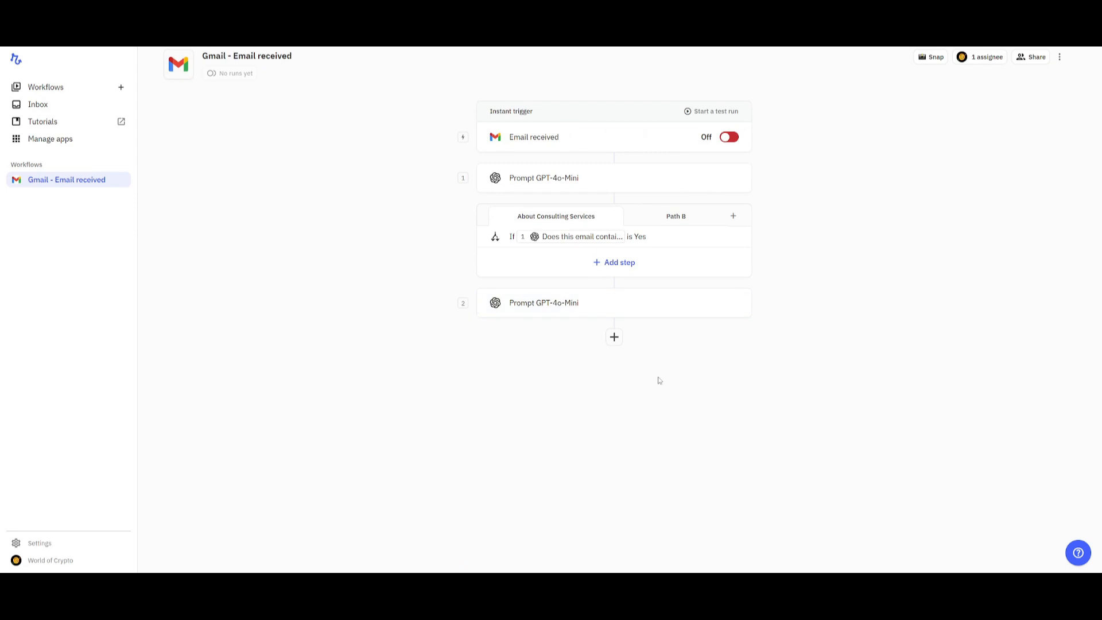
Add a Gmail Create draft reply to the trigger email, with the model's Message as body.
click(613, 338)
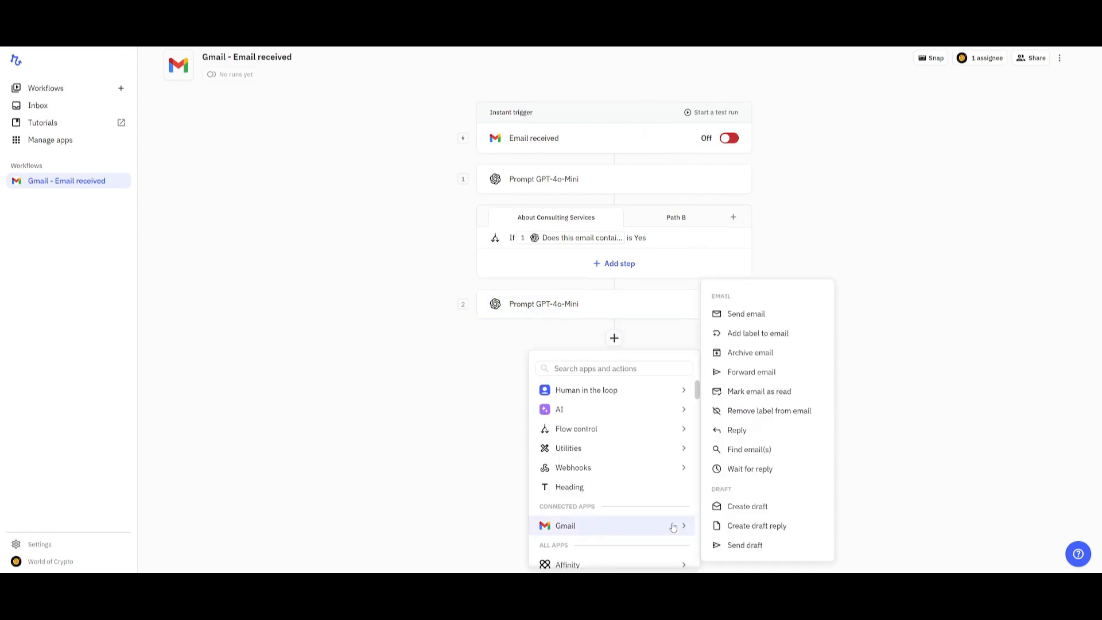
click(757, 525)
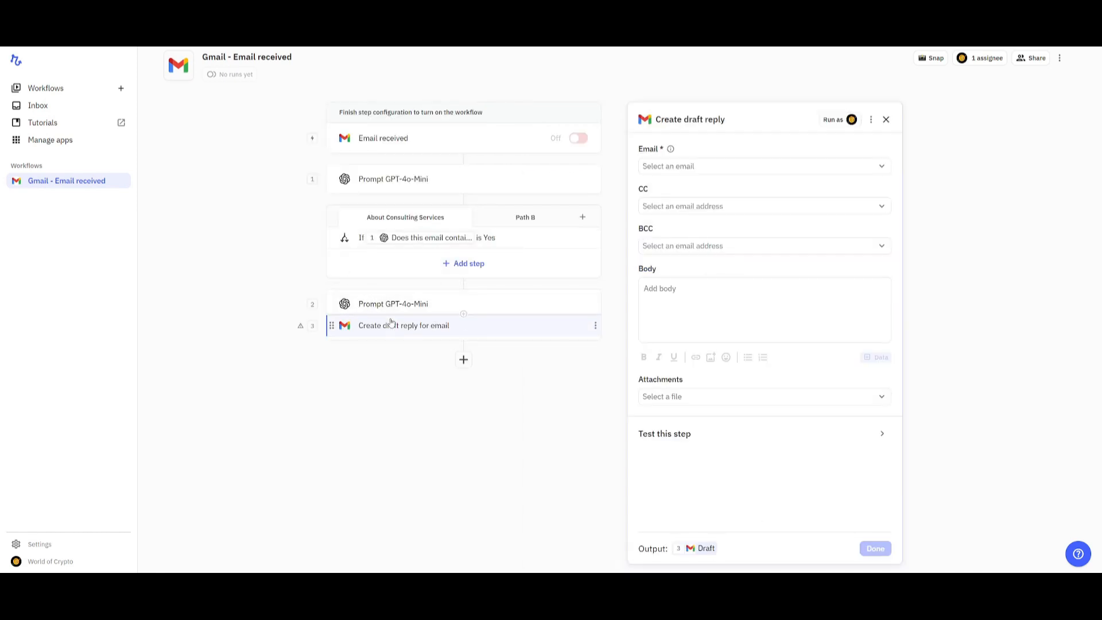
mouse_move(471, 326)
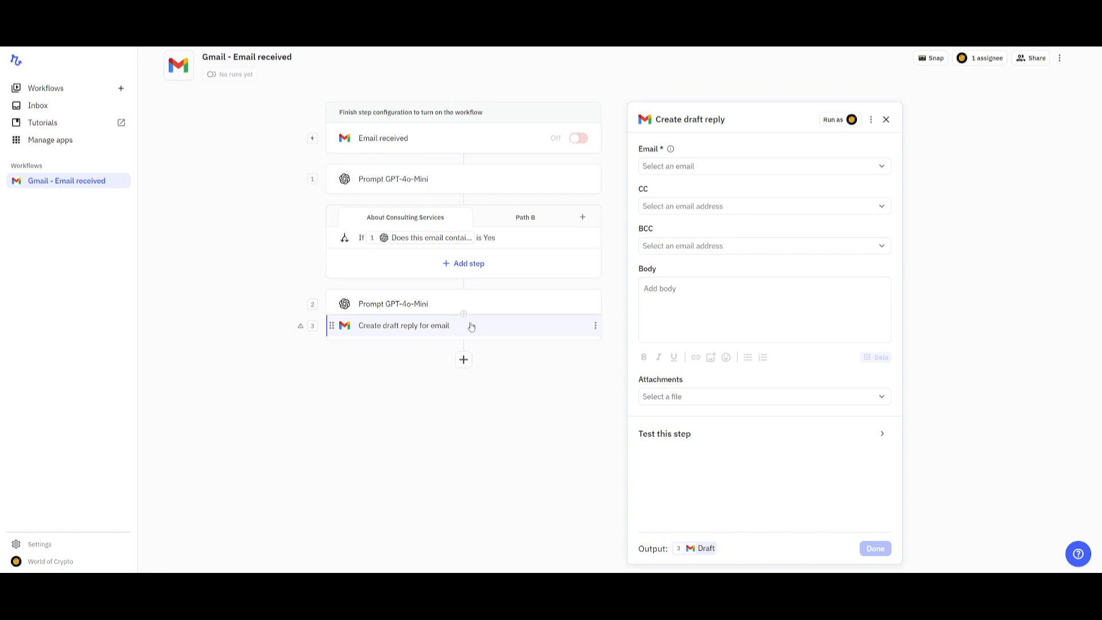
click(762, 166)
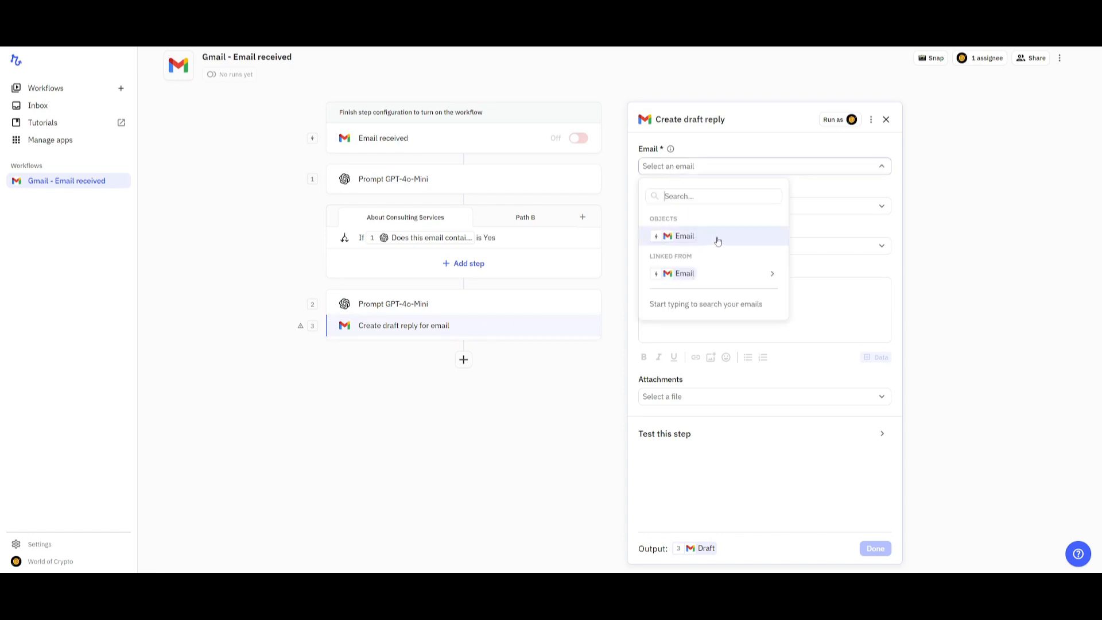
click(683, 235)
text(@)
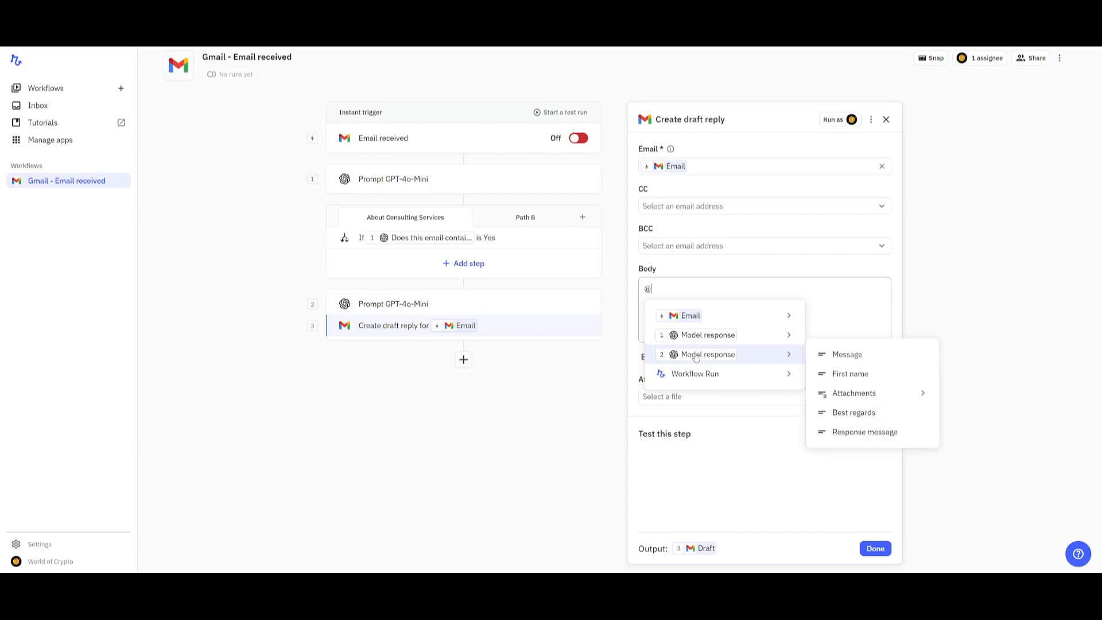
click(848, 354)
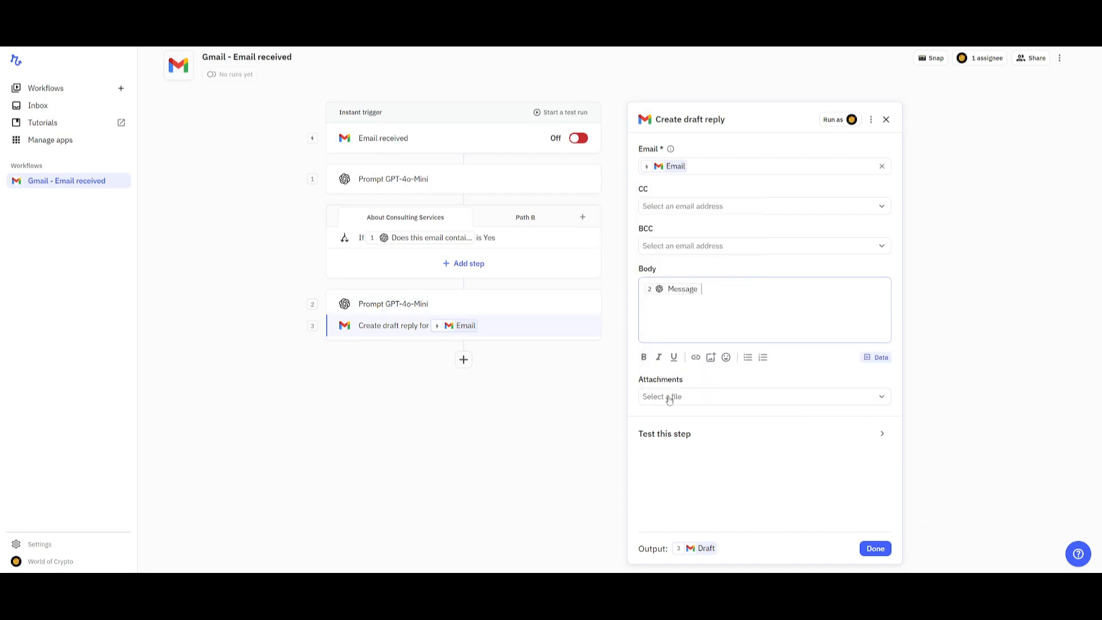
click(763, 396)
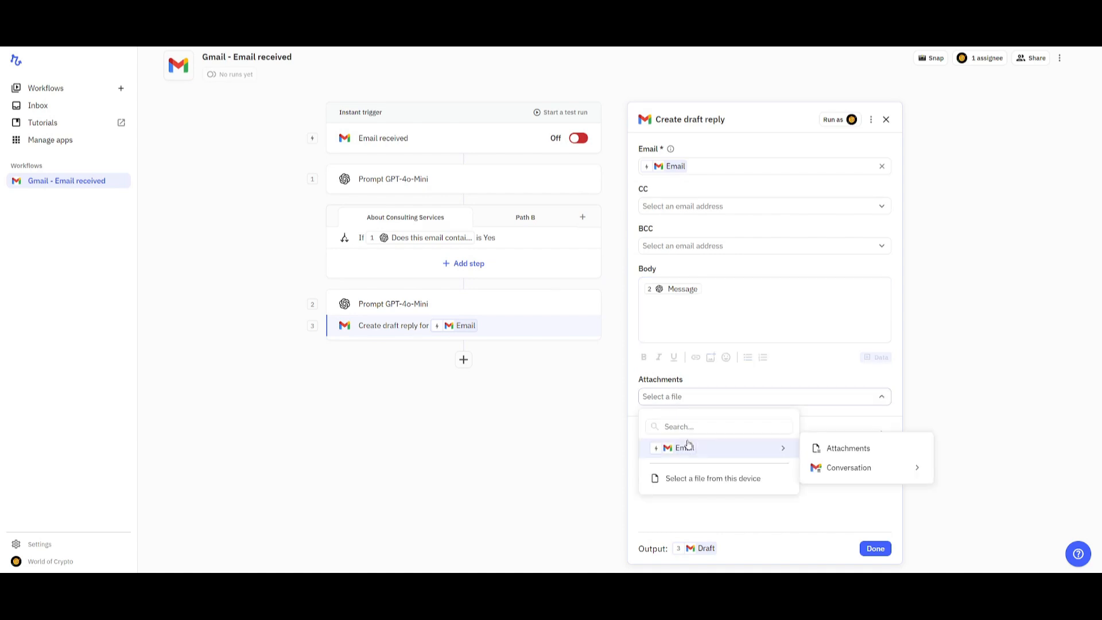
mouse_move(849, 468)
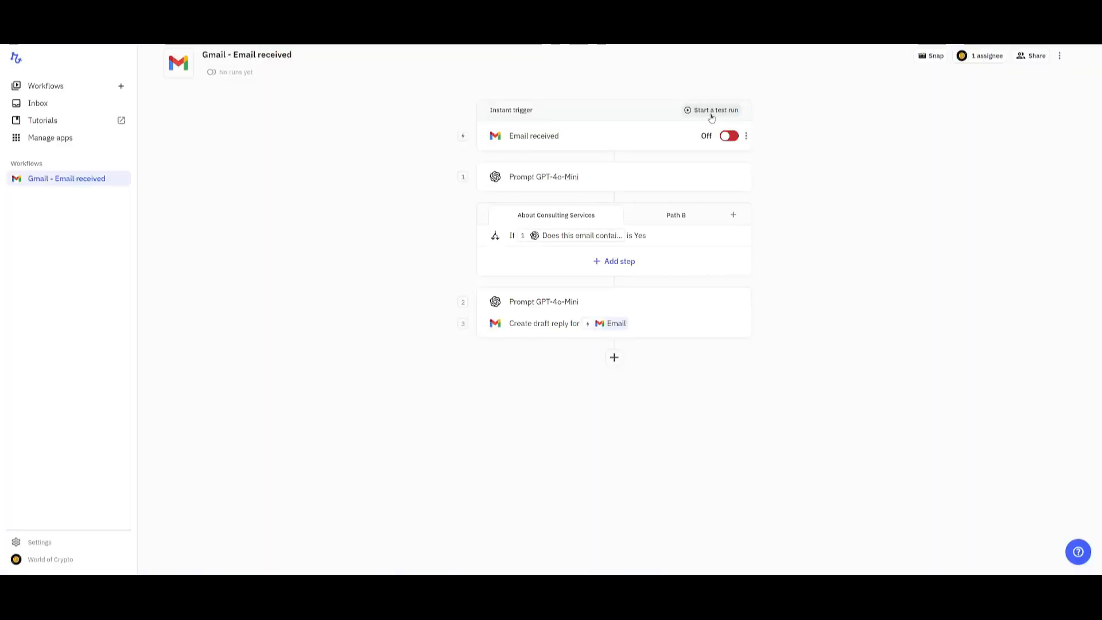
Run a test of the workflow on the 'Question about Consulting Services' email.
click(711, 109)
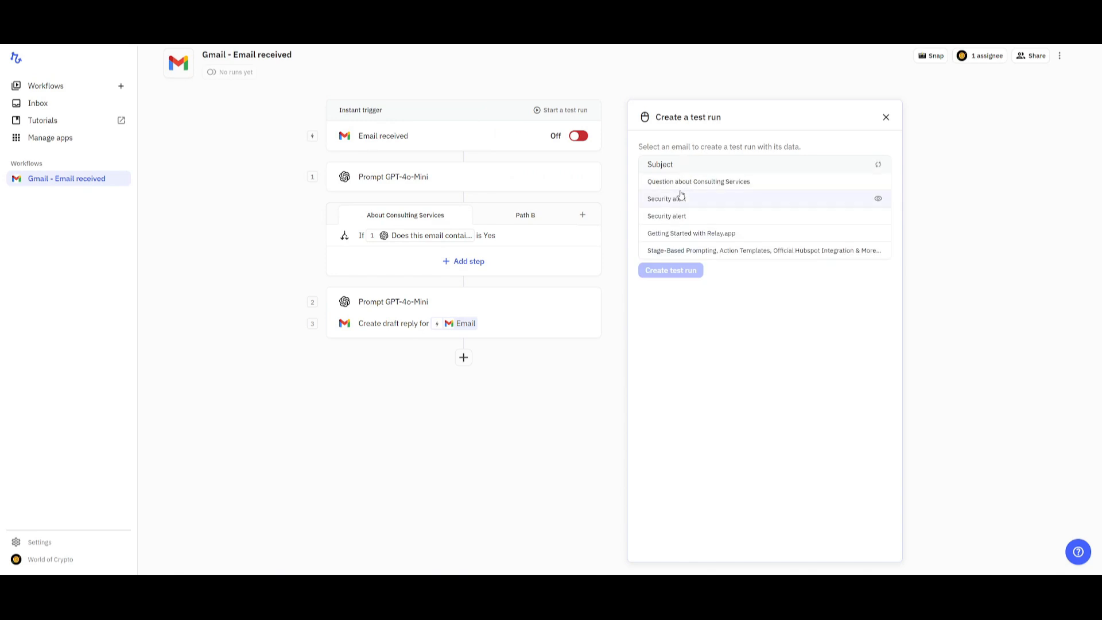
click(698, 181)
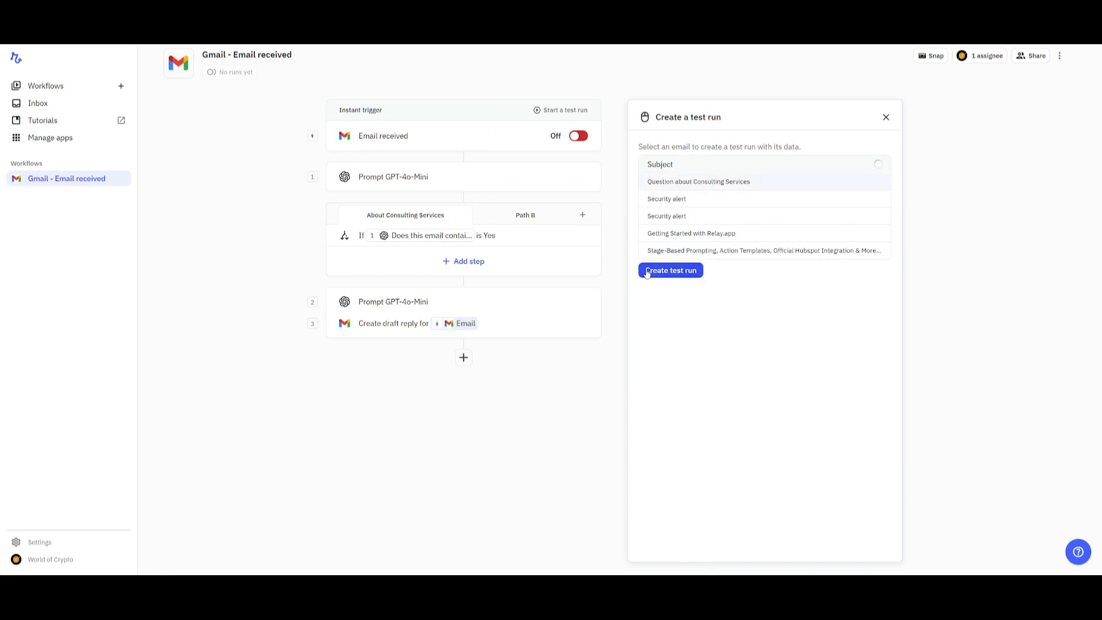
click(670, 269)
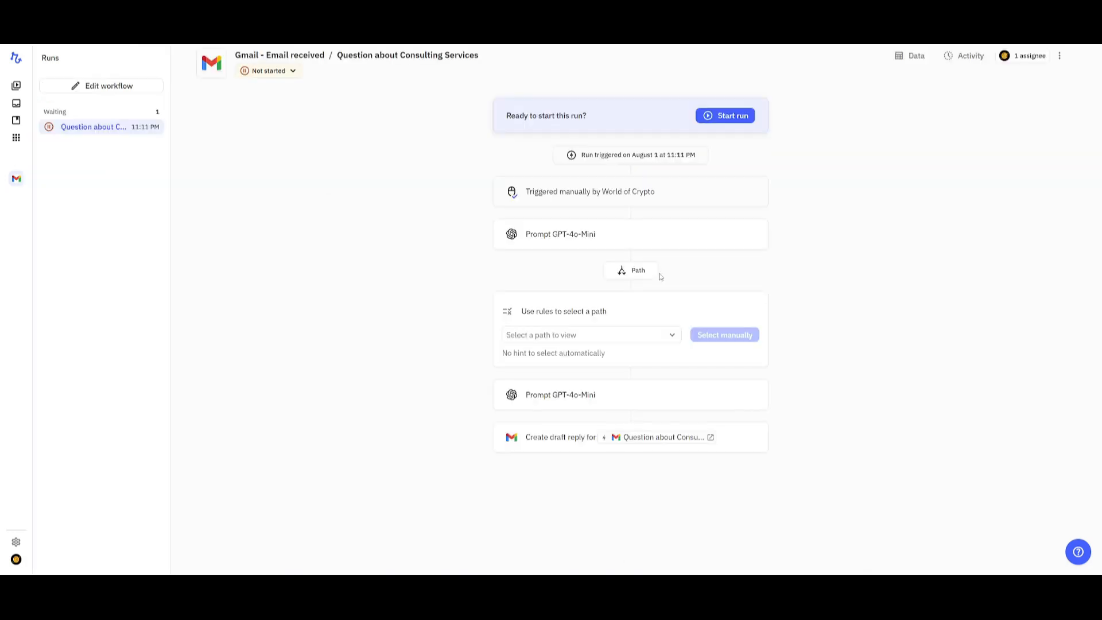
mouse_move(744, 131)
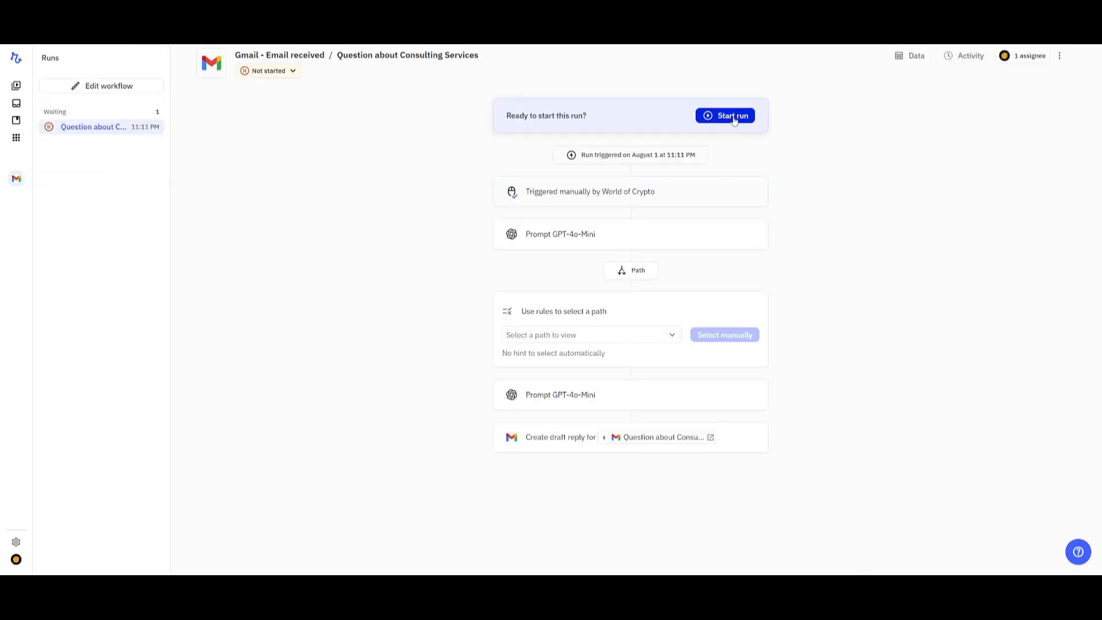
click(725, 115)
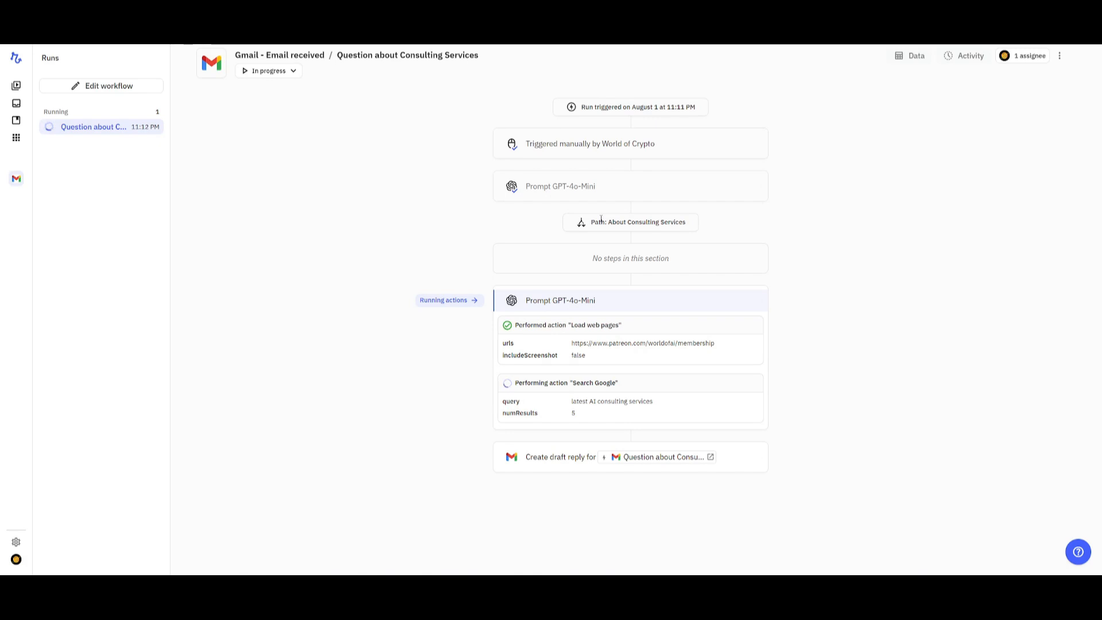
mouse_move(598, 311)
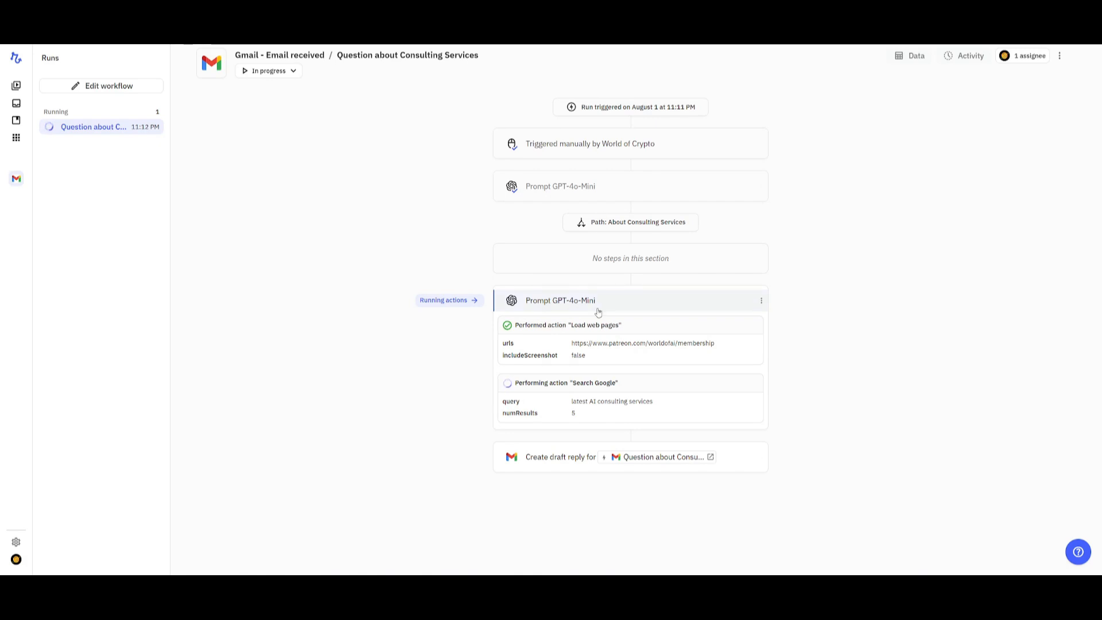
mouse_move(575, 313)
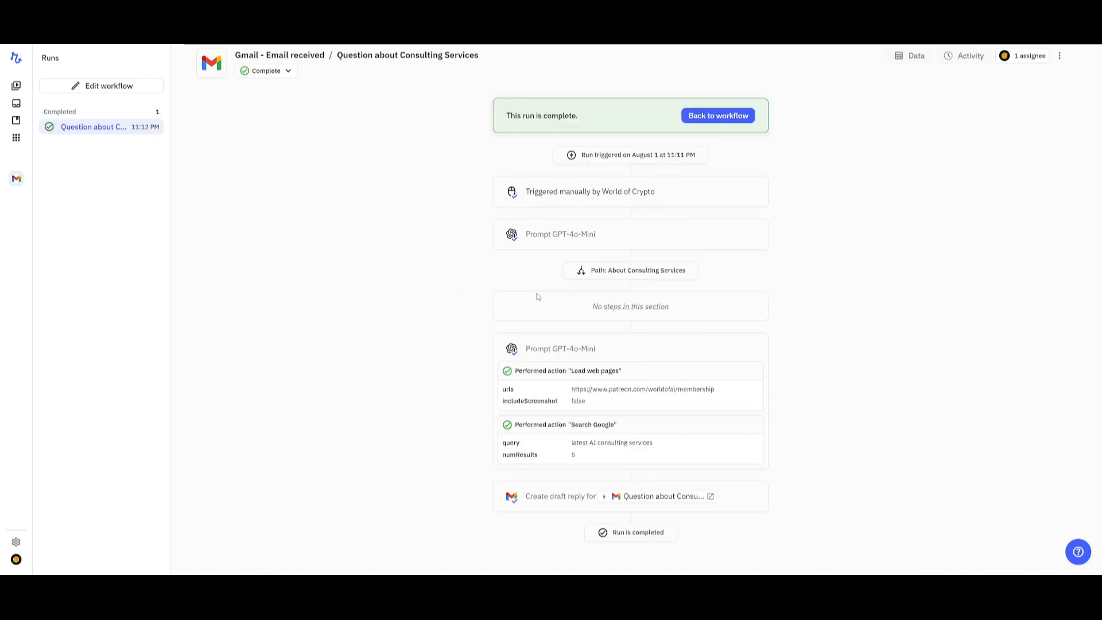
mouse_move(528, 303)
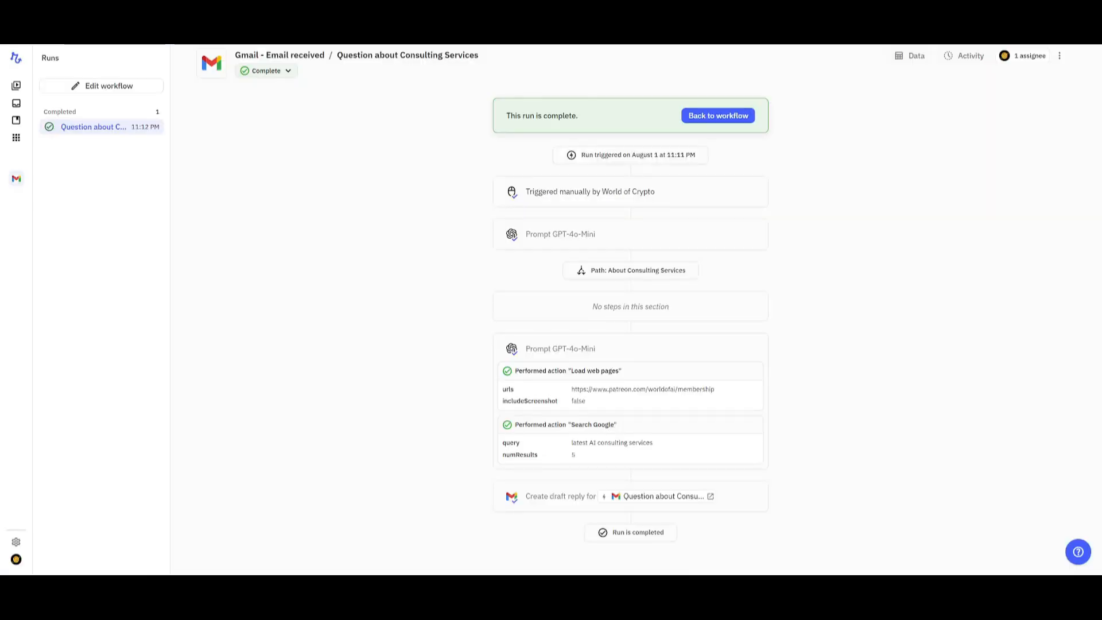
mouse_move(660, 496)
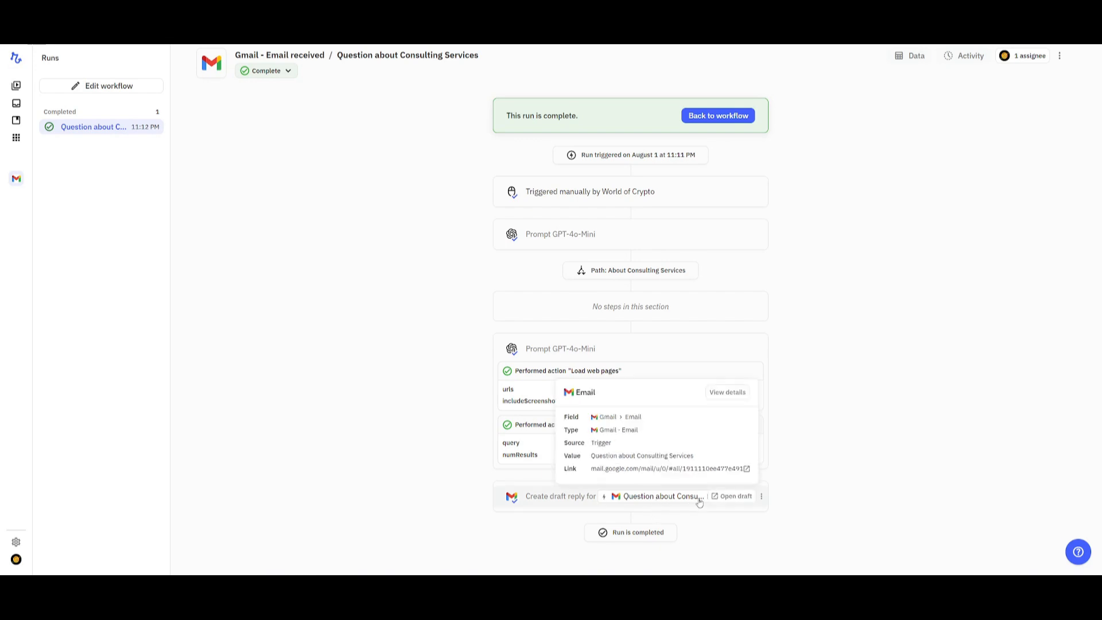
Open the generated draft reply to Bob from the Create draft reply step in Gmail.
click(735, 496)
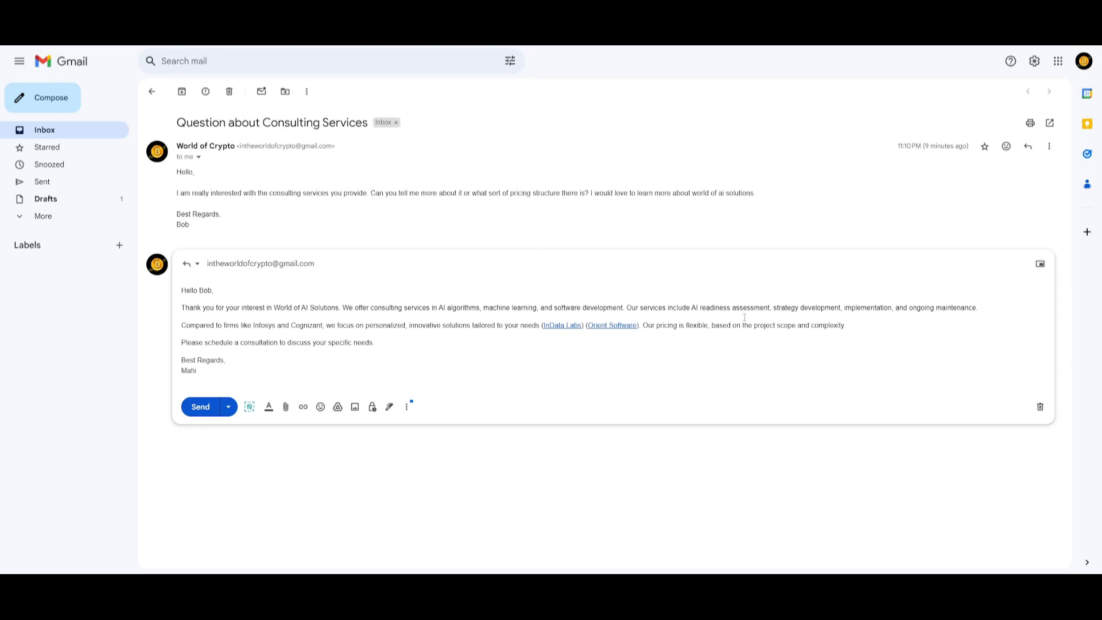
mouse_move(792, 315)
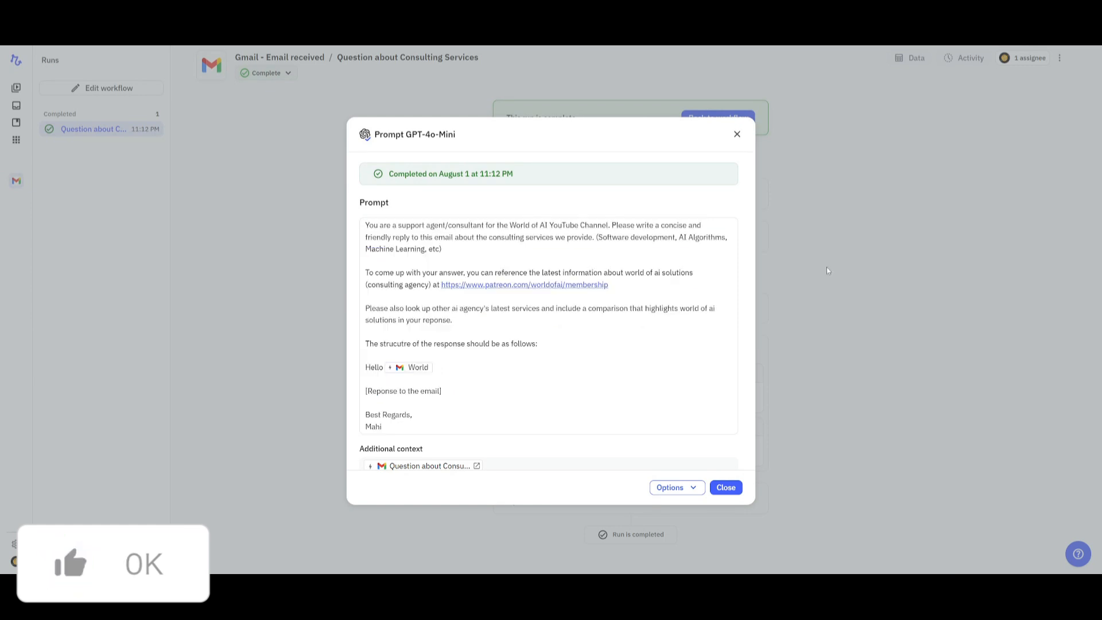
click(725, 487)
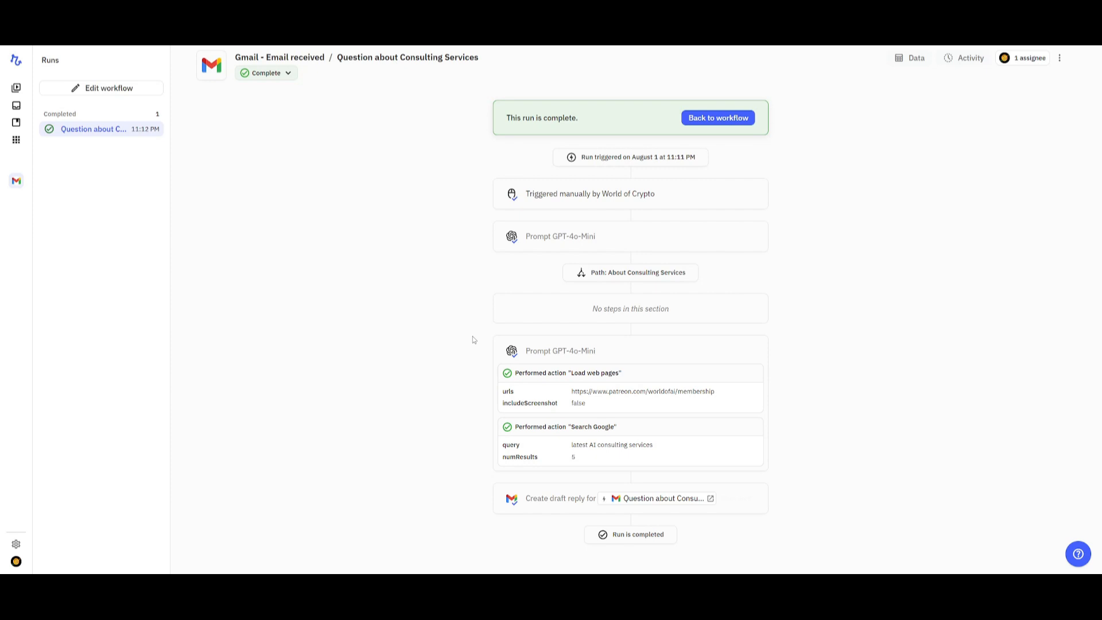
mouse_move(449, 237)
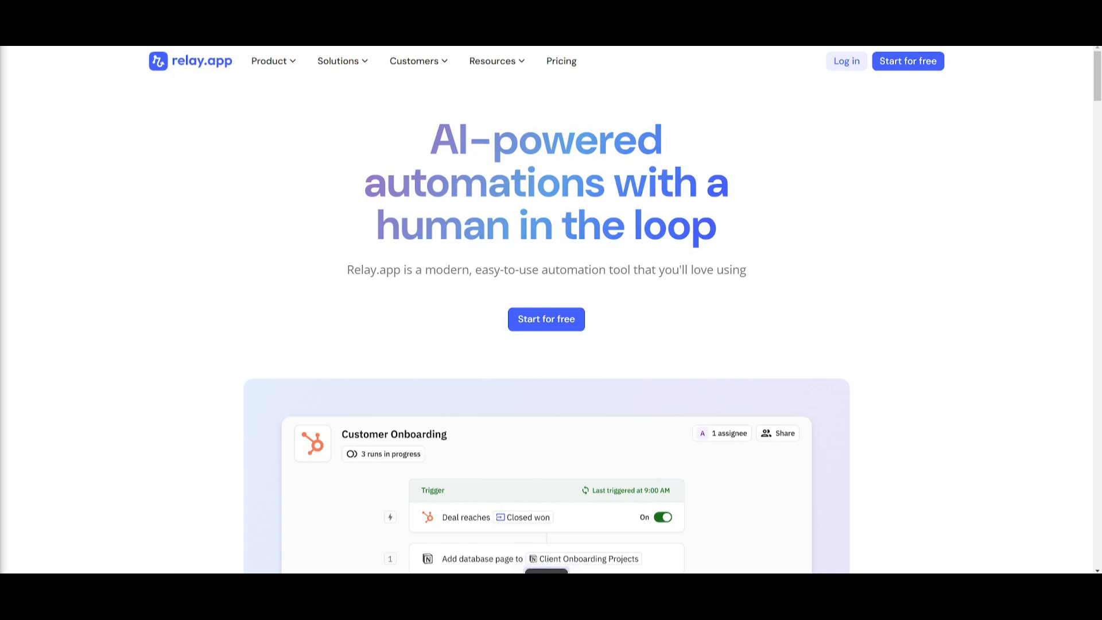
Browse from the Patreon page to the WorldofAI YouTube channel and scroll its videos.
scroll(down, 3)
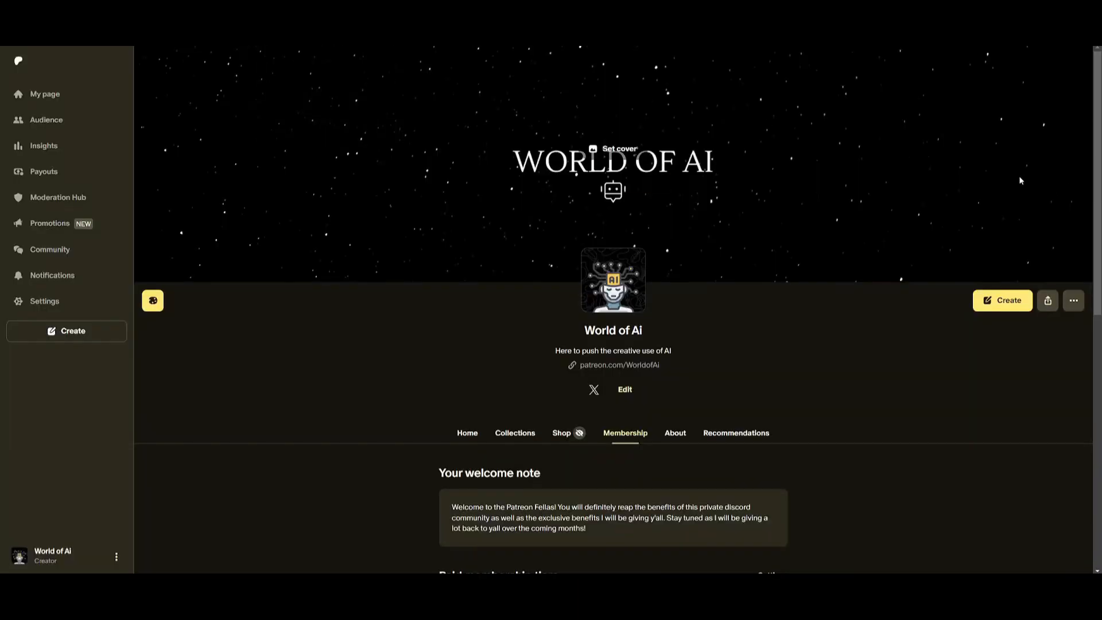
mouse_move(918, 406)
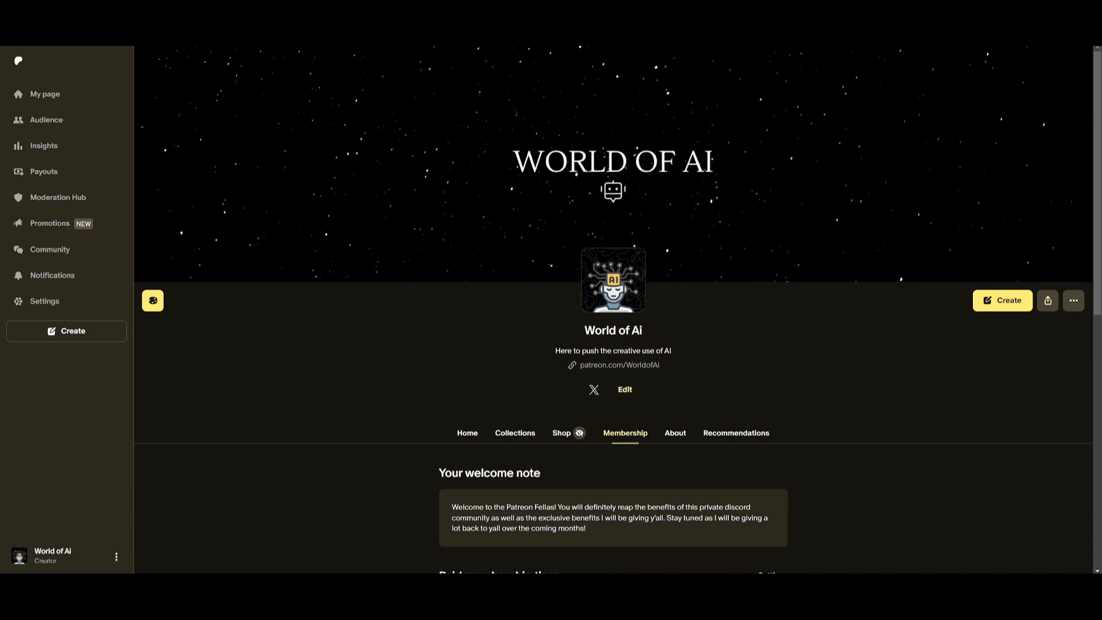
click(592, 389)
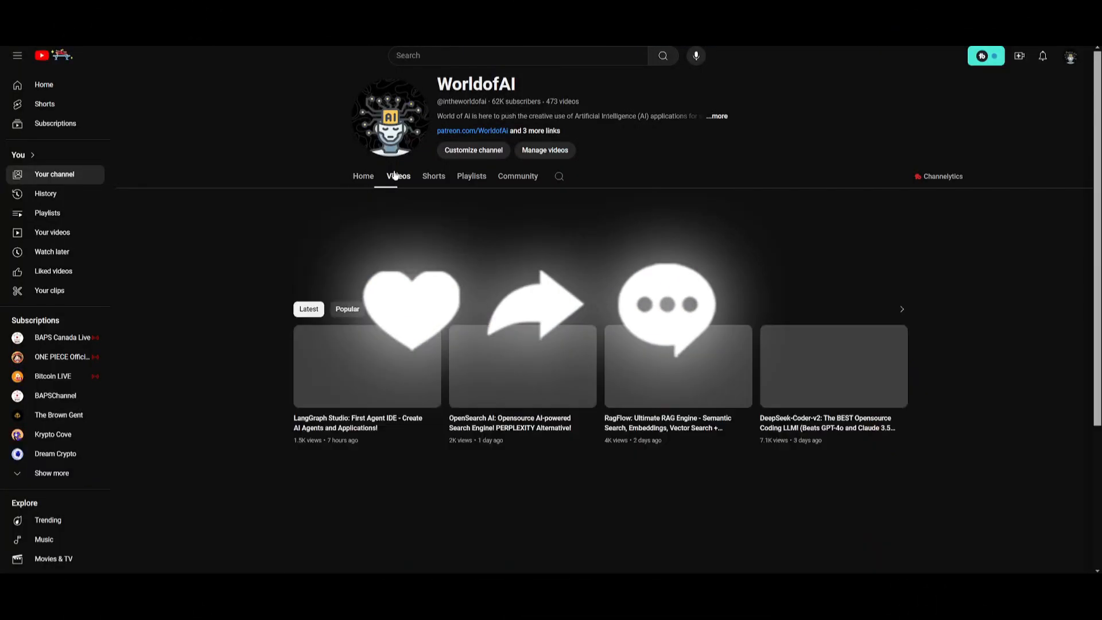
scroll(down, 3)
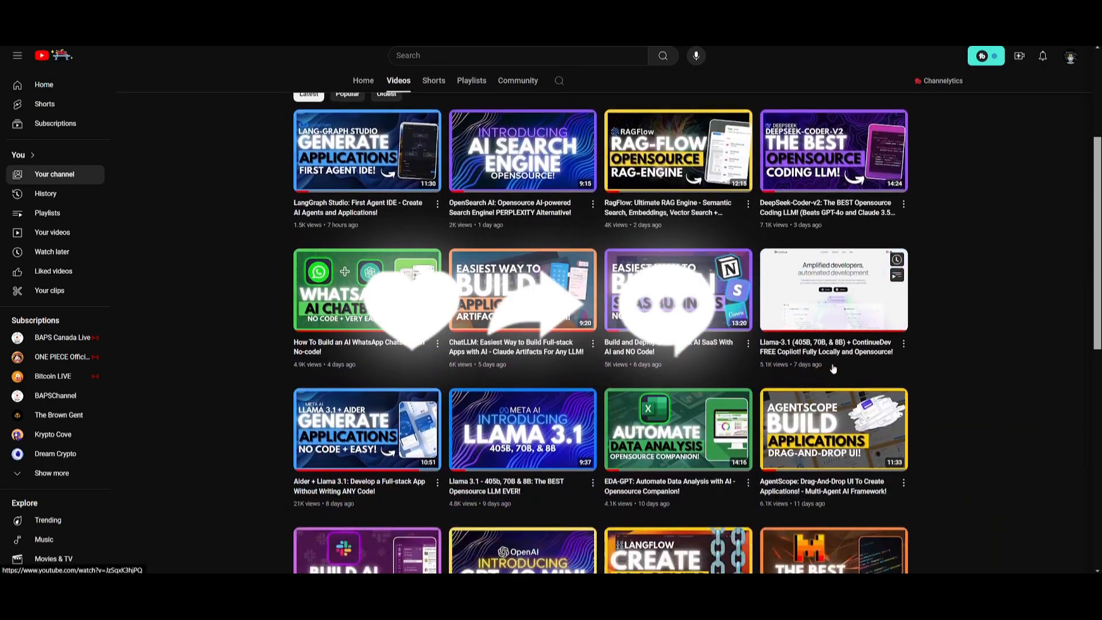
scroll(down, 3)
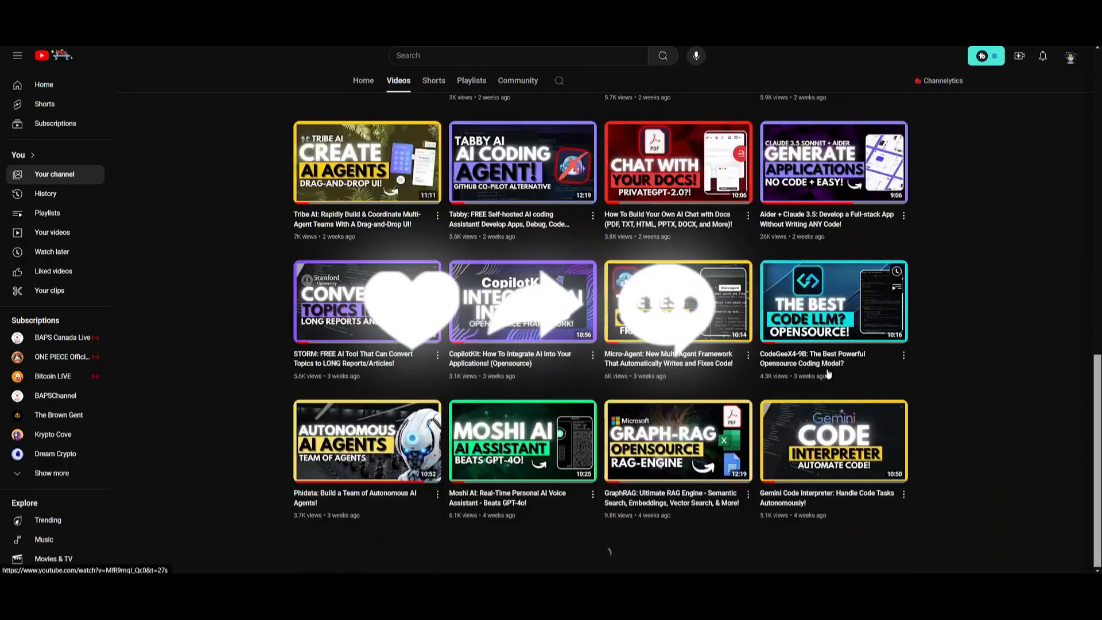
scroll(down, 3)
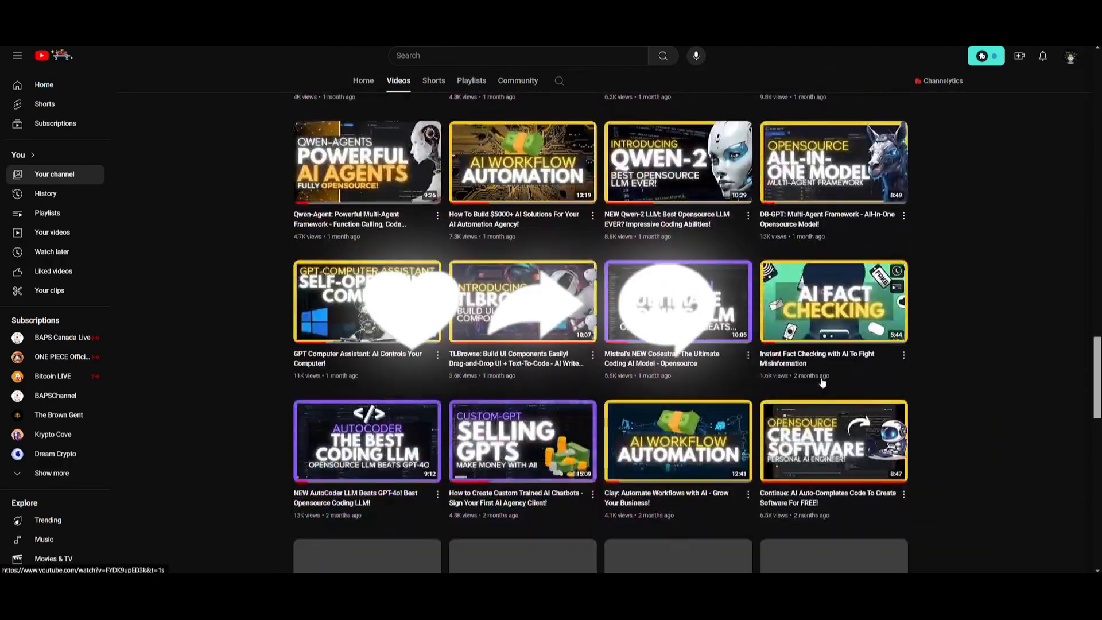